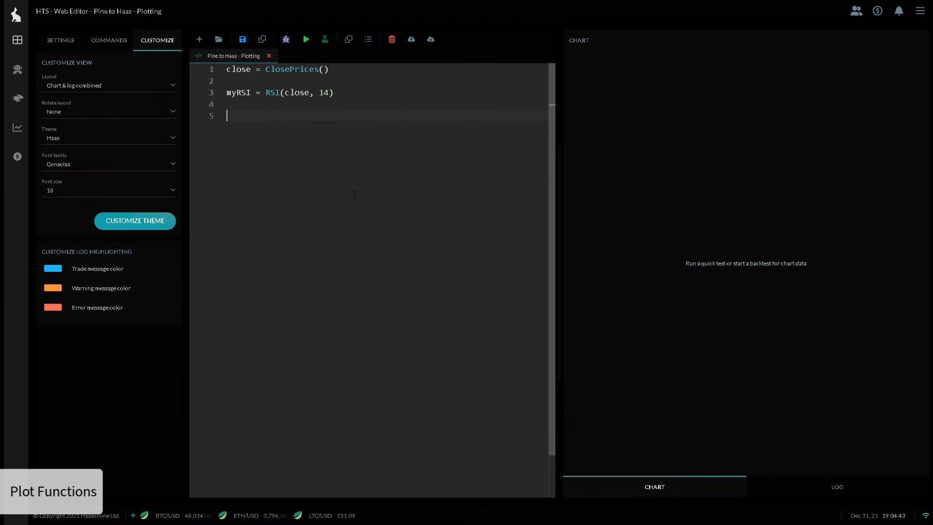
# Add Plot(1, "RSI", myRSI) on line 5, save the script and start a quick test.
pyautogui.write('Plot(')
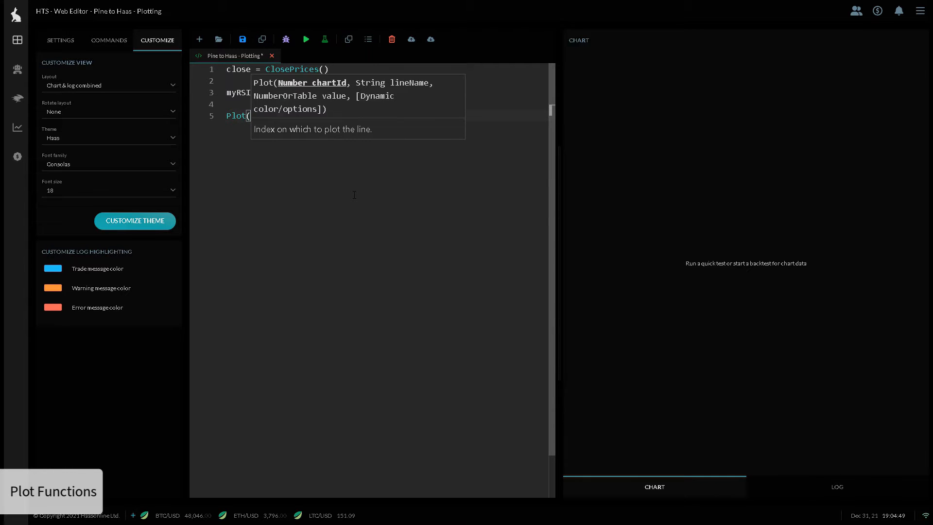
pyautogui.write('1')
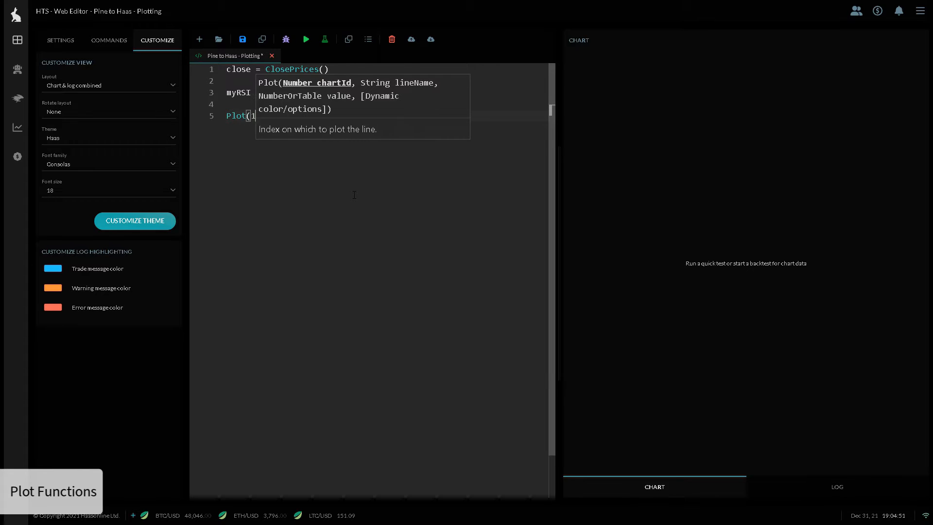
pyautogui.write(',')
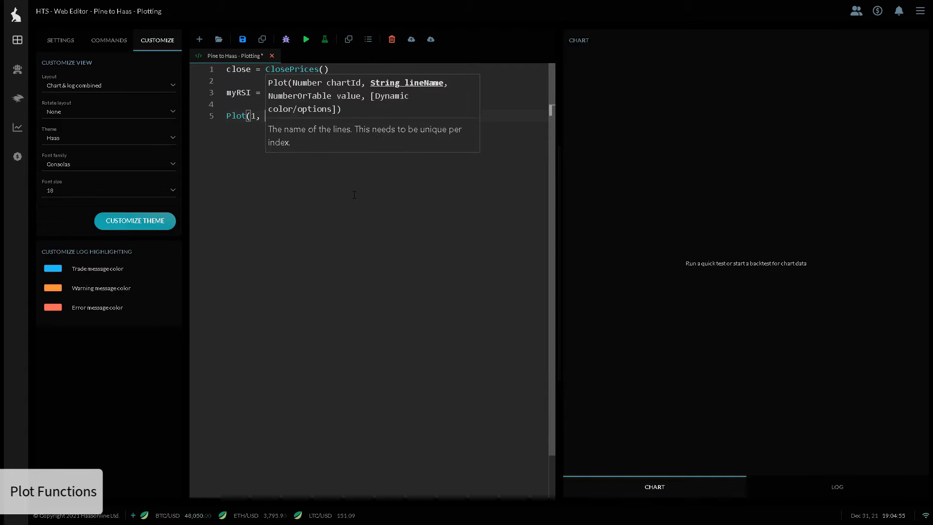
pyautogui.write('"RSI")')
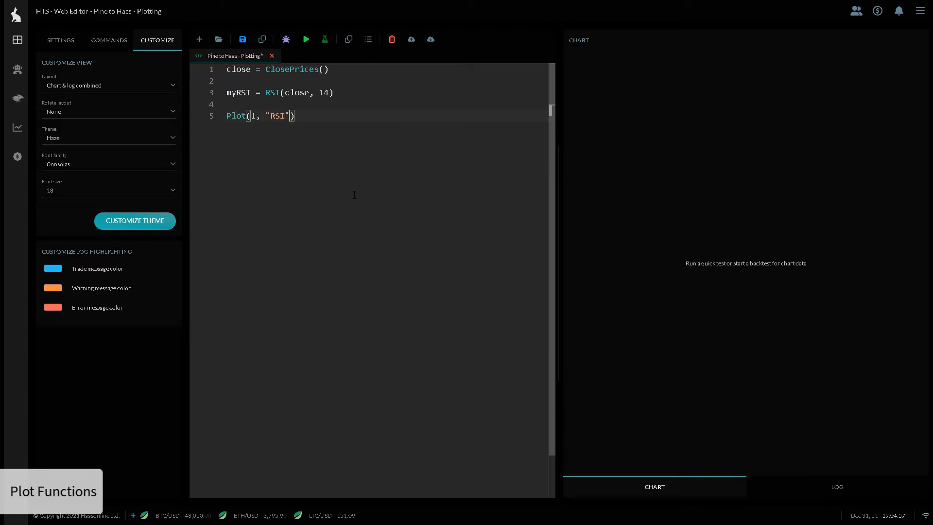
pyautogui.write(', myRSI')
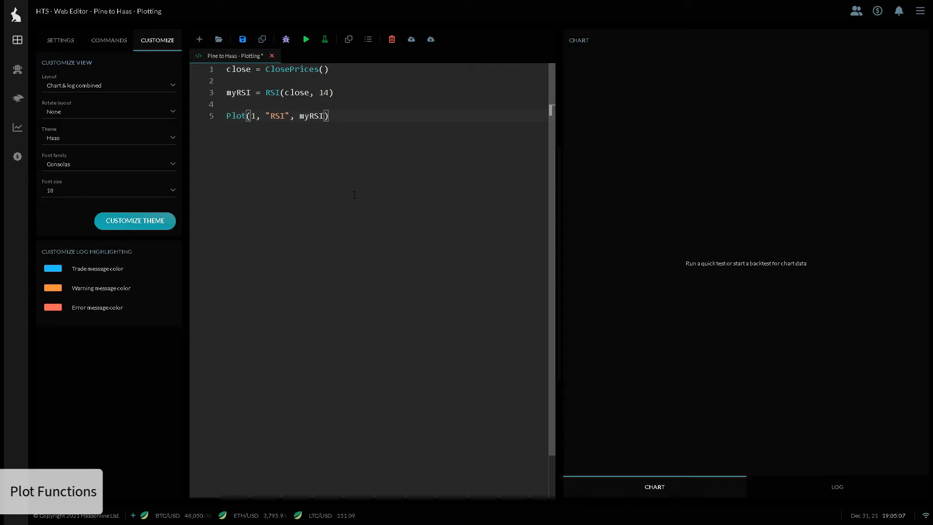
pyautogui.click(242, 39)
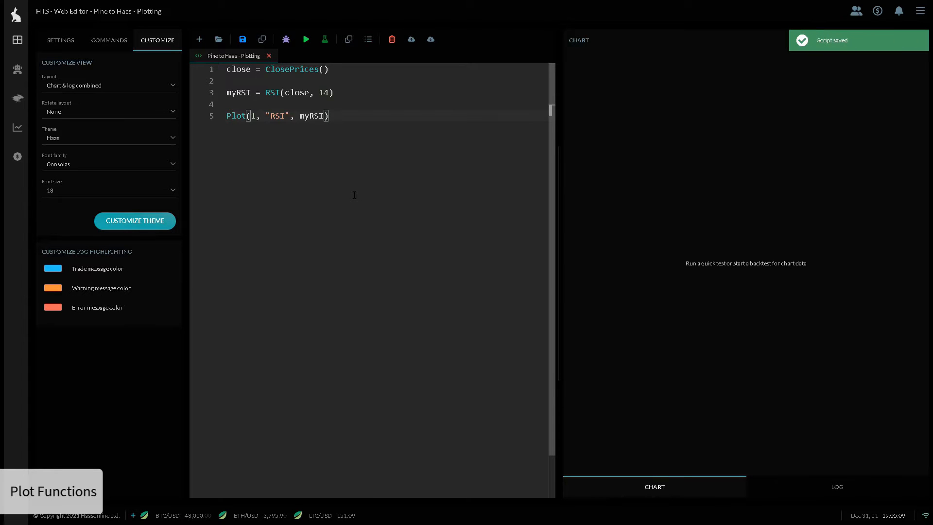
pyautogui.click(305, 39)
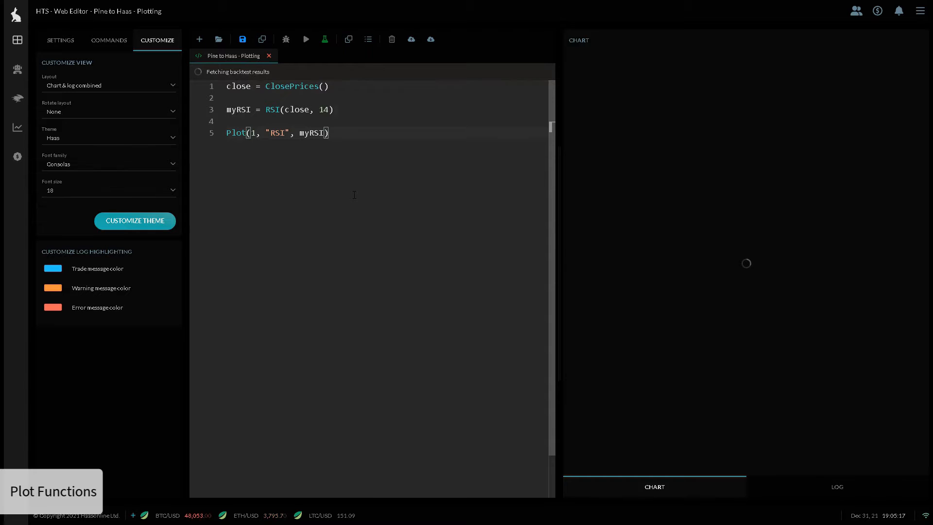
# Add Plot(2, "RSI", myRSI) and quick test to see two RSI charts.
pyautogui.click(305, 39)
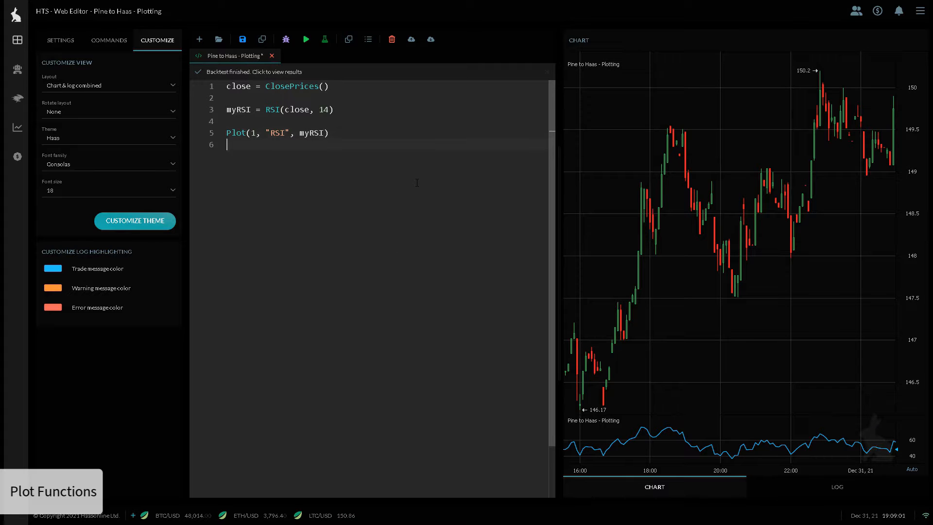
pyautogui.write('Plot(2, "RSI,')
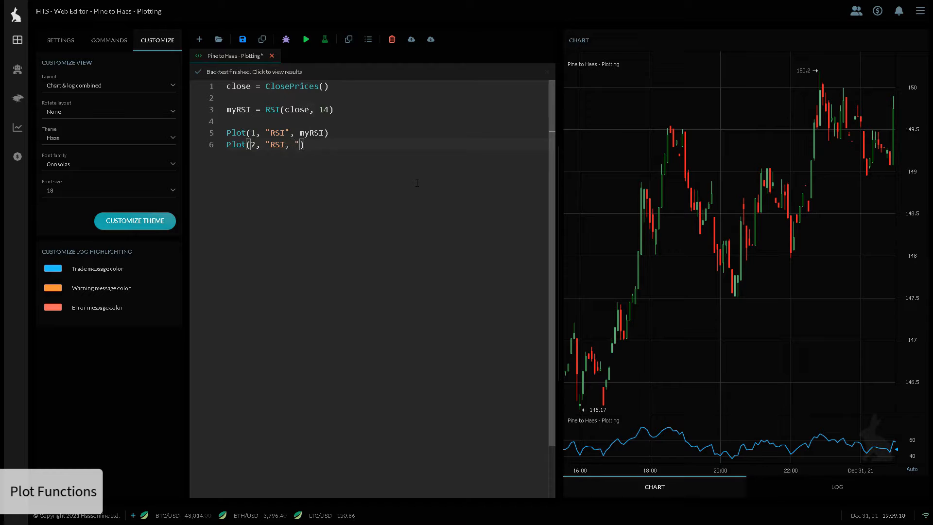
pyautogui.write('myRSI')
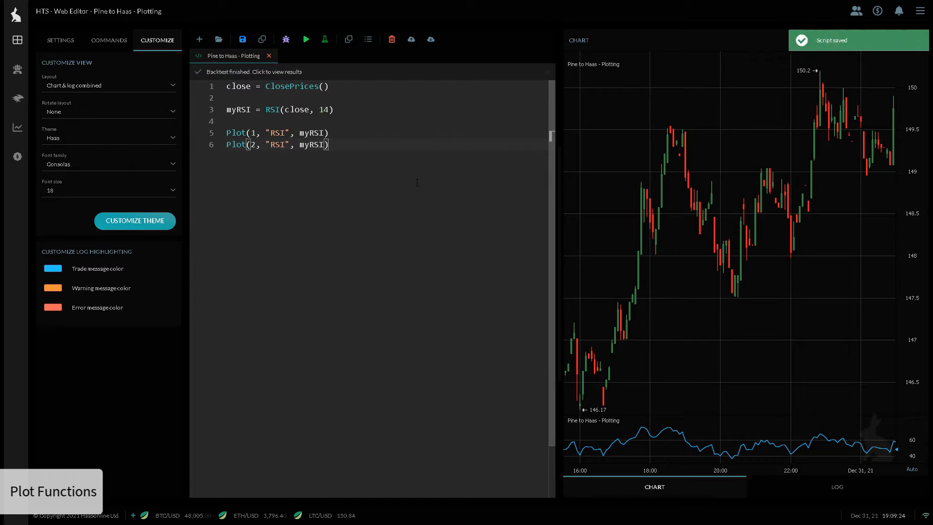
pyautogui.click(325, 39)
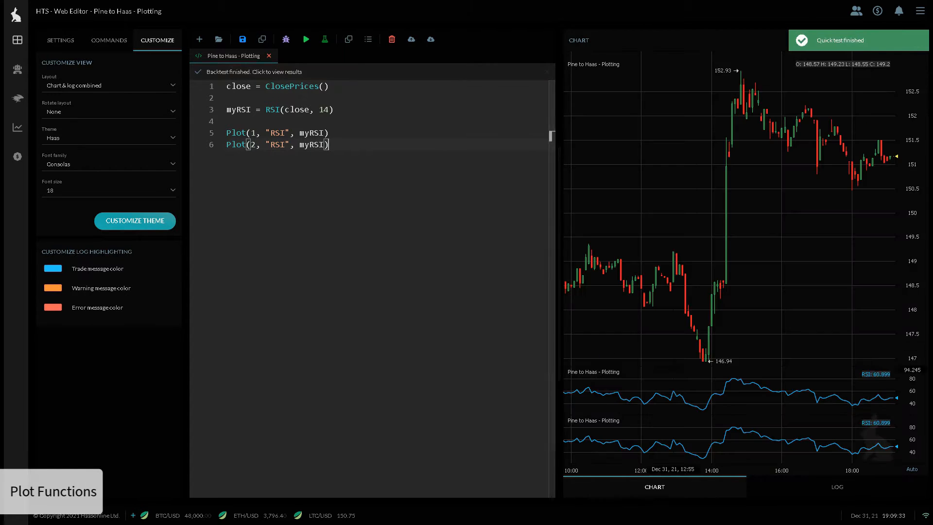
# Duplicate both Plot lines with indexes -2 and -3 and rerun for four RSI panes.
pyautogui.moveTo(226, 133); pyautogui.dragTo(328, 145)
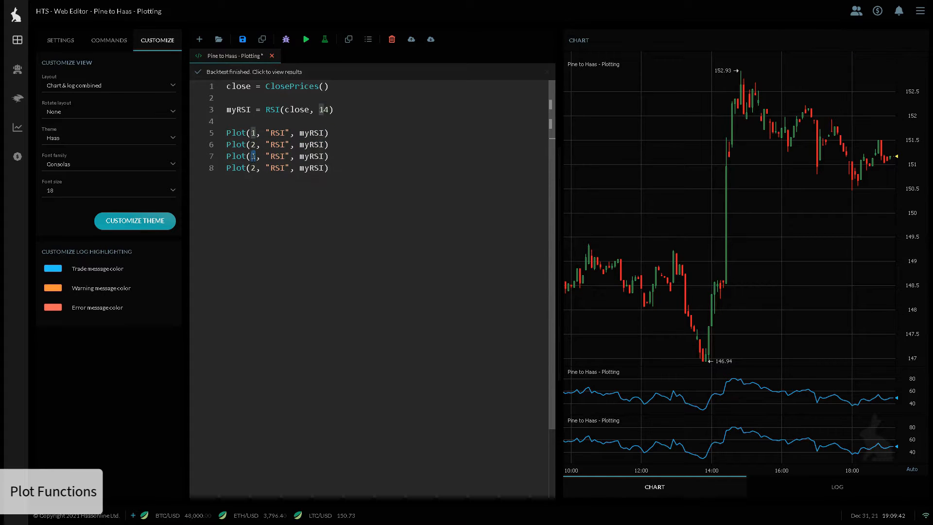
pyautogui.write('-3')
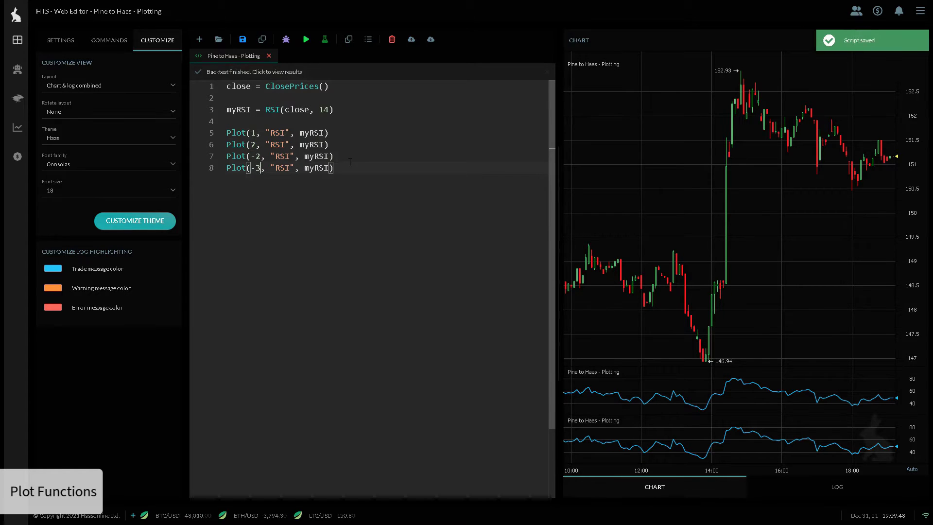
pyautogui.click(325, 39)
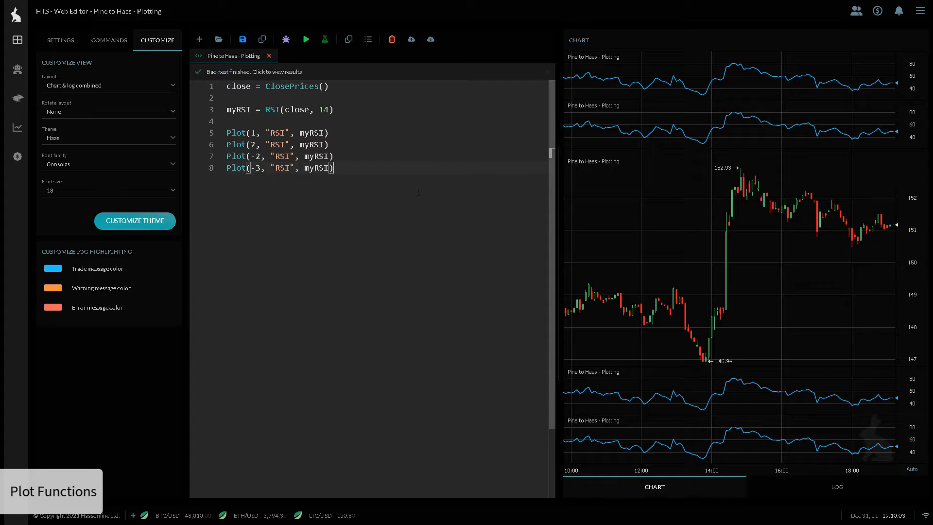
# Add ChartSetOptions(2, "Relative Strength Index", 200) and ChartSetOptions(1, {height = 50}).
pyautogui.press('Return')
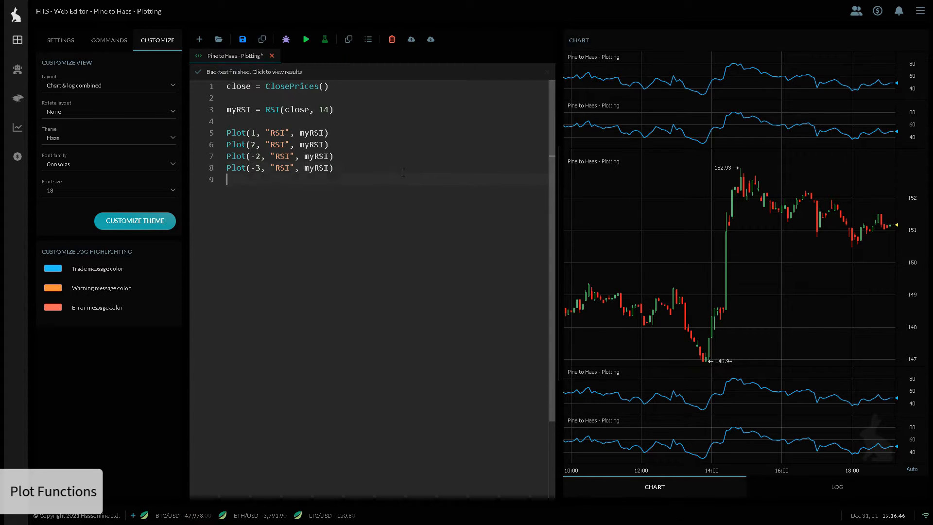
pyautogui.write('ChartSet')
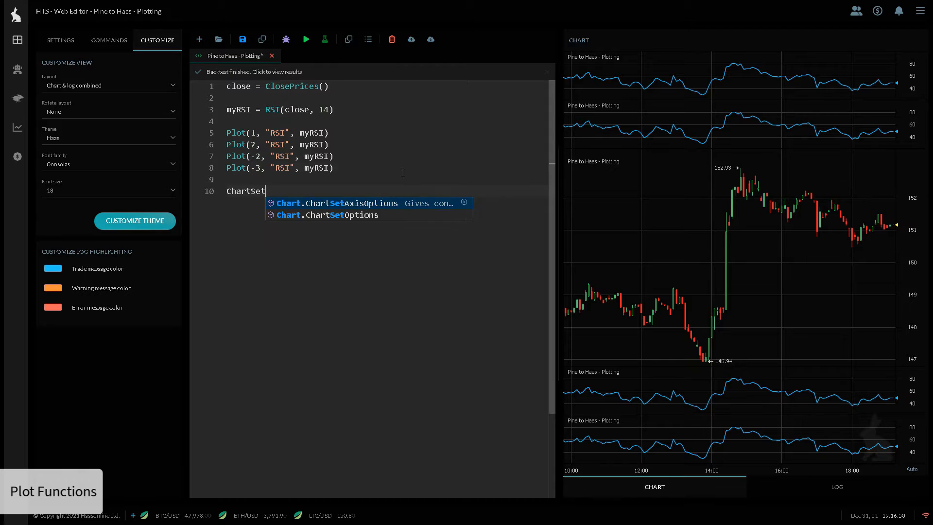
pyautogui.click(326, 214)
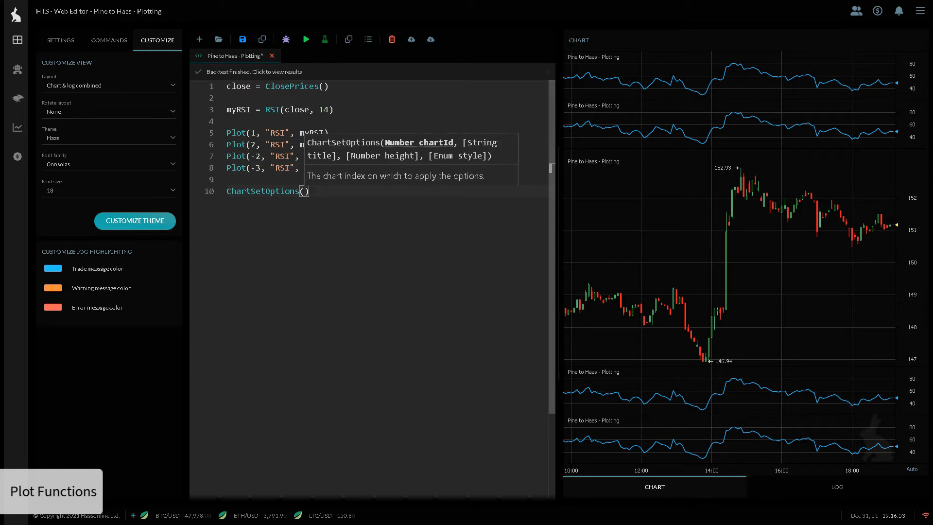
pyautogui.write('2, "Relative S')
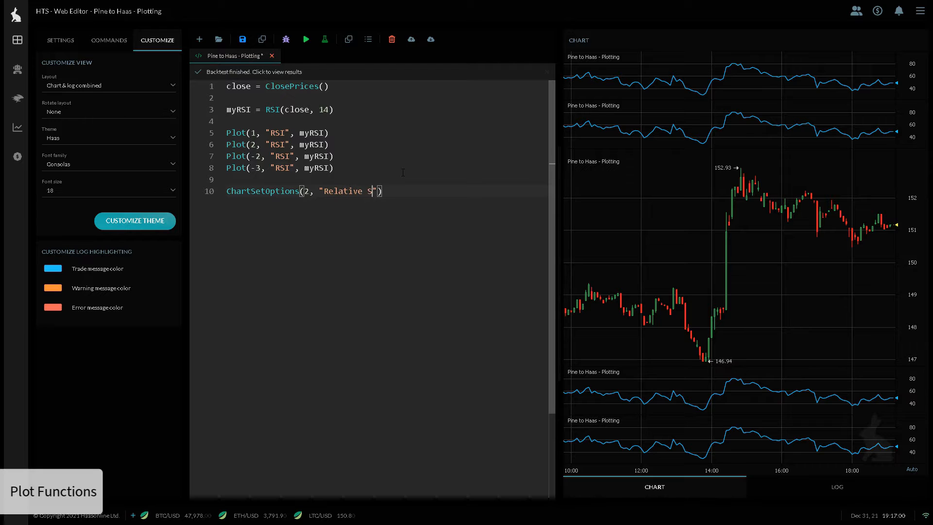
pyautogui.write('trength Index')
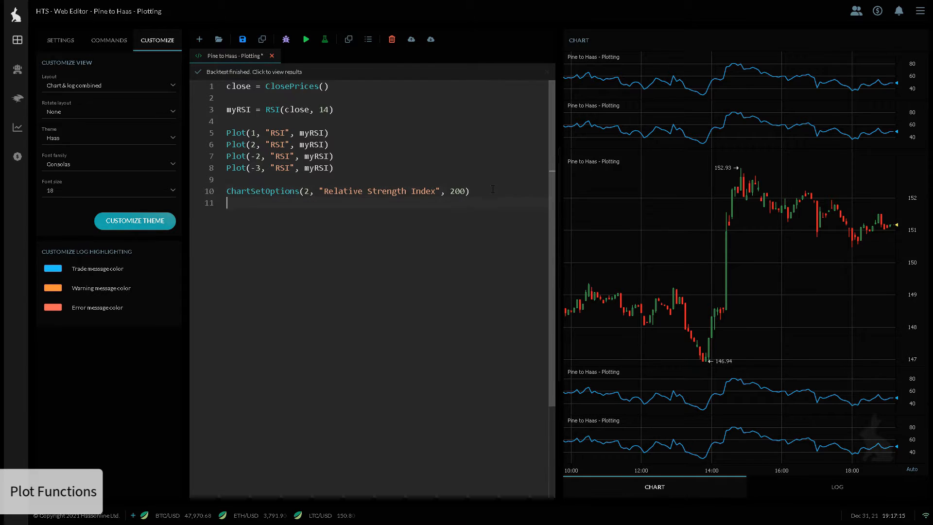
pyautogui.write('ChartSetOptions(1, {height = 50')
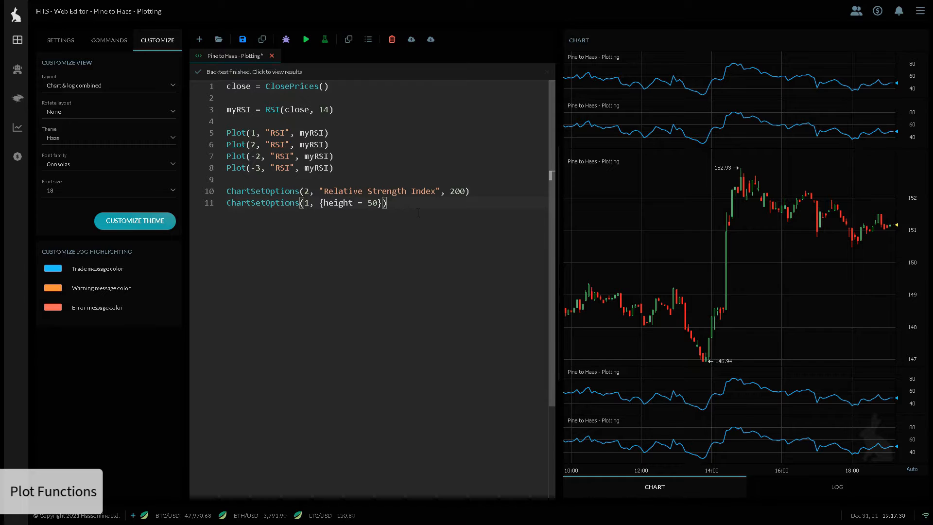
# Save the script and rerun the quick test to apply the chart options.
pyautogui.click(241, 39)
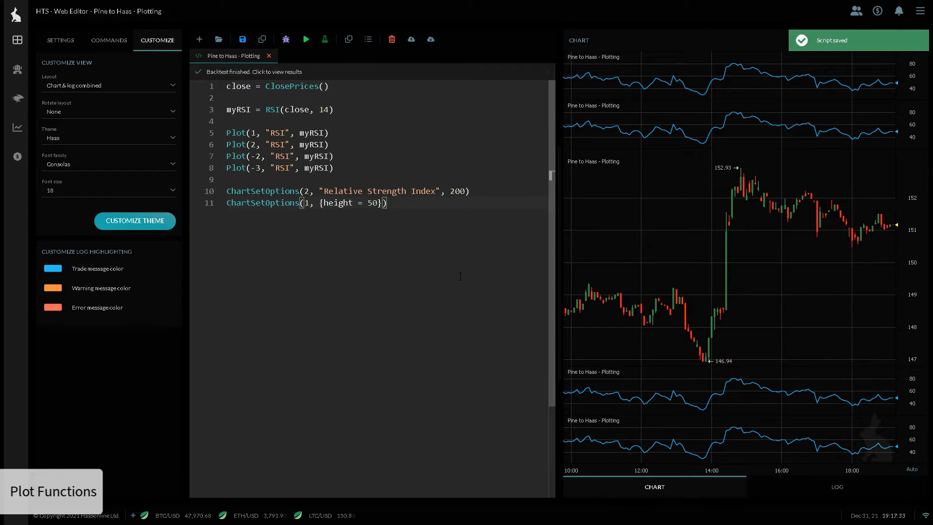
pyautogui.click(325, 39)
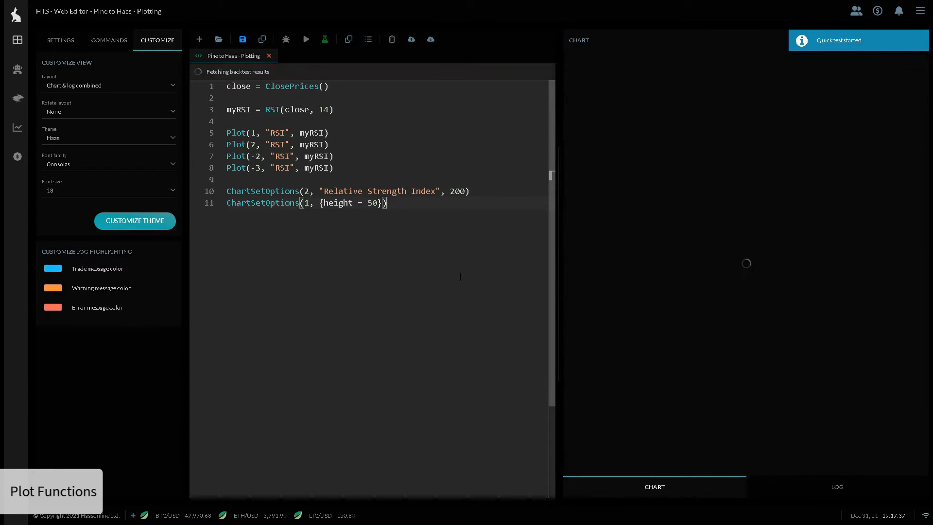
pyautogui.click(305, 38)
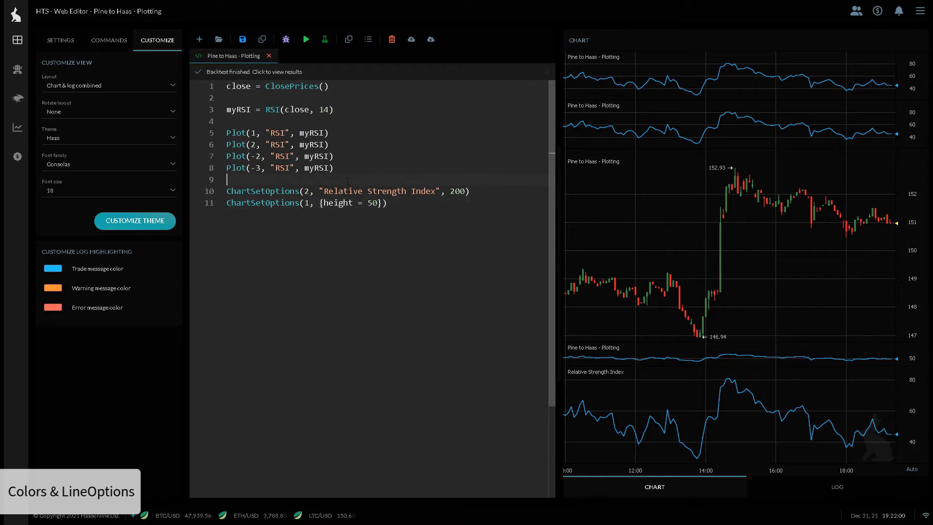
# Delete the extra Plot lines, leaving a single Plot call for chart 1.
pyautogui.tripleClick(280, 168)
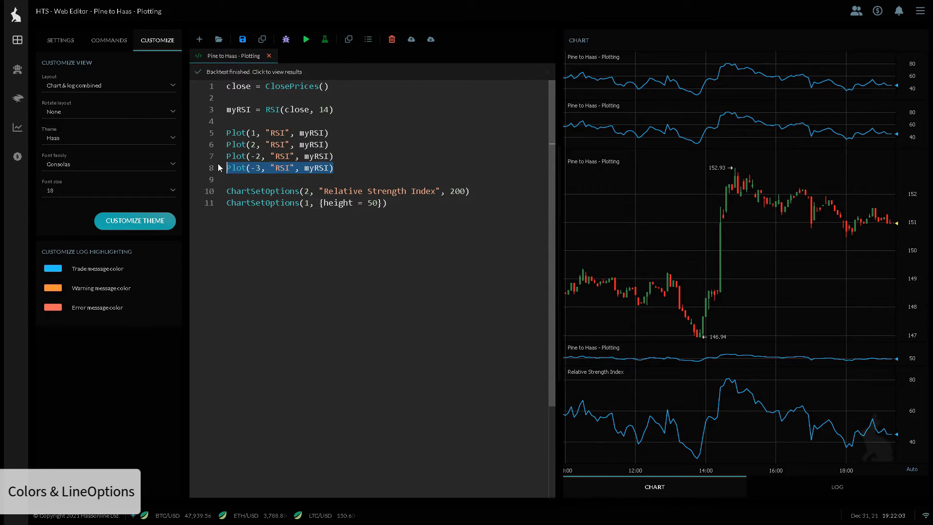
pyautogui.press('Delete')
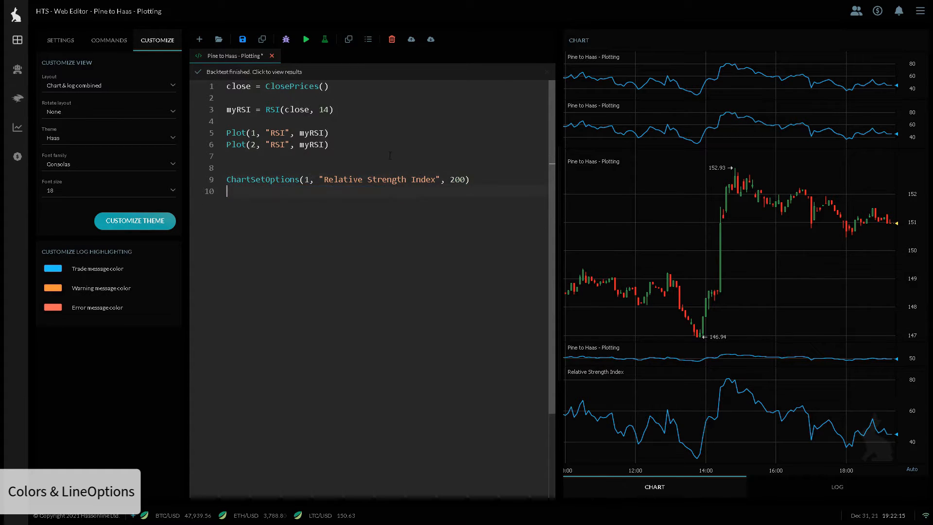
pyautogui.press('Backspace')
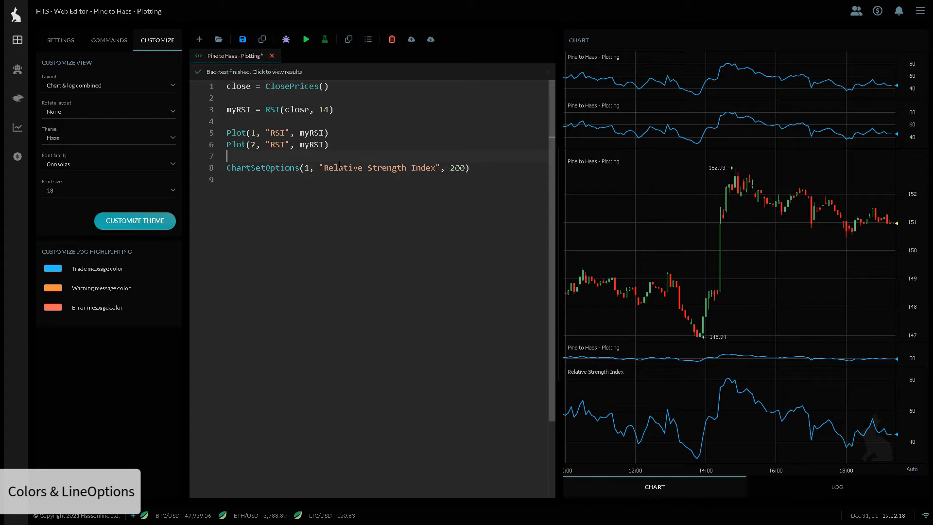
pyautogui.tripleClick(276, 144)
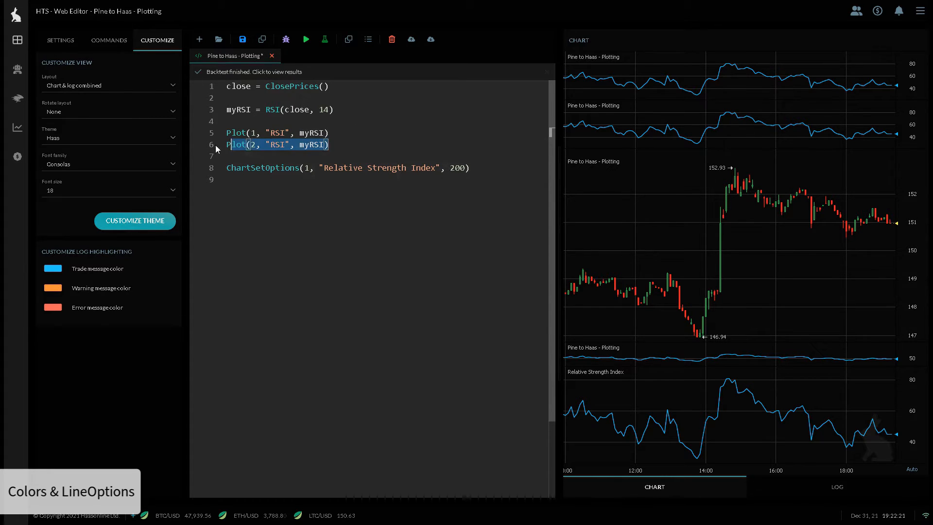
pyautogui.press('Delete')
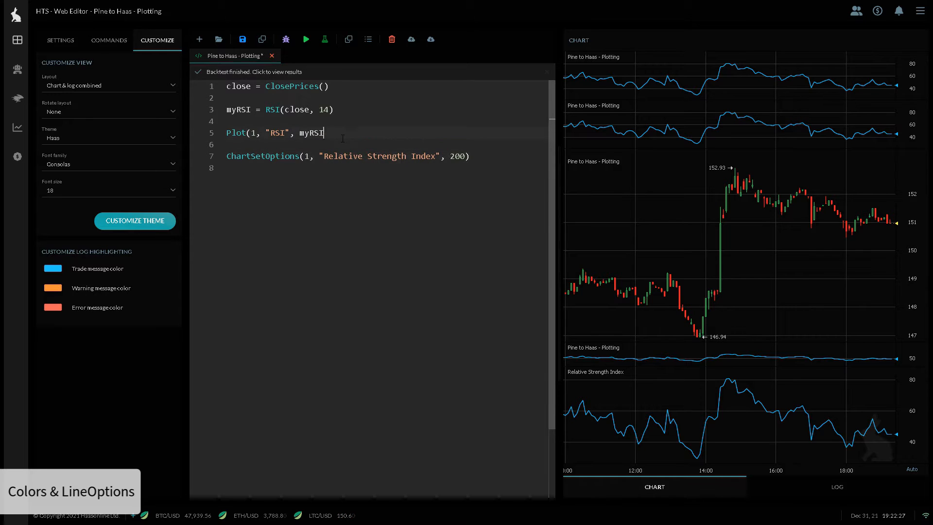
# Add Blue as the fourth Plot argument from the colour suggestions.
pyautogui.write(',')
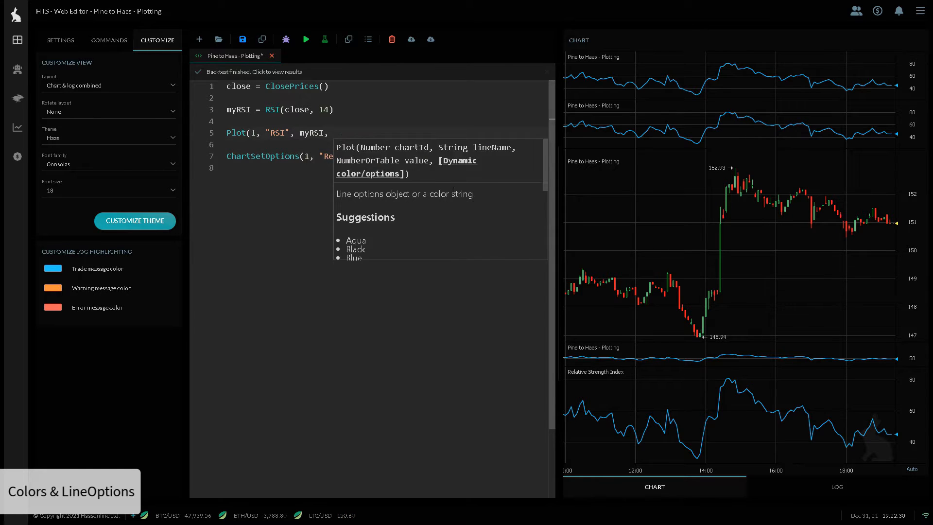
pyautogui.scroll(-3)
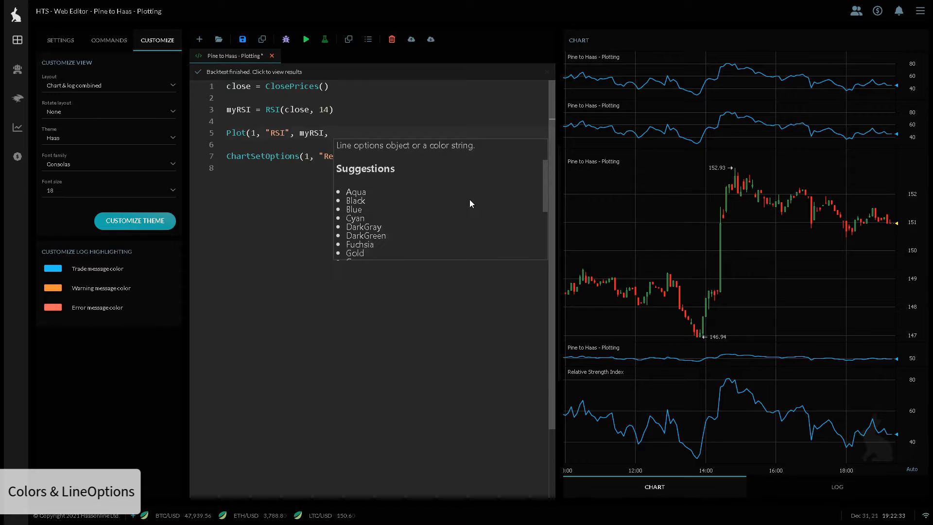
pyautogui.scroll(-3)
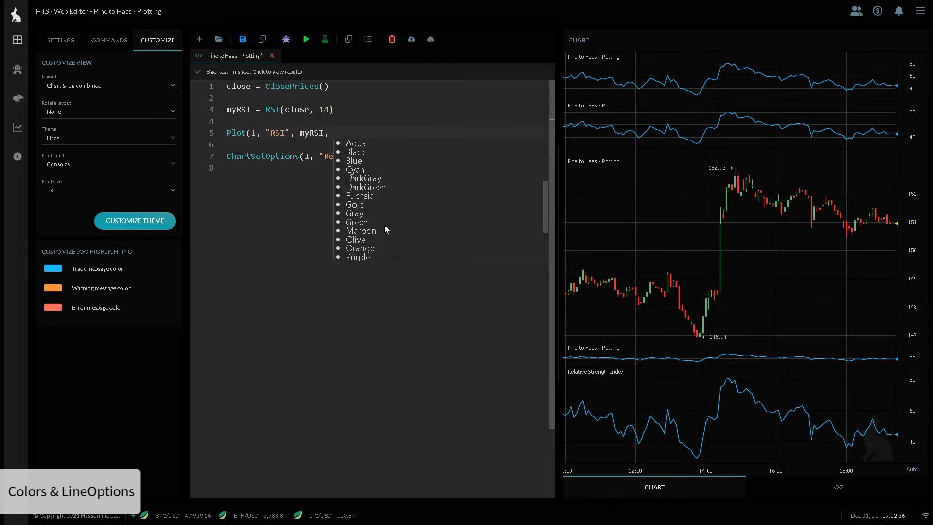
pyautogui.scroll(-3)
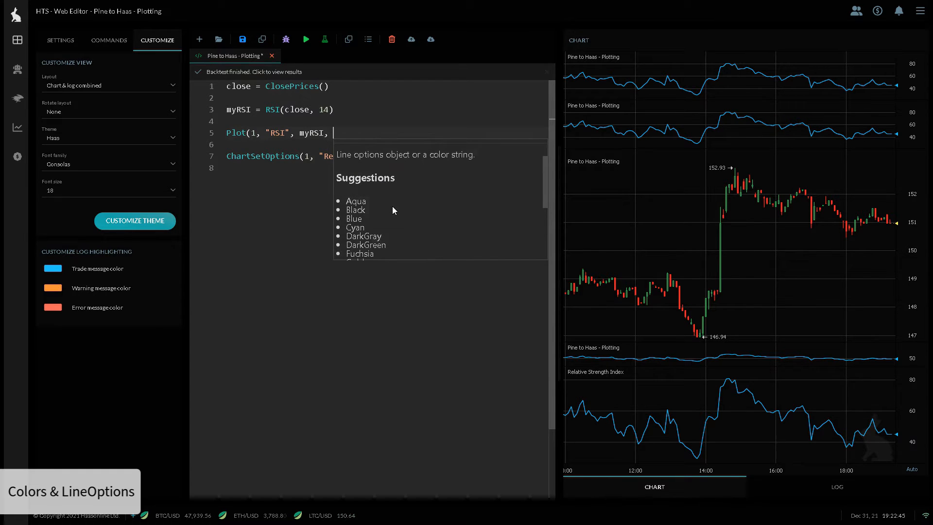
pyautogui.click(353, 219)
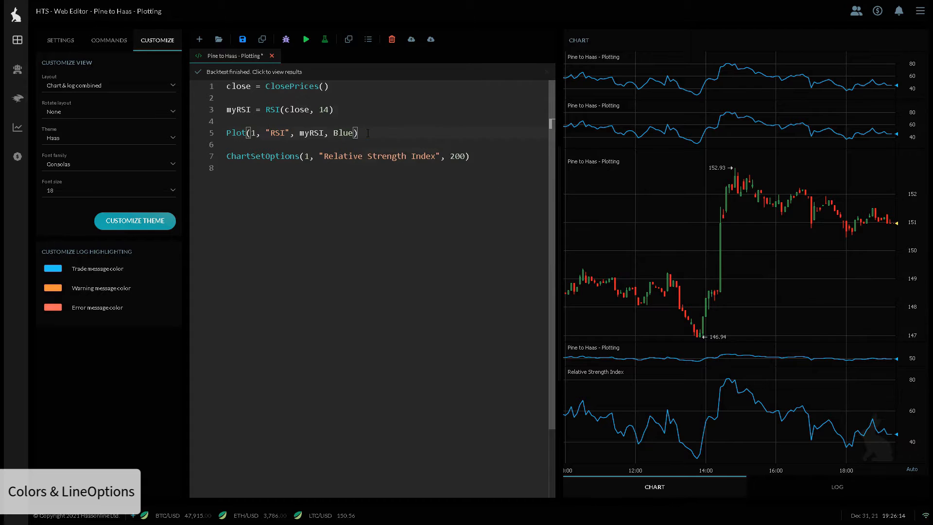
# Plot RSI on charts 1–3 in blue via Blue, "#0000FF" and "rgb(0, 0, 255)", and run.
pyautogui.write('Plot(1, "RSI", myRSI, Blue)')
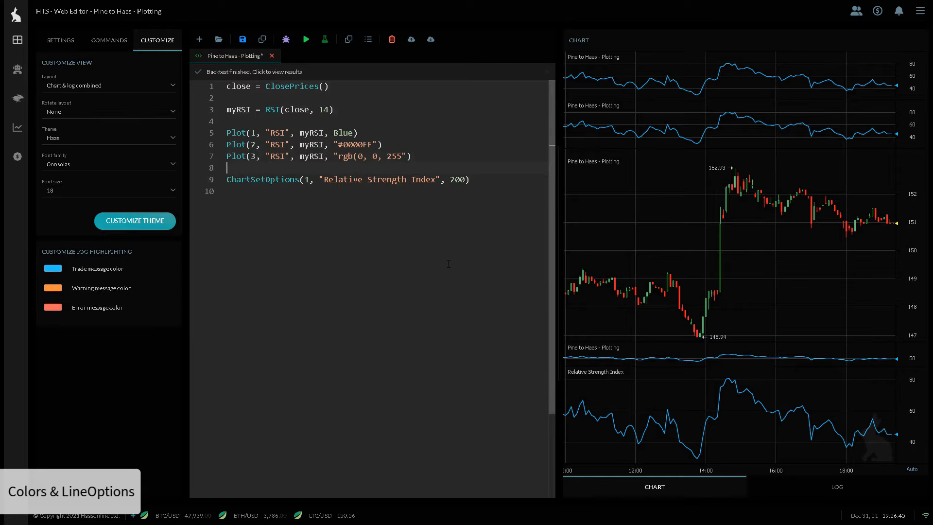
pyautogui.click(325, 39)
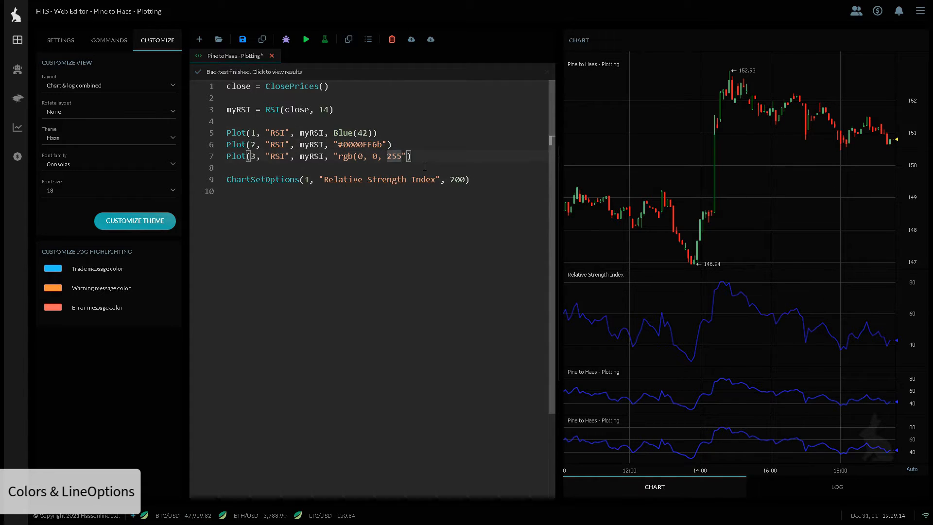
# Add opacity as Blue(42), "#0000FF6b" and rgb(0, 0, 255, 0.42), then save and refresh.
pyautogui.write(', 0.42')
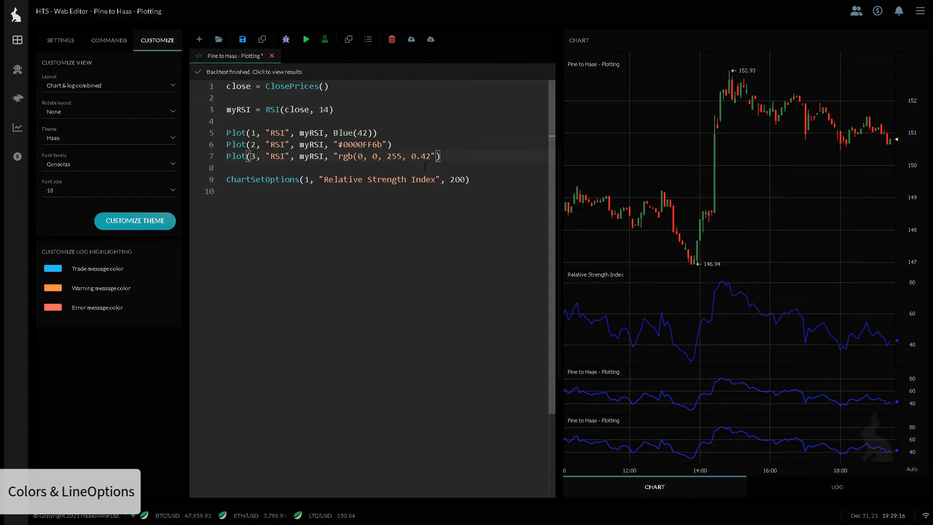
pyautogui.click(325, 39)
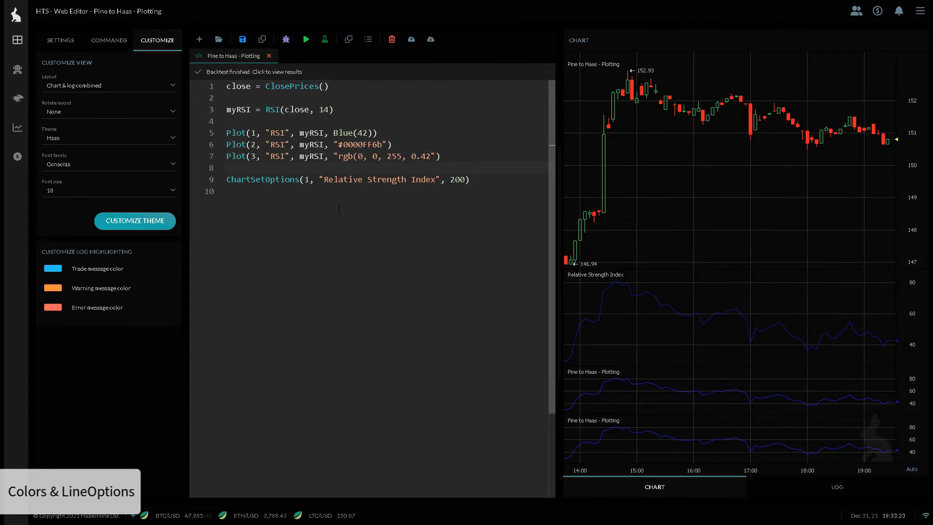
# Define myLO = LineOptions({color = Yellow, width = 3, behind = true, style = Spiked}), pass it to Plot(1) and run.
pyautogui.press('Backspace')
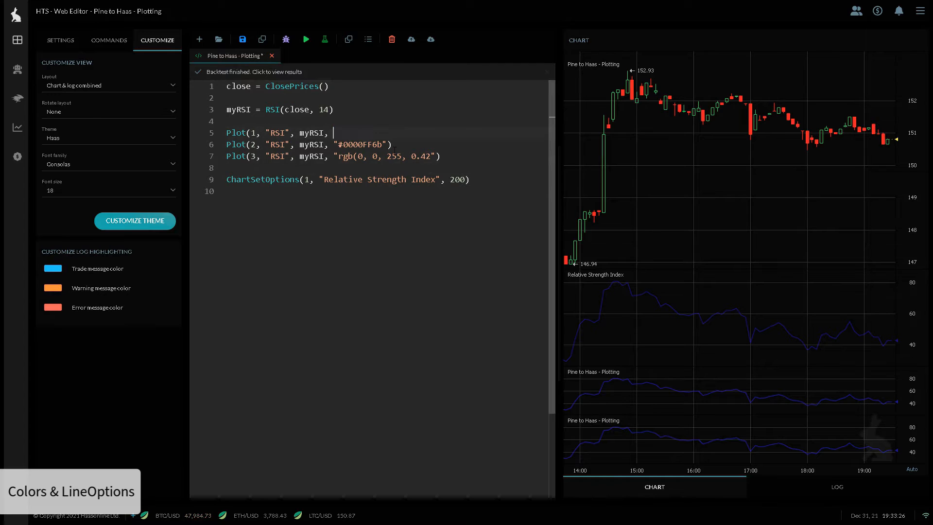
pyautogui.click(334, 132)
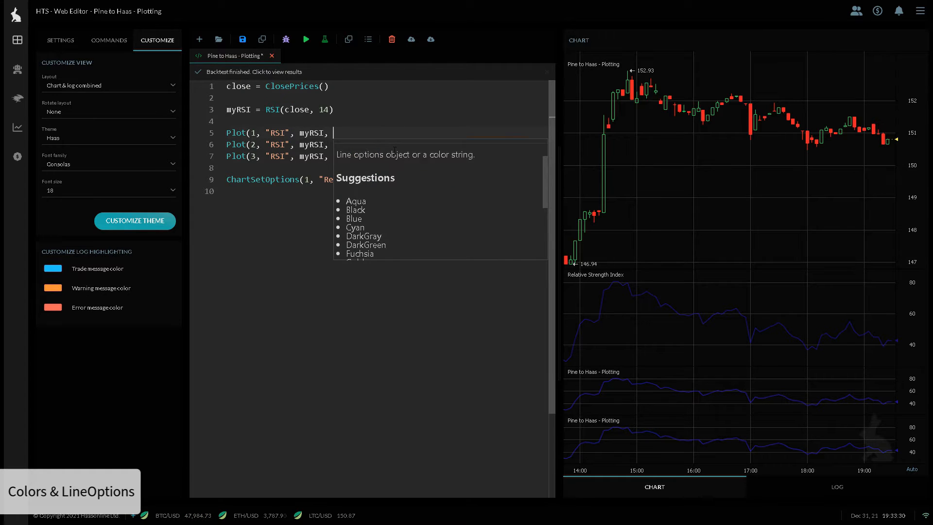
pyautogui.write('LineOptions')
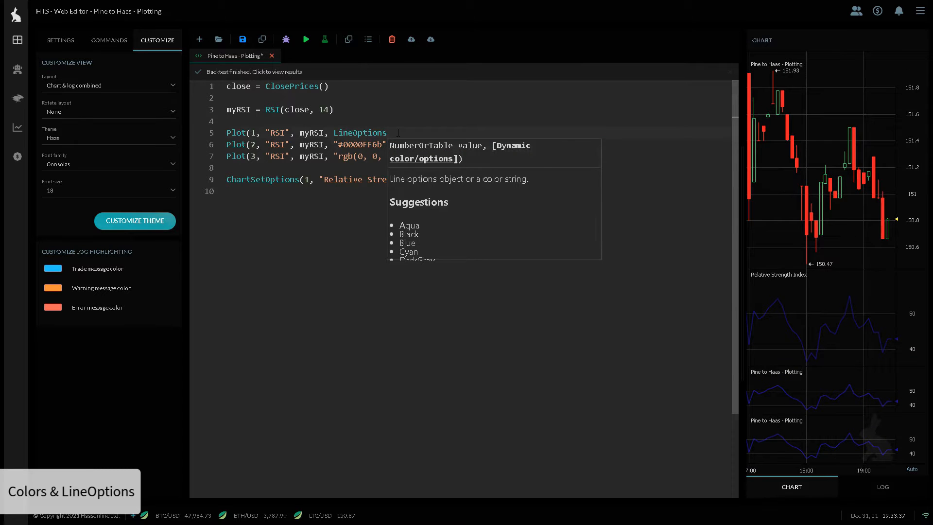
pyautogui.write('(')
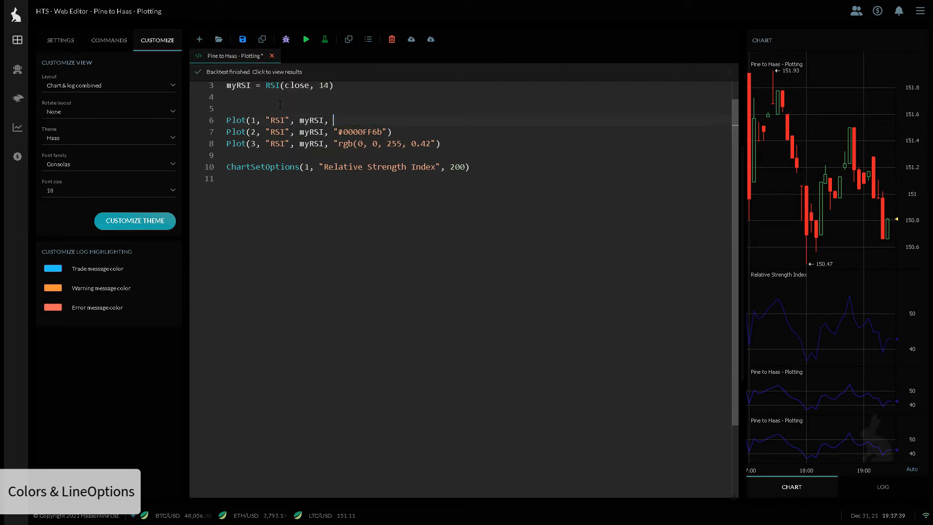
pyautogui.write('myLO = LineOptions()')
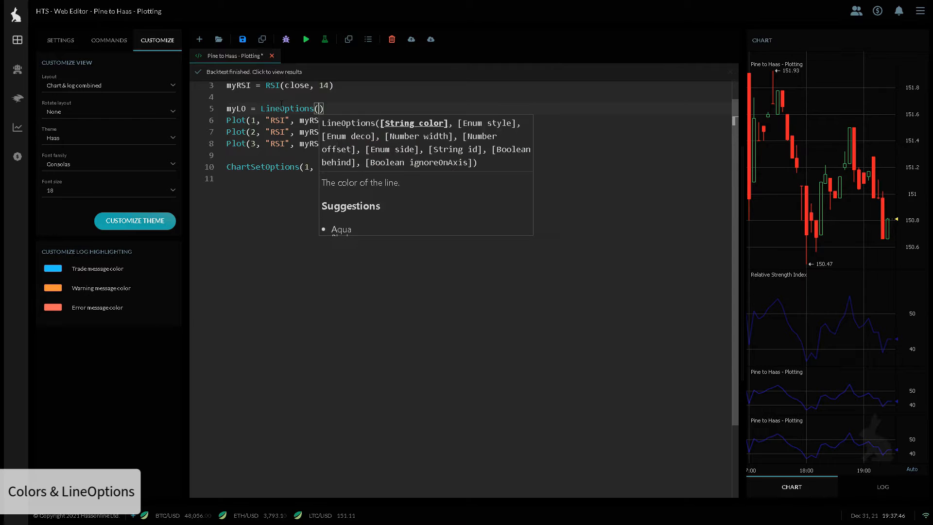
pyautogui.write('{}')
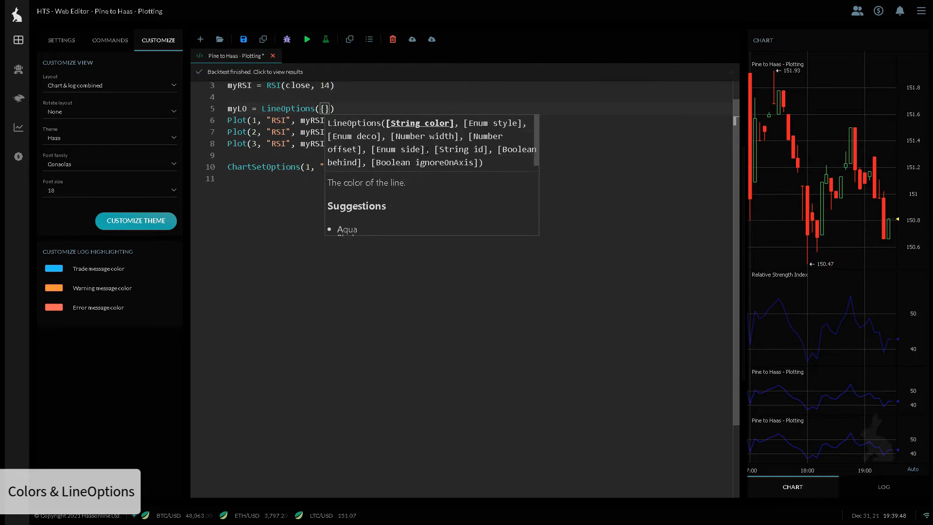
pyautogui.write('color = Yellow,')
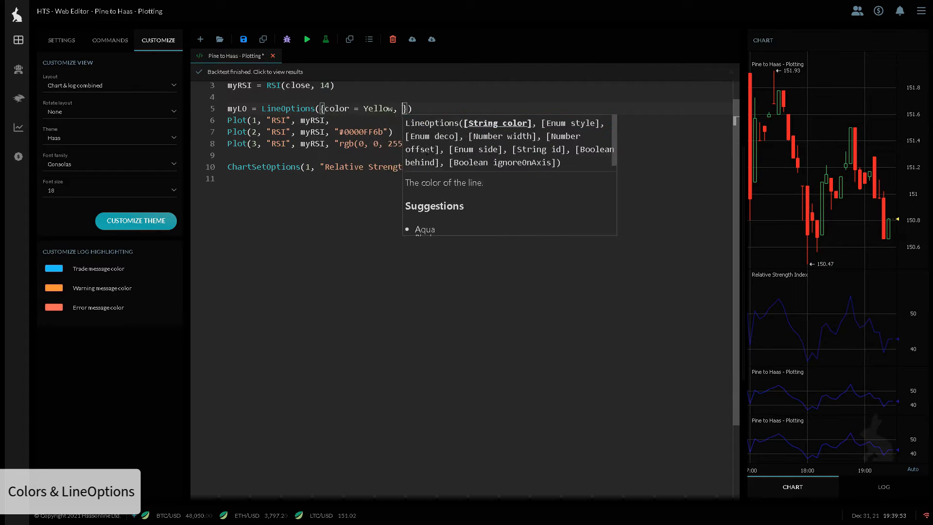
pyautogui.write('width = 3, b')
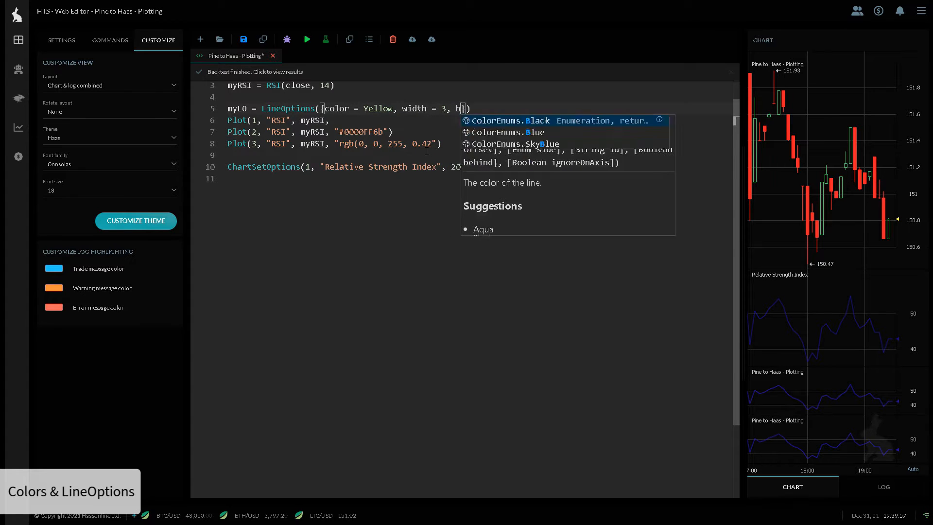
pyautogui.write('ehind = true, style = Spiked')
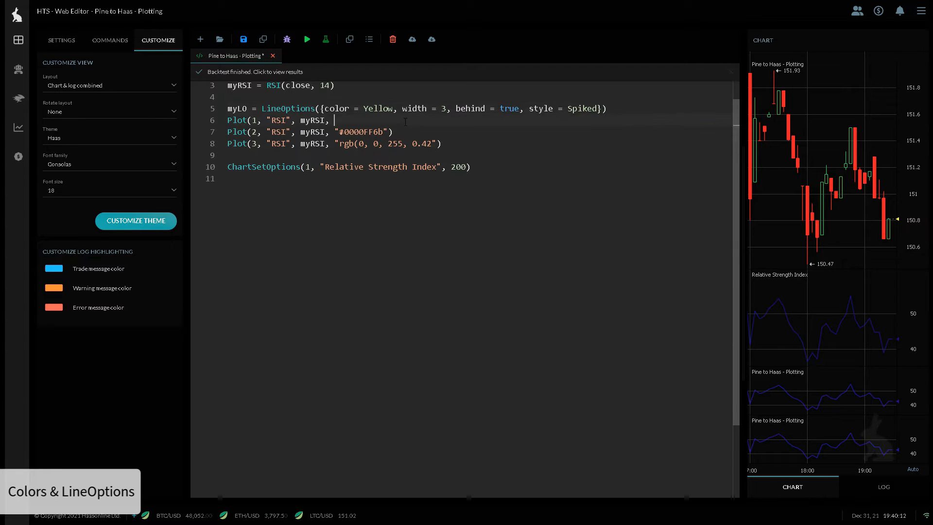
pyautogui.write('myLO)')
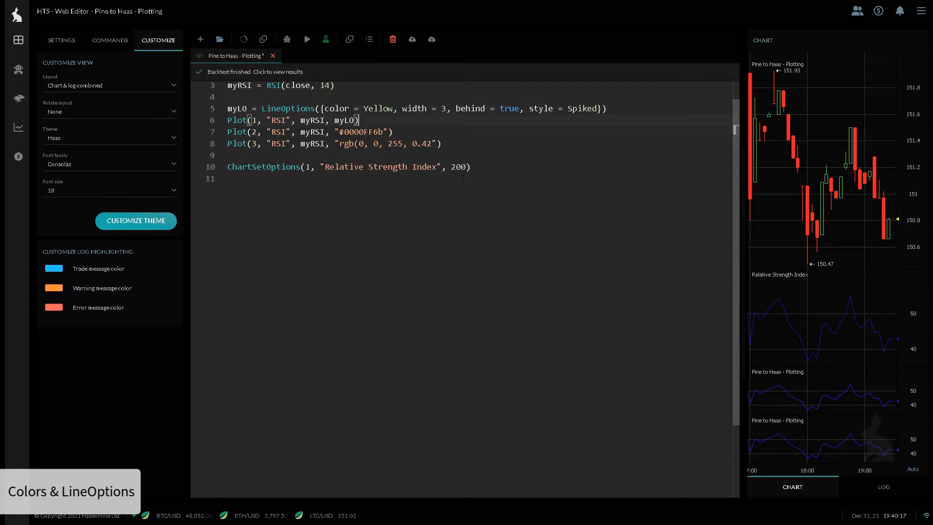
pyautogui.click(243, 39)
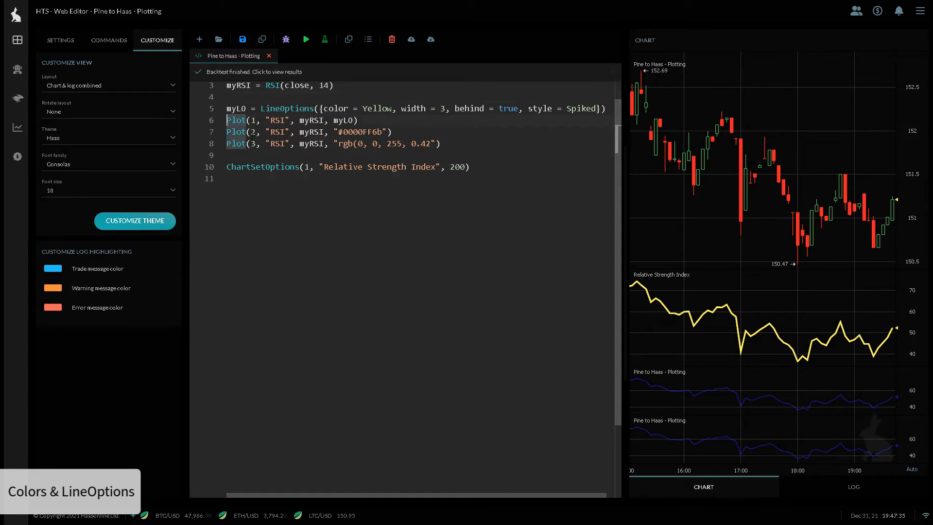
# Write myColor = myRSI < 30 and Green or myRSI > 70 and Red or Blue.
pyautogui.write('myColor =')
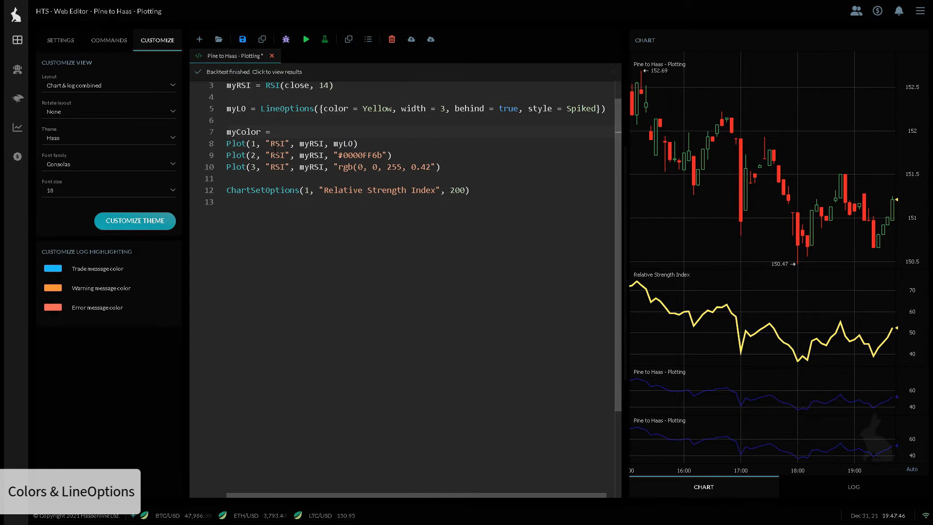
pyautogui.write('myRSI < 30 and')
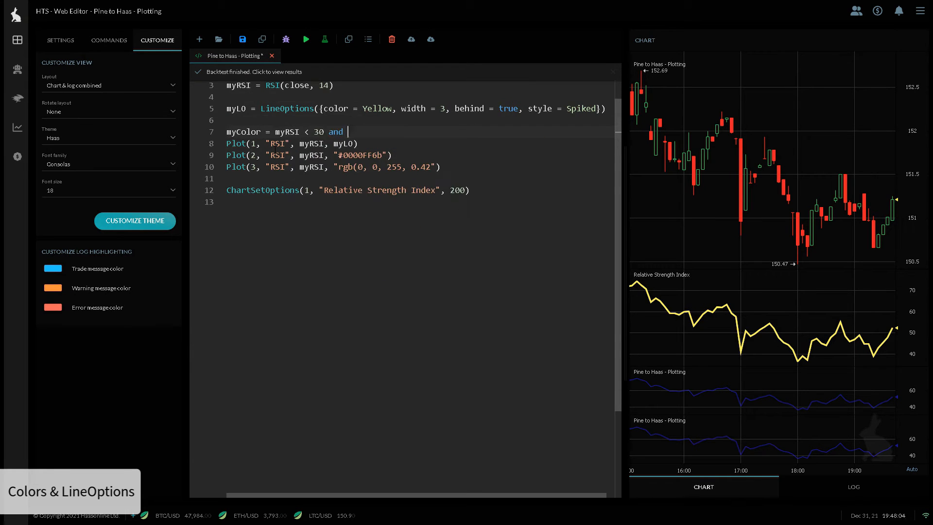
pyautogui.write('Green or myRSI > 70 and Red or Blue')
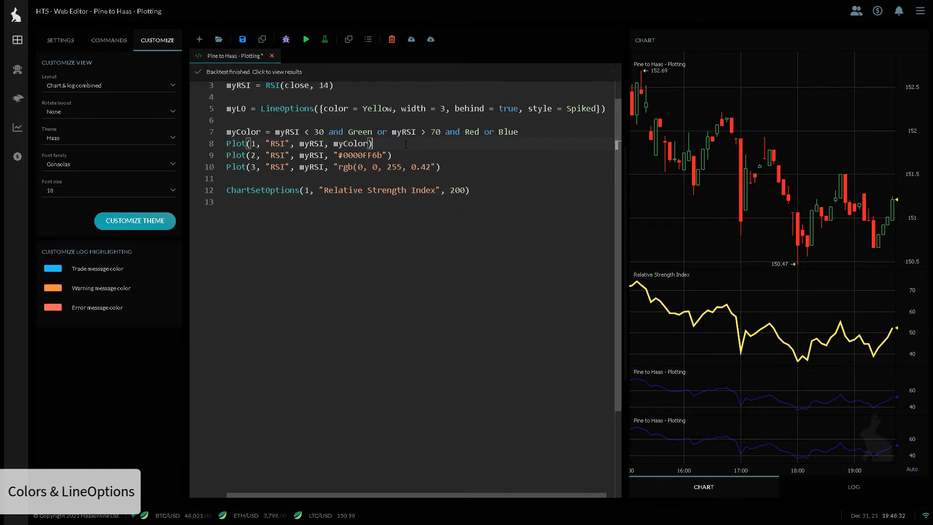
pyautogui.click(324, 39)
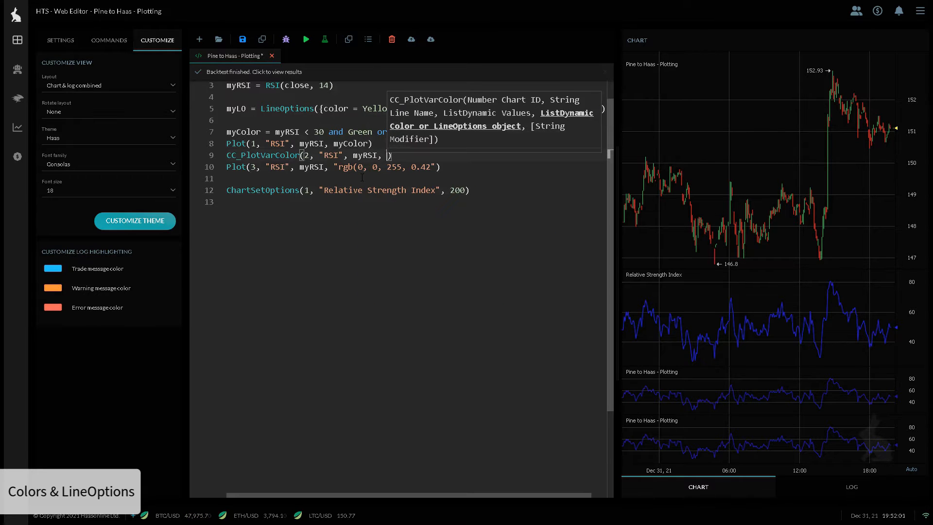
# Use myColor in the plots, replace the rgb string with Blue, save and rerun.
pyautogui.write('myColor')
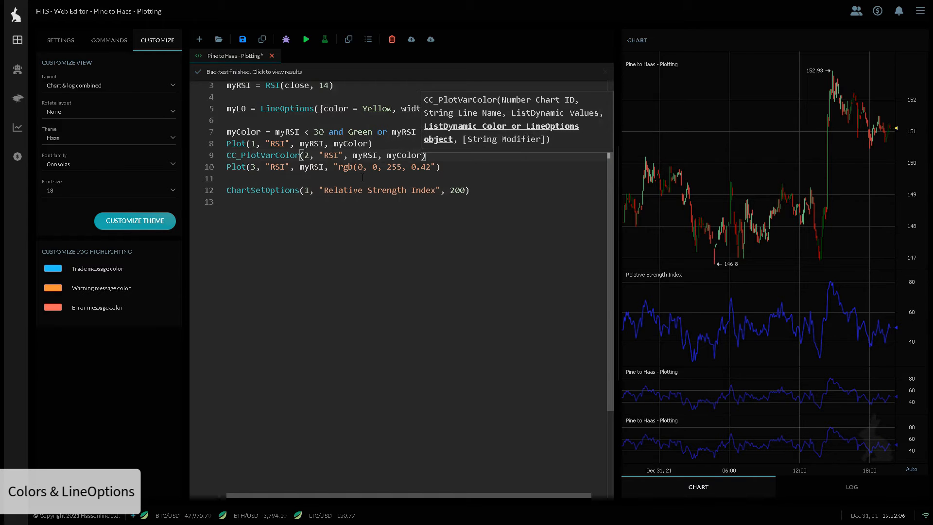
pyautogui.click(241, 38)
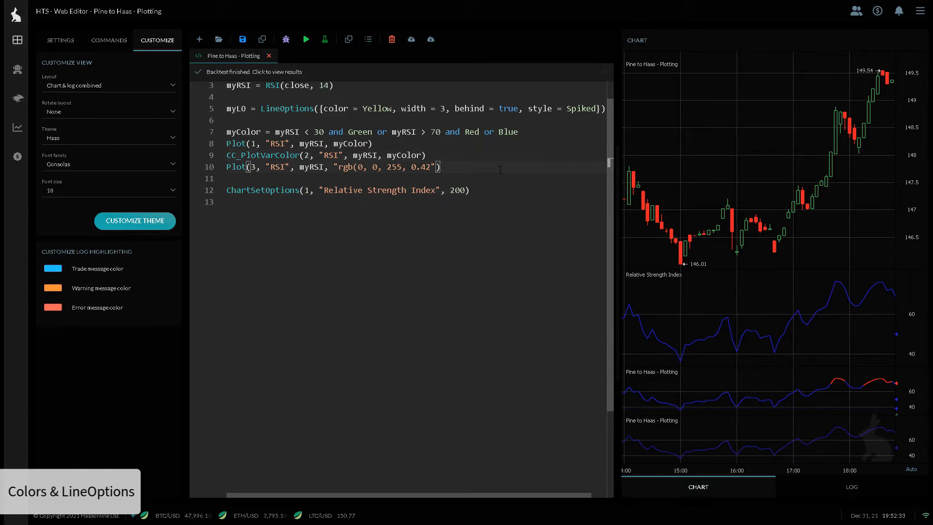
pyautogui.doubleClick(385, 166)
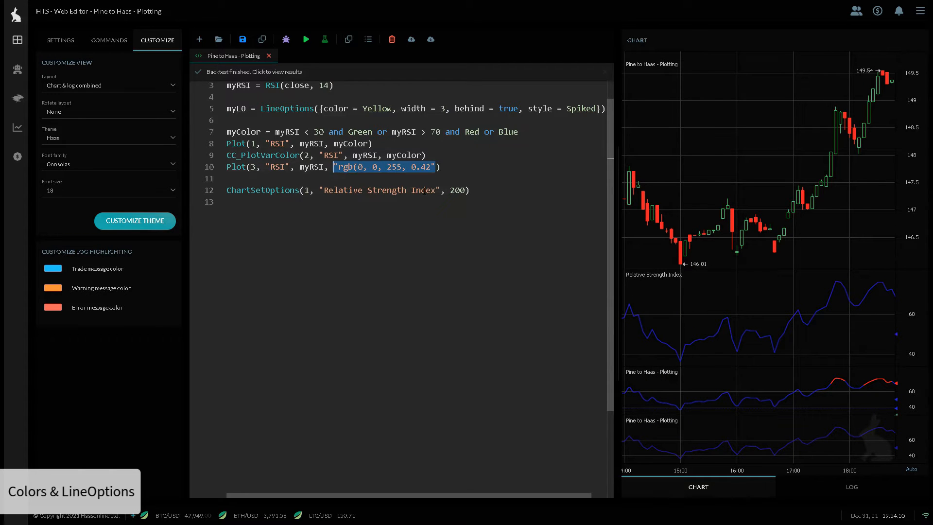
pyautogui.write('Blue')
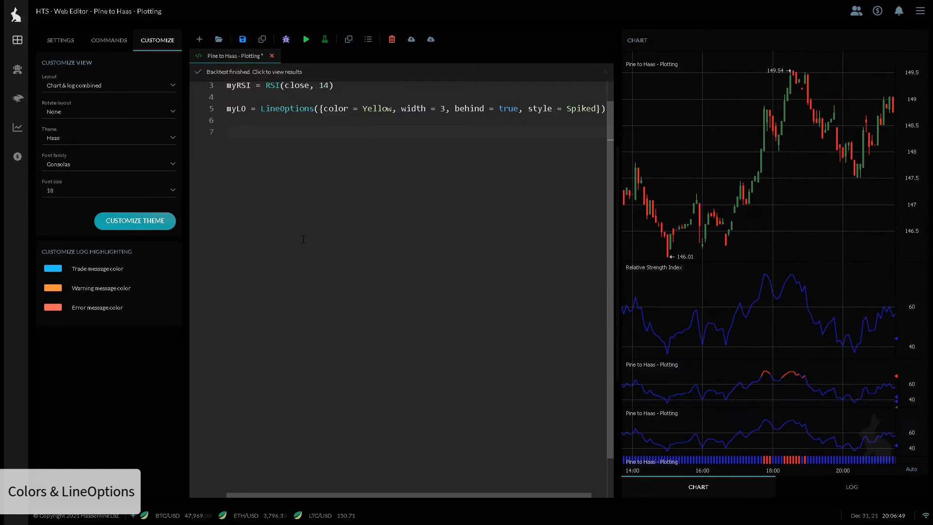
# Write a counter x with if/elseif blocks calling Plot(1, "counter", x, Blue/Red) and run.
pyautogui.write('if x == nil')
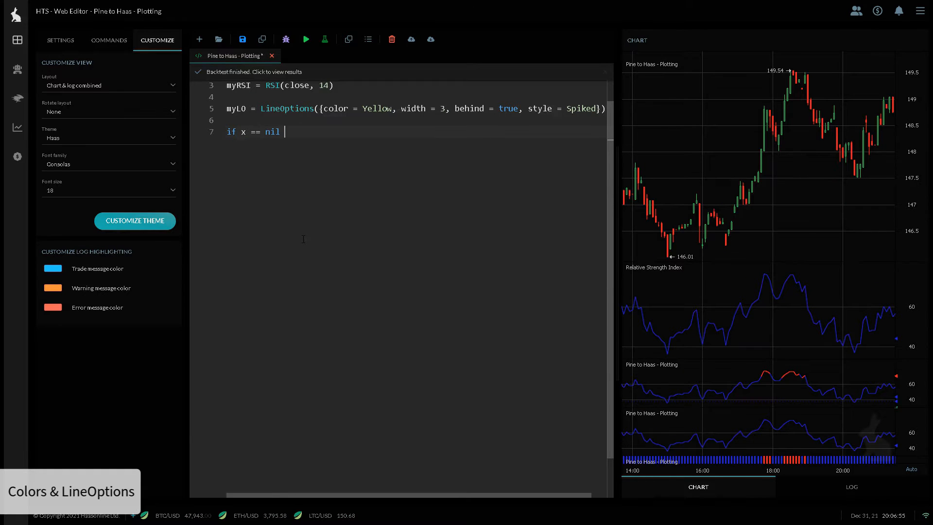
pyautogui.write('then x = 0 end')
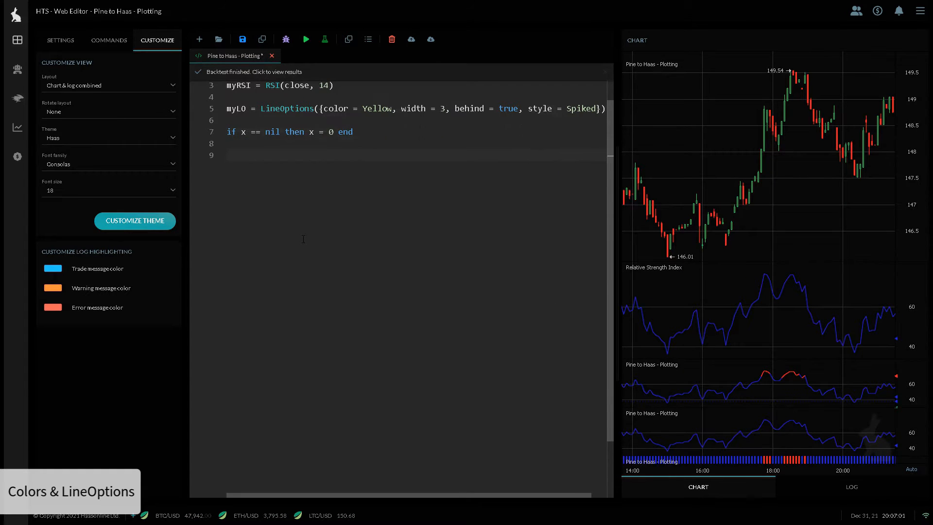
pyautogui.write('x = x + 1')
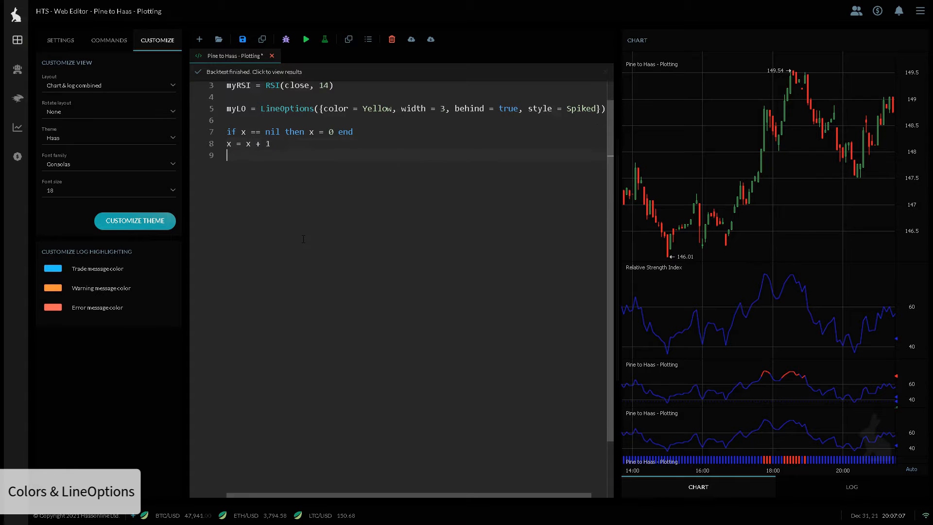
pyautogui.write('if x = 100')
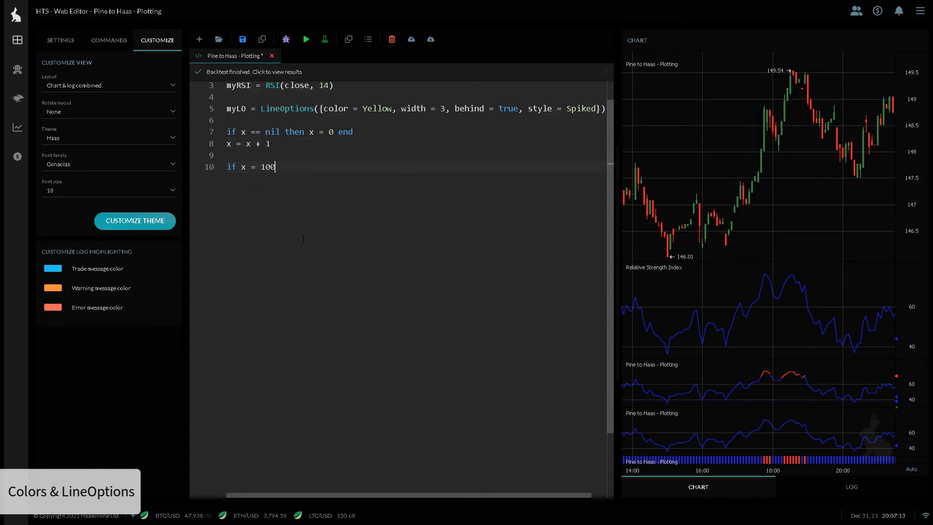
pyautogui.write('<= 100 and x > 0 then')
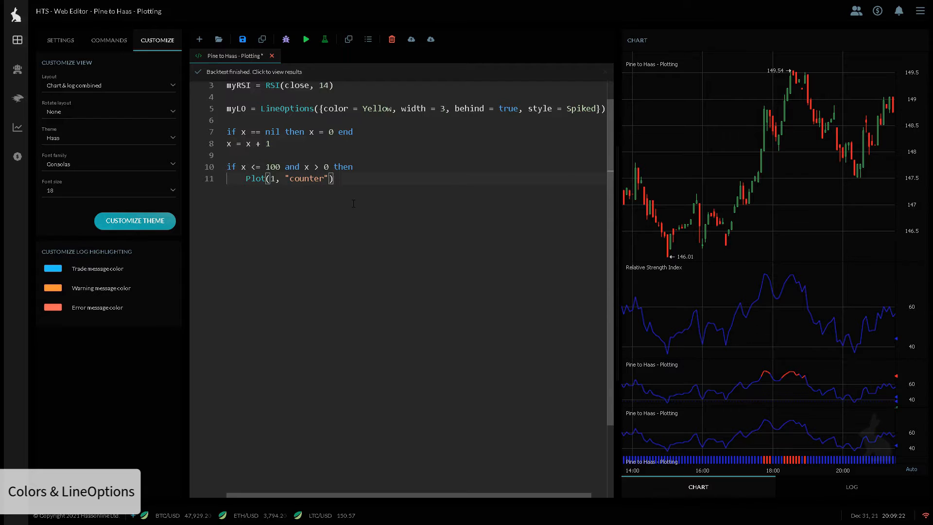
pyautogui.write(', x, Blue)')
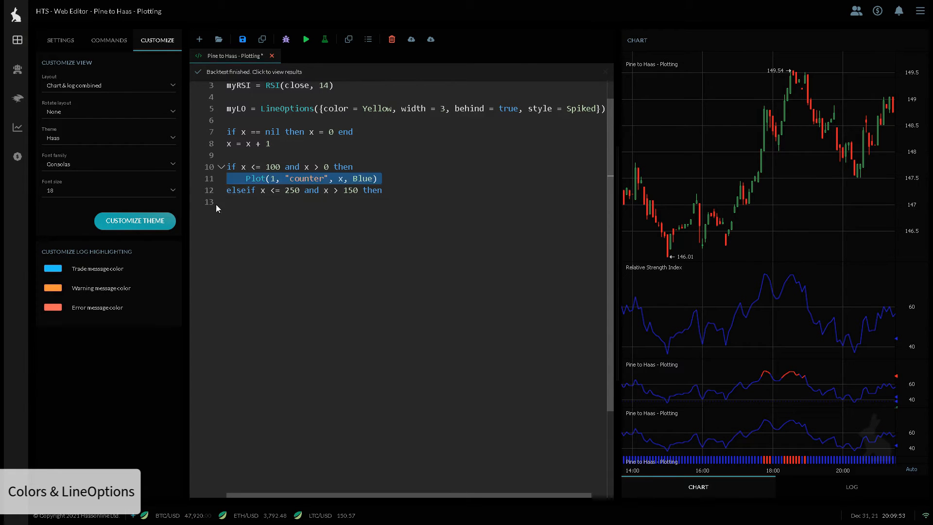
pyautogui.click(305, 39)
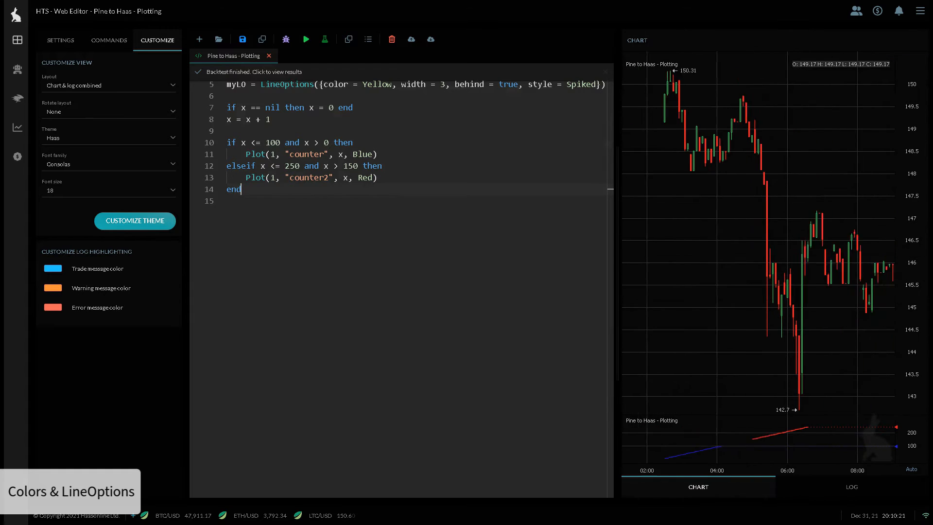
# Give the first counter Plot LineOptions({id = "some unique id"}).
pyautogui.doubleClick(233, 189)
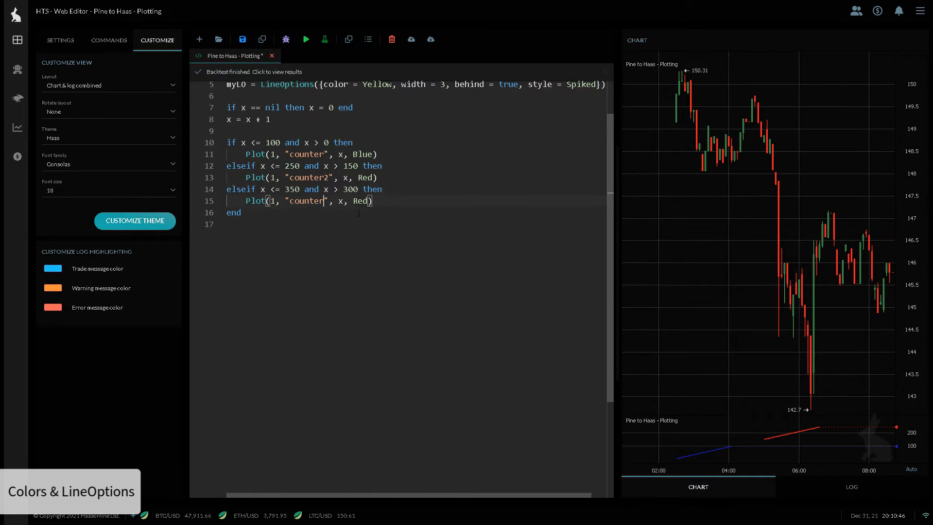
pyautogui.click(324, 39)
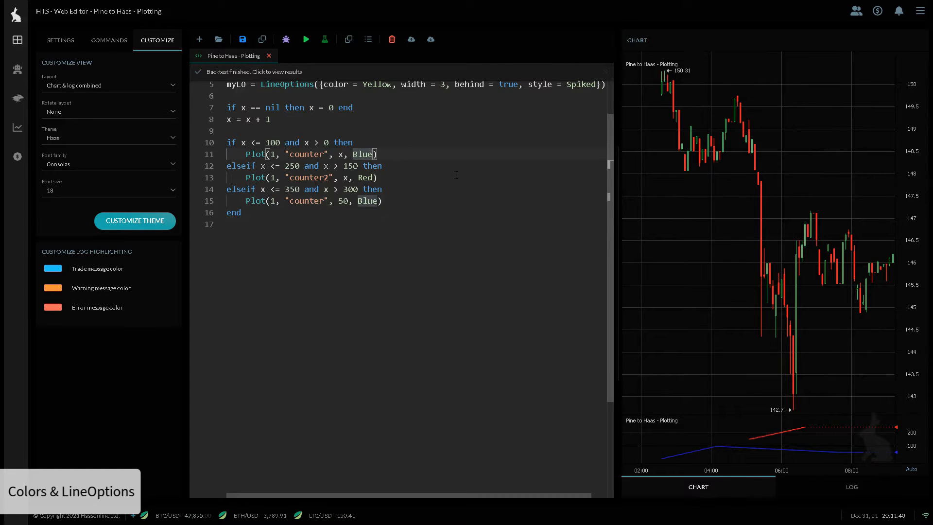
pyautogui.write(', LineOptions({id = "')
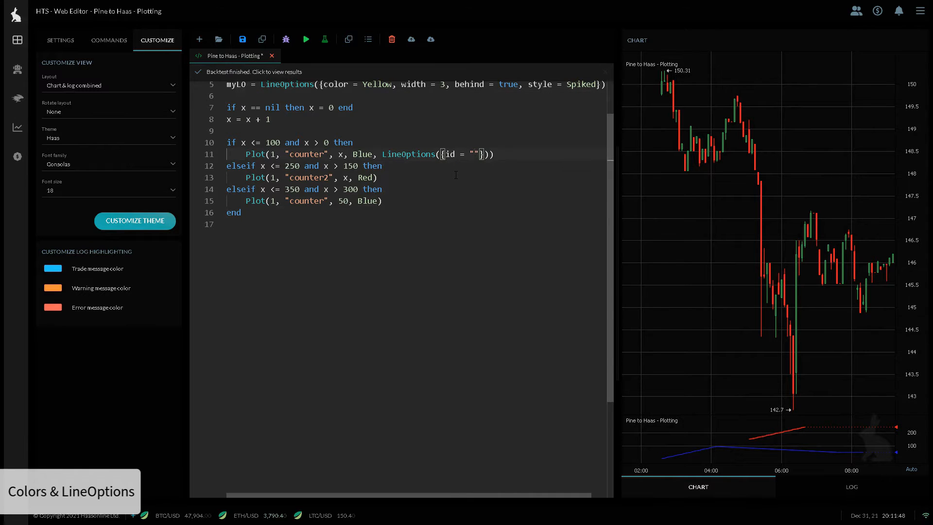
pyautogui.write('some unique id')
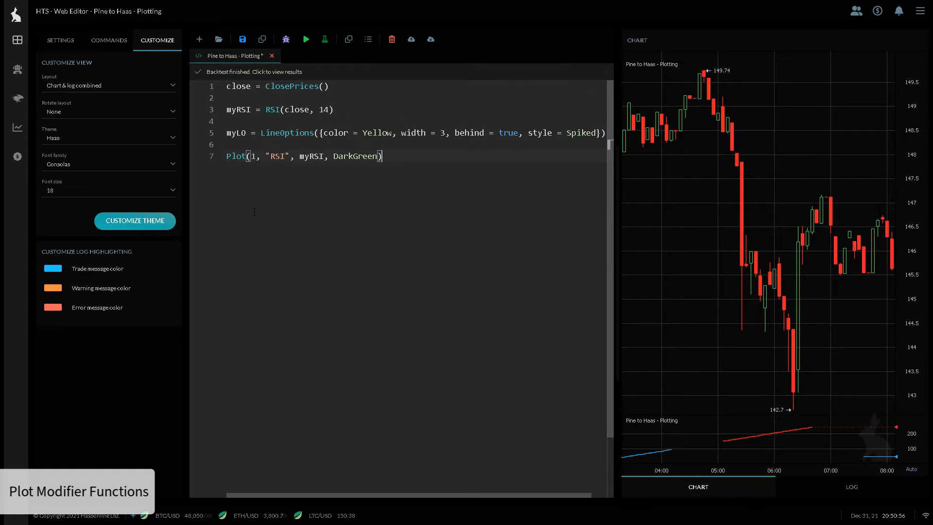
# Store the RSI plot as a, drop the PlotBars(a, 0, Yellow) line in favour of PlotCircle(a).
pyautogui.write('a =')
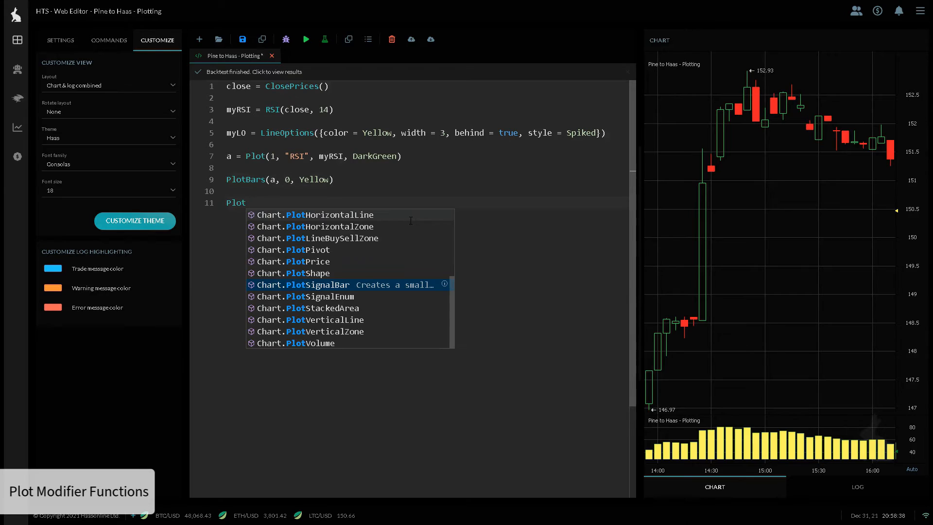
pyautogui.scroll(3)
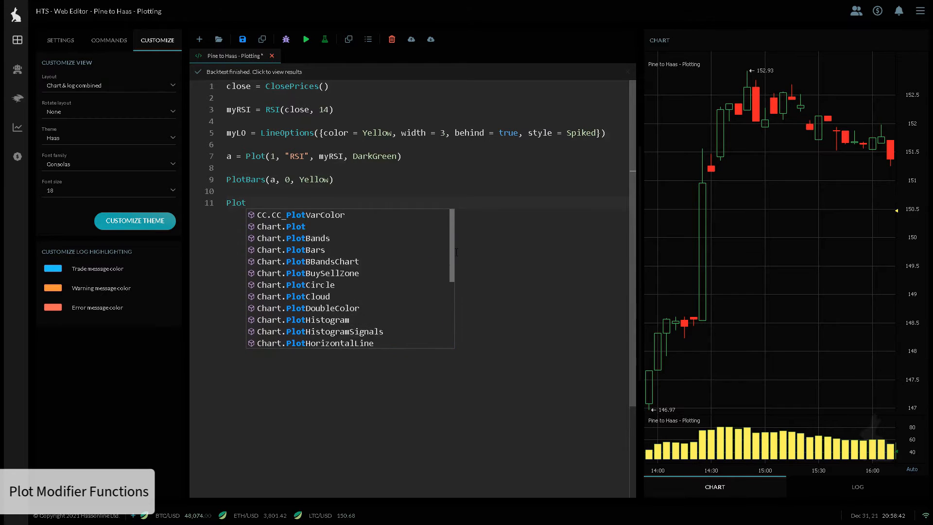
pyautogui.scroll(-3)
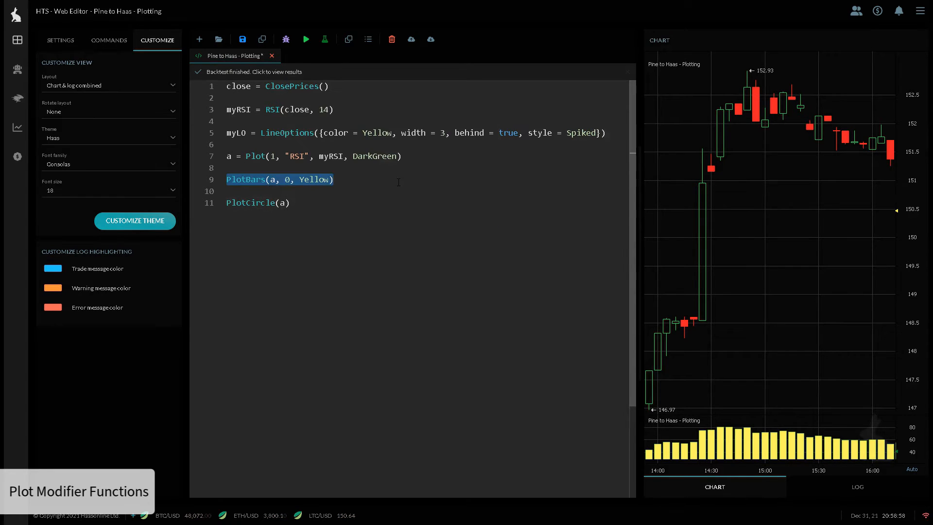
pyautogui.press('Delete')
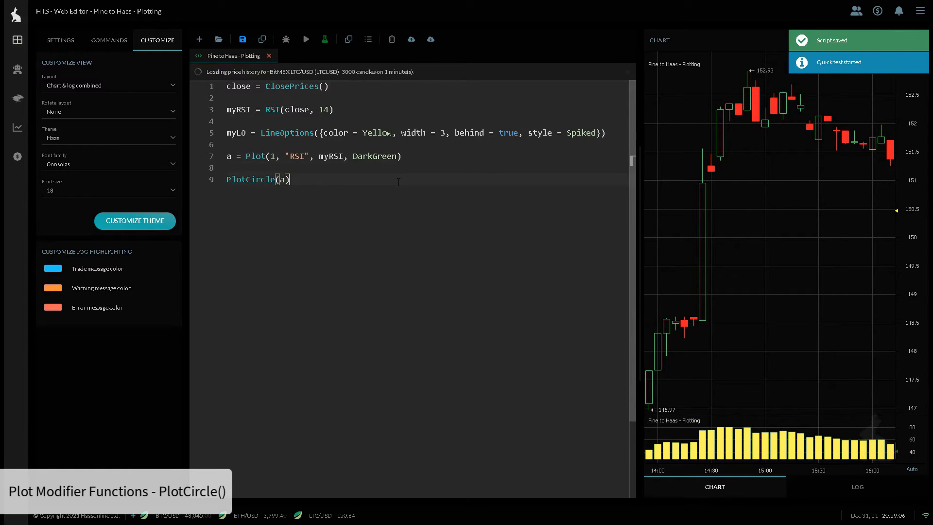
# Switch to PlotHistogram(a, Blue) and add ChartSetOptions(1, "Plot modifiers", 250).
pyautogui.click(285, 39)
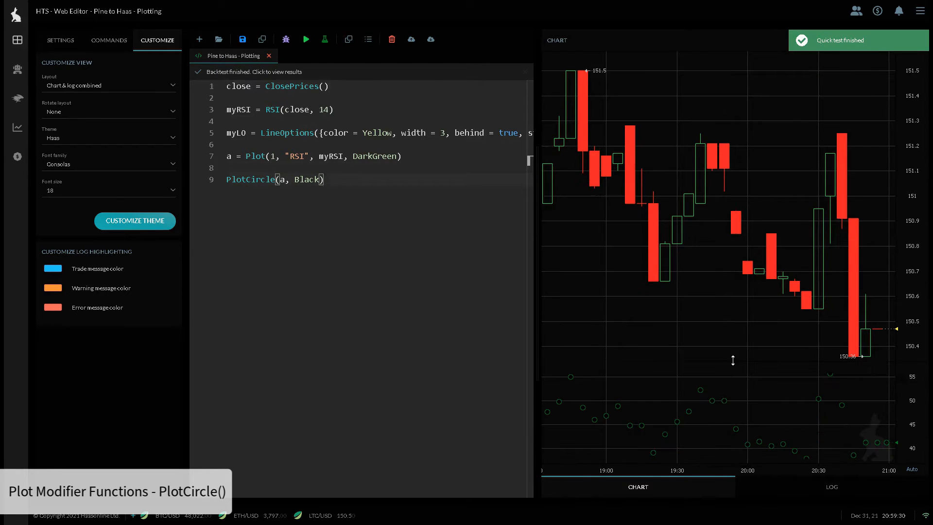
pyautogui.write('ChartSetOptions(1, "Plot modifiers", 250')
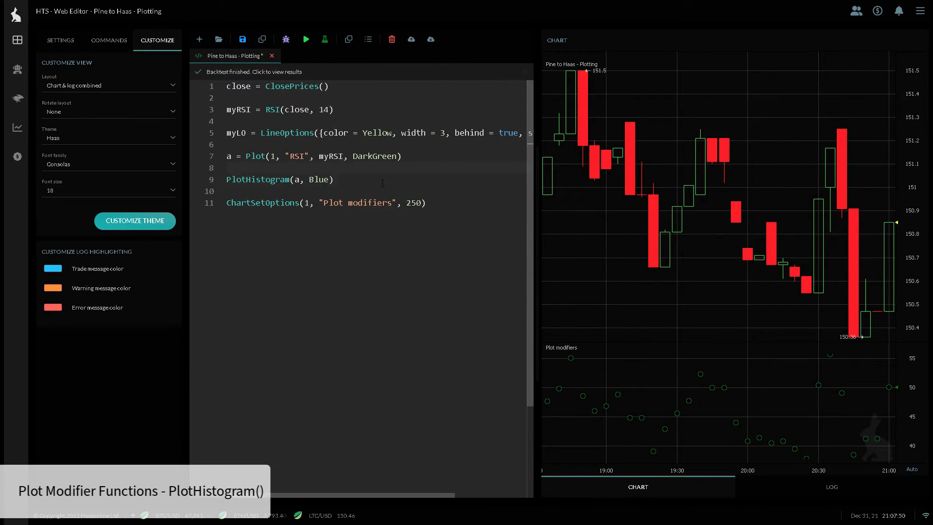
# Plot the histogram as myRSI-50 and add b = Plot(1, "RSI2", myRSI[5], Yellow).
pyautogui.write('-50')
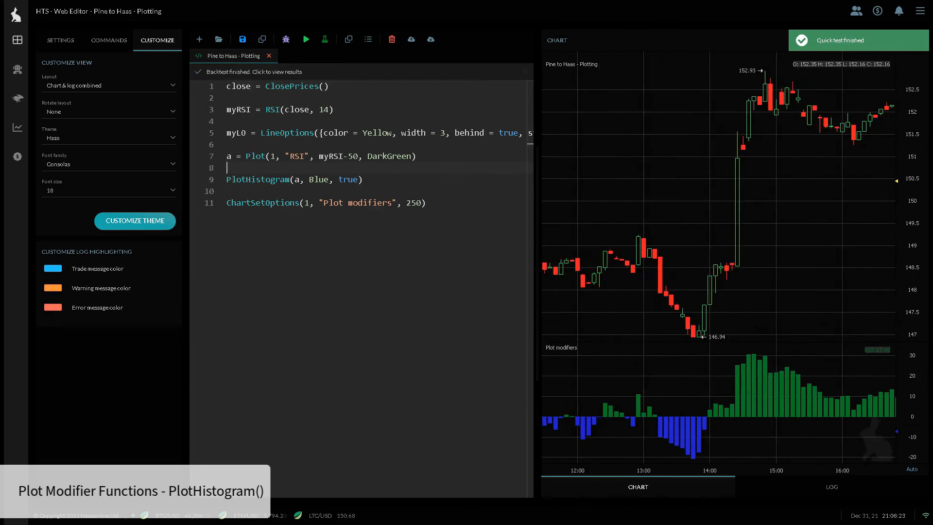
pyautogui.write('b = Plot(1, "RSI2",')
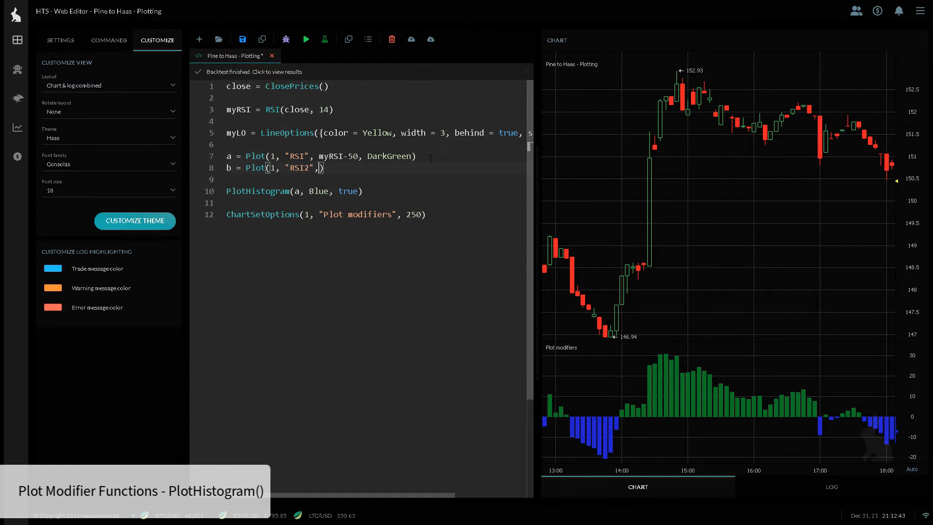
pyautogui.write('myRSI[]')
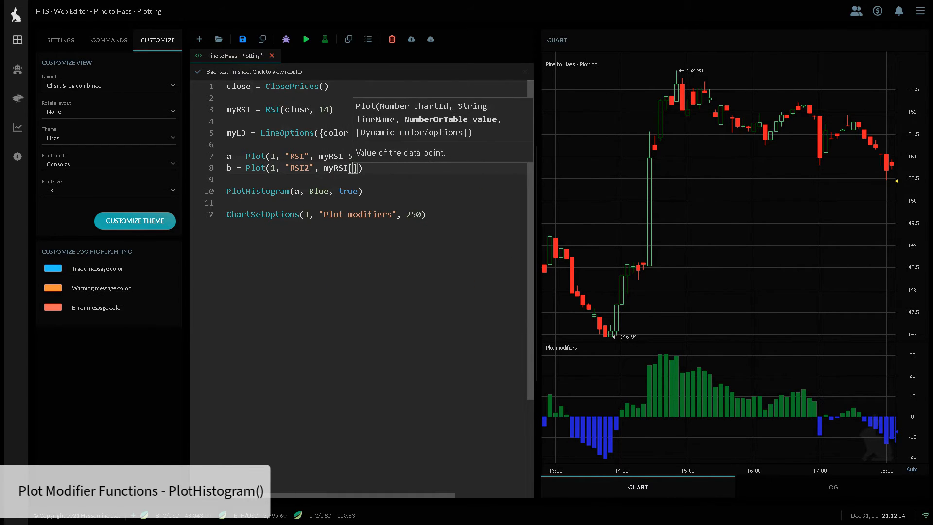
pyautogui.write('5], Yellow')
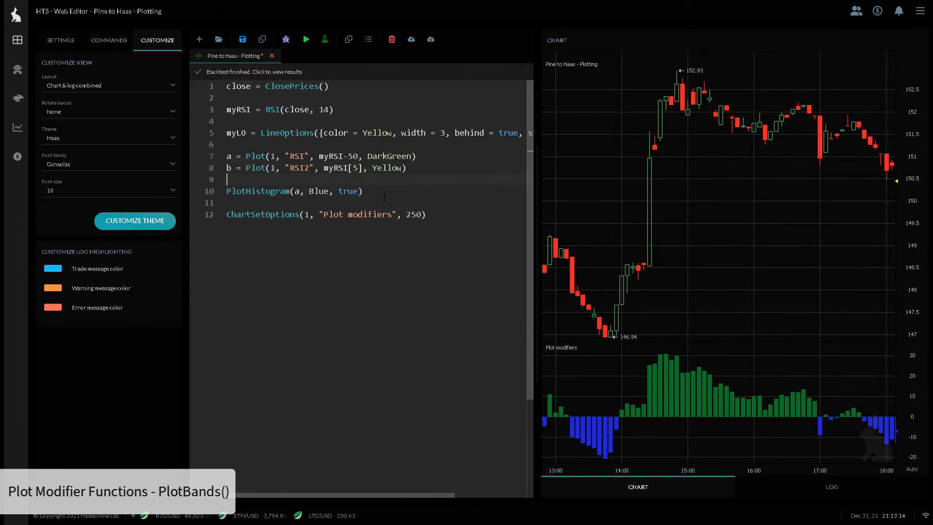
# Replace the histogram with PlotBands(a, b, Gray(30)) and run a quick test.
pyautogui.write('PlotBands(a, b')
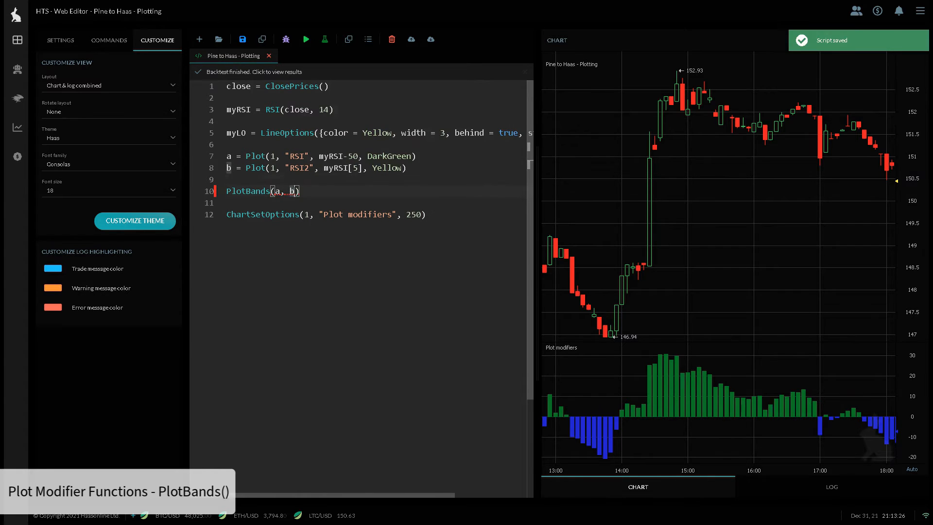
pyautogui.write(', Gray')
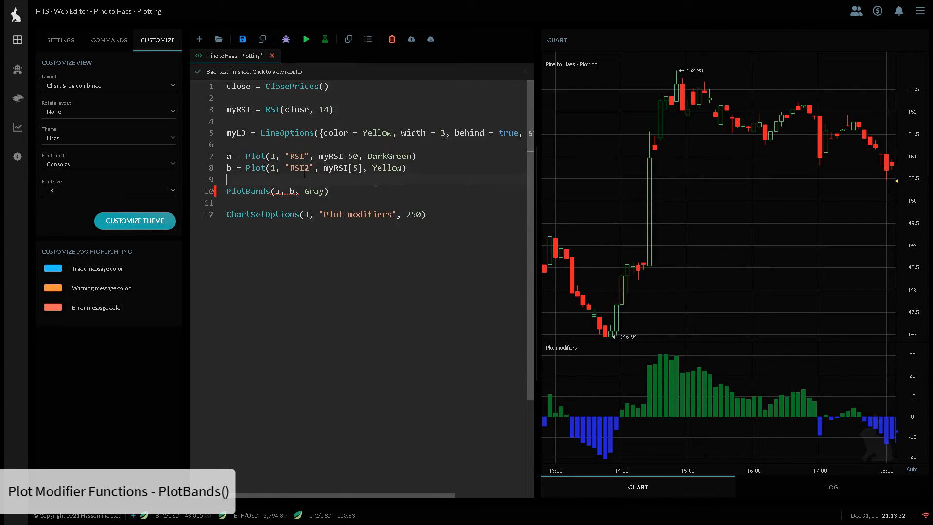
pyautogui.click(325, 39)
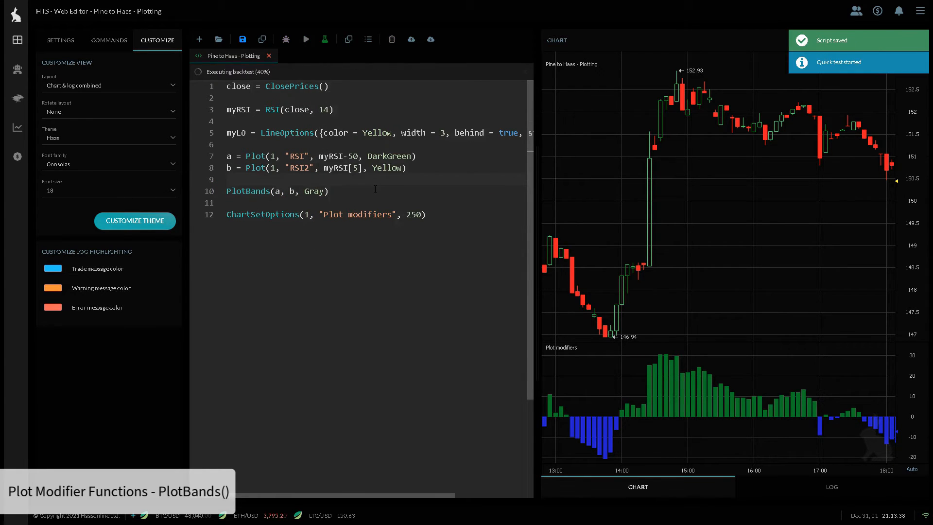
pyautogui.click(306, 39)
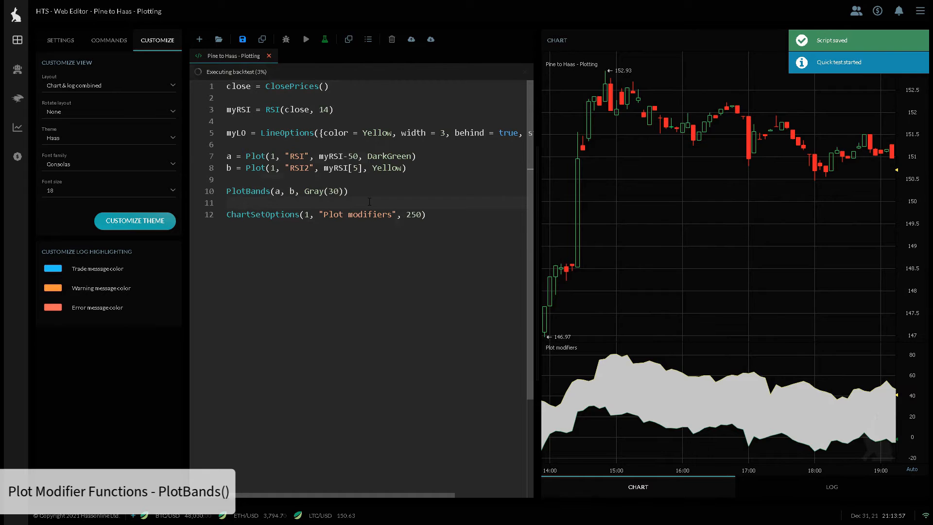
# Change the plots to Red myRSI and Blue myRSI[10], starting a new Plot call.
pyautogui.click(305, 39)
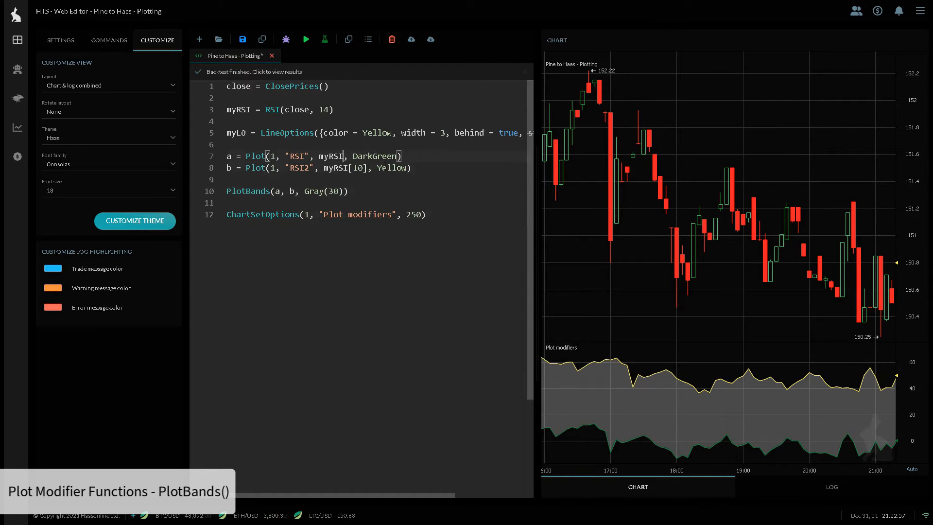
pyautogui.write('Blue')
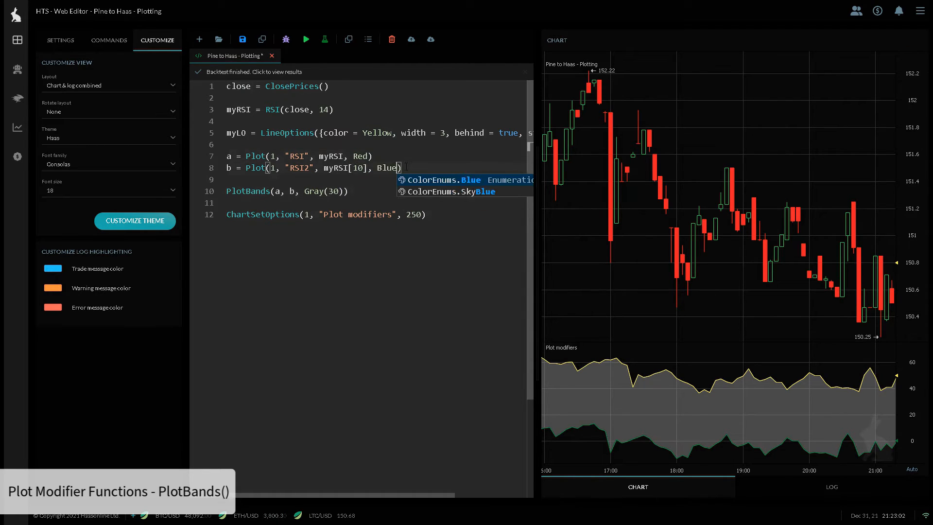
pyautogui.write('Plot')
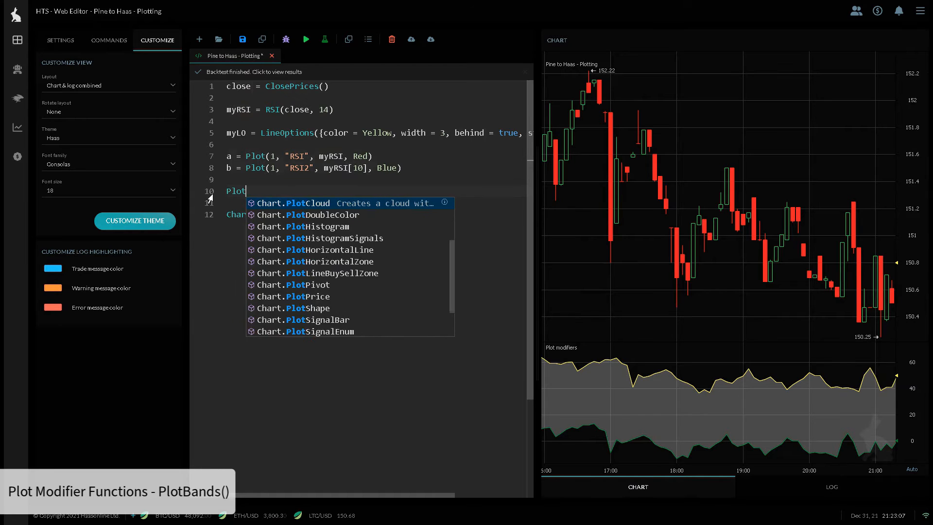
# Fill a PlotCloud(a, b, 30) between the RSI lines and run the quick test.
pyautogui.click(291, 203)
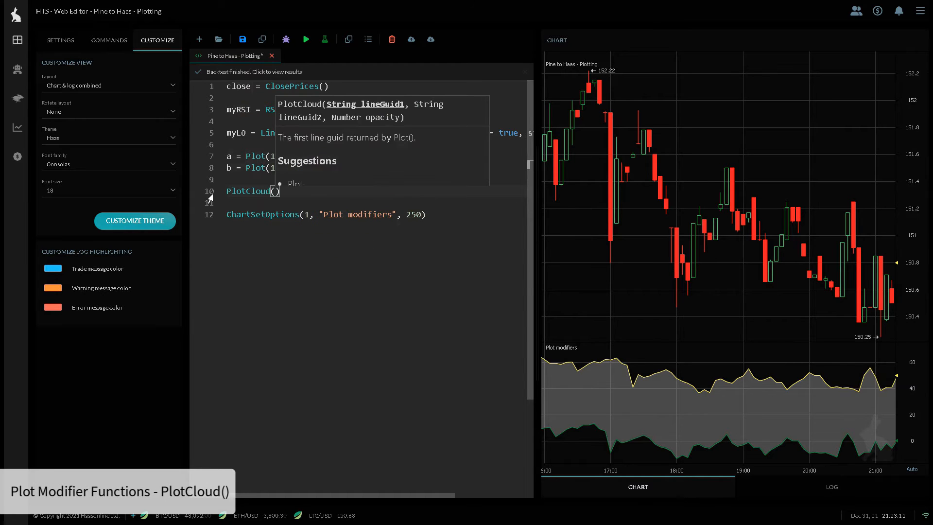
pyautogui.write('a, b, 30')
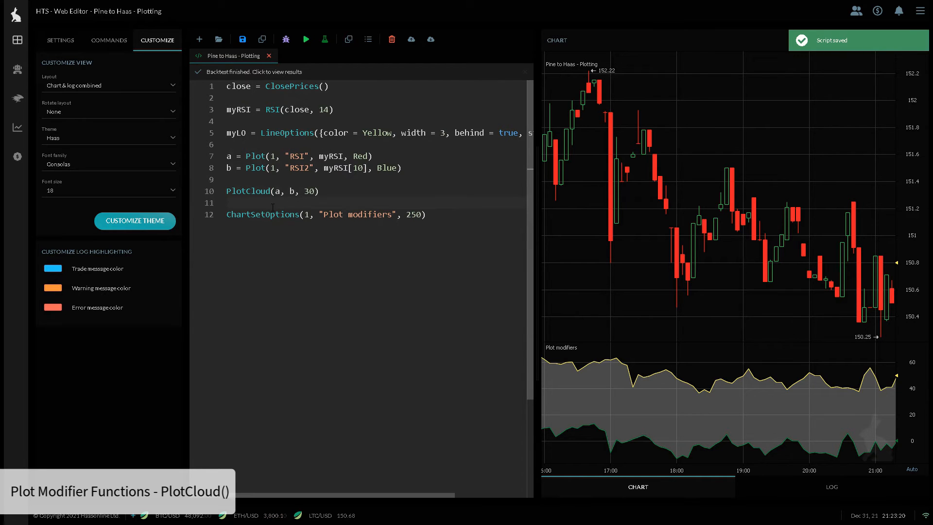
pyautogui.click(325, 39)
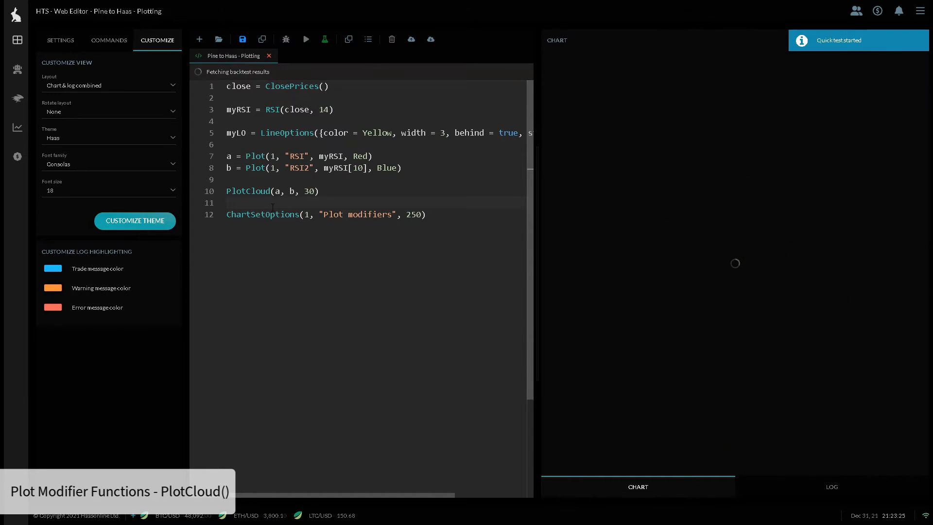
pyautogui.click(305, 39)
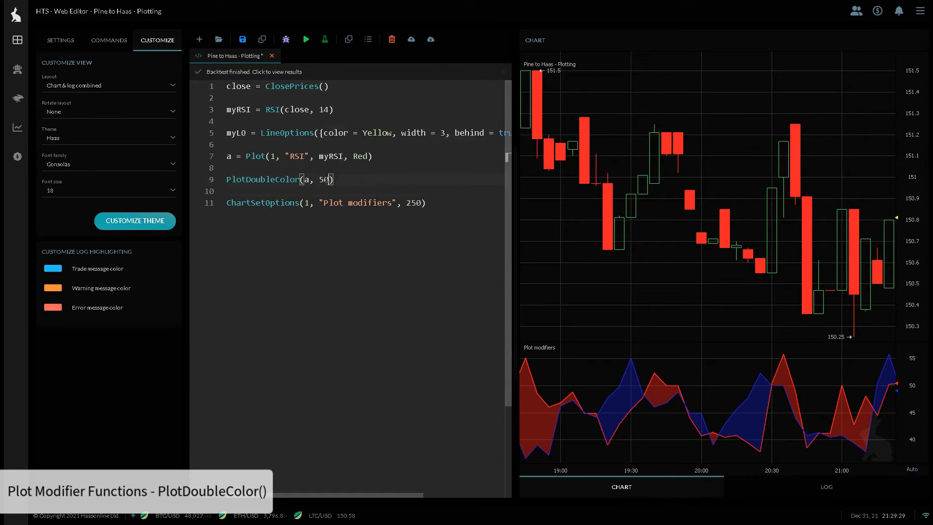
# Complete PlotDoubleColor(a, 50, Blue) on the RSI plot and run a quick backtest.
pyautogui.write(', Blue')
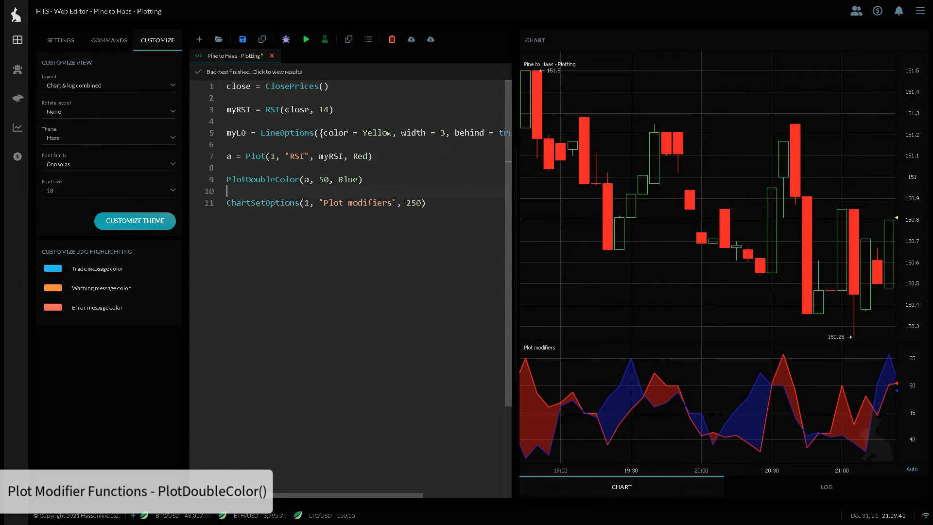
pyautogui.click(325, 39)
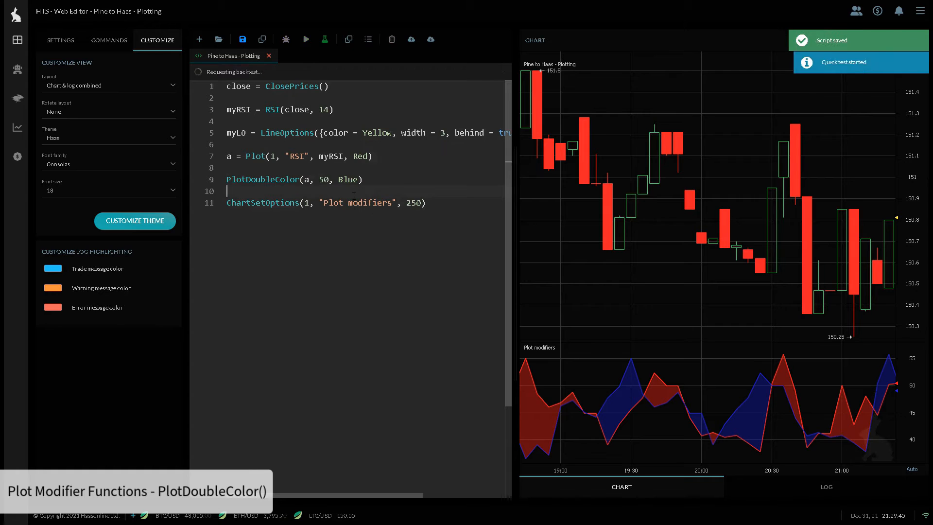
pyautogui.click(325, 39)
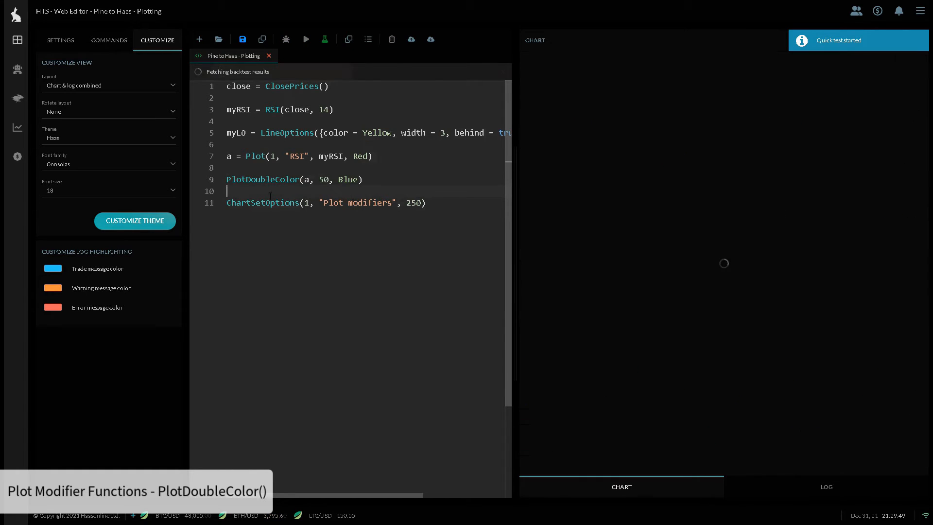
# Delete the unused LineOptions line and rerun the backtest.
pyautogui.click(305, 39)
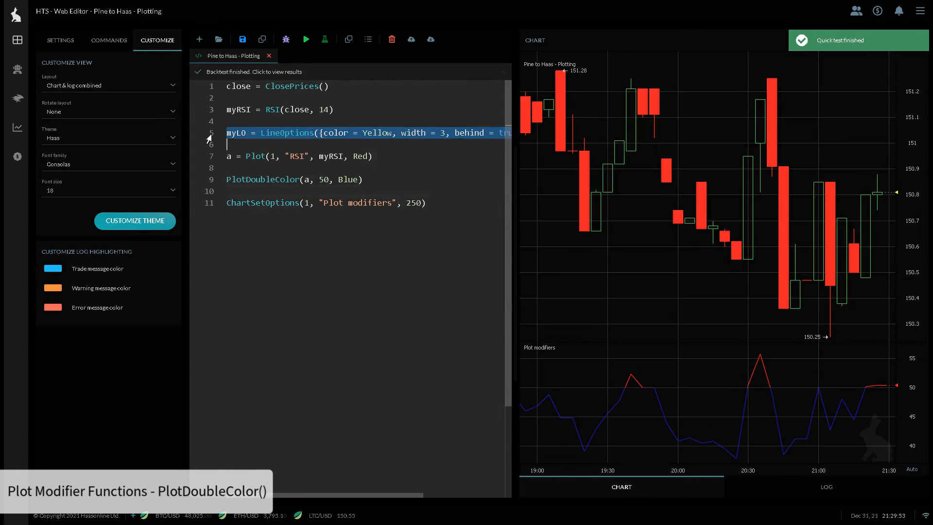
pyautogui.press('Delete')
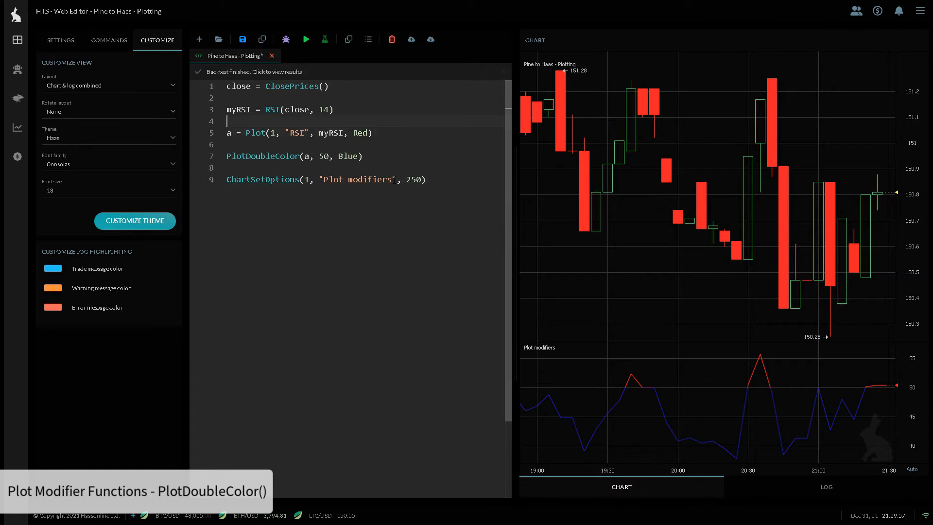
pyautogui.click(324, 39)
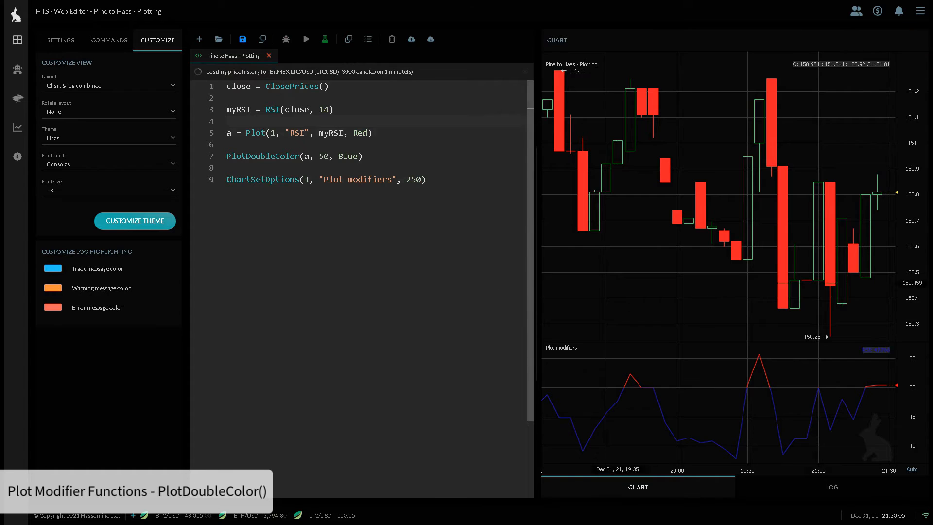
pyautogui.click(305, 39)
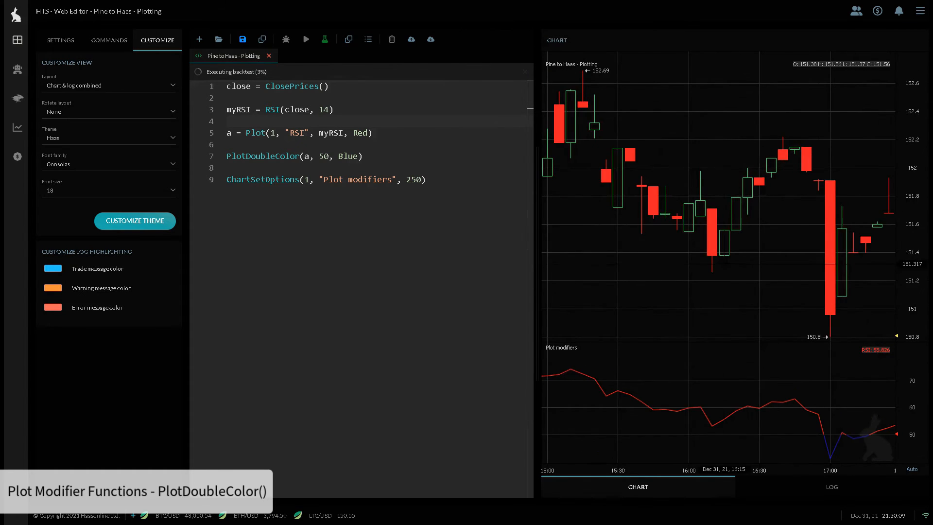
pyautogui.click(323, 39)
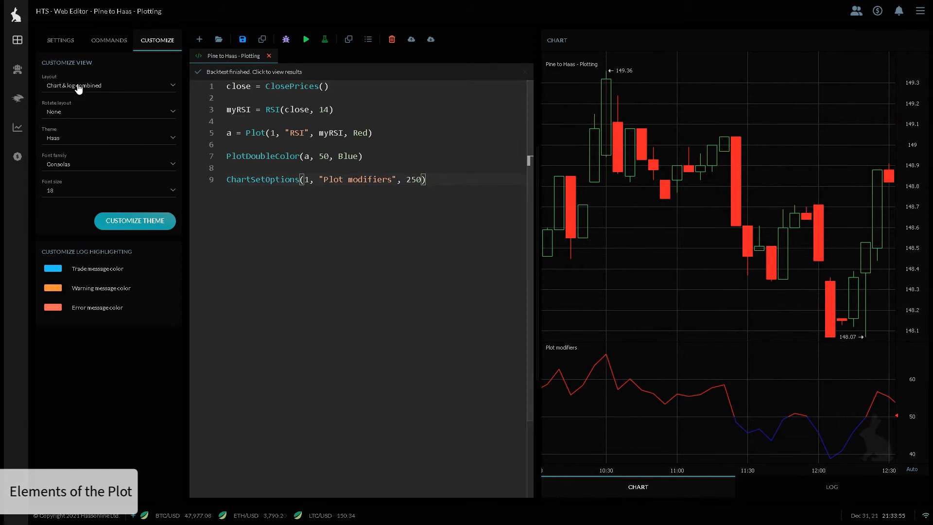
# Set price data style to HeikinAshi, backtest, try CloseLine, then return to 5-minute CandleStick.
pyautogui.click(60, 40)
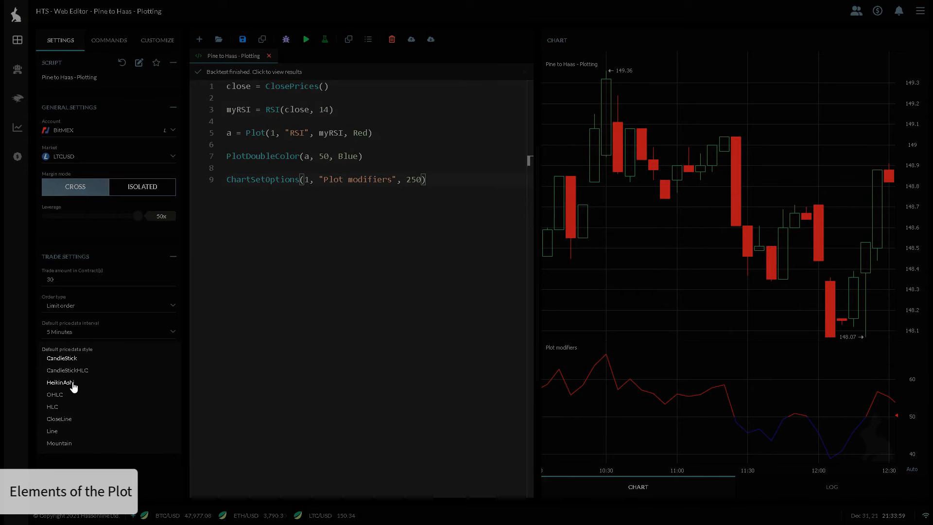
pyautogui.click(61, 382)
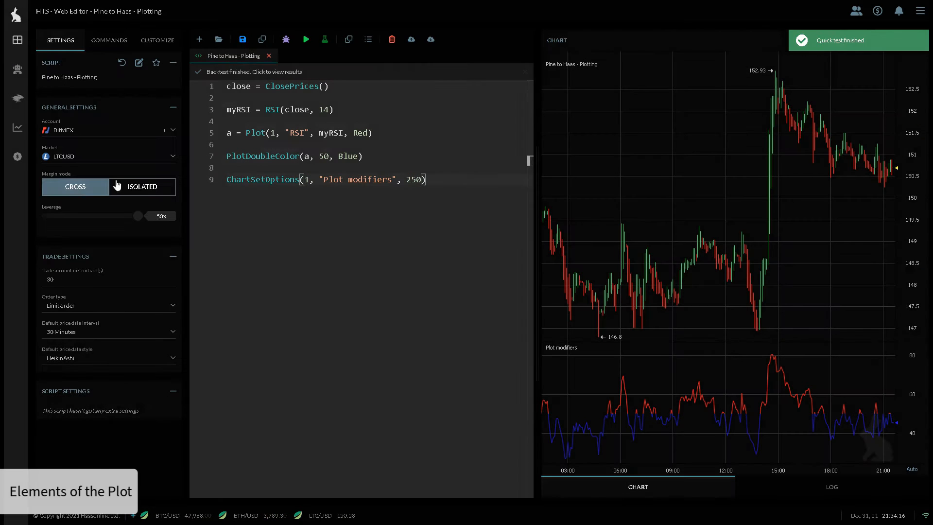
pyautogui.click(325, 39)
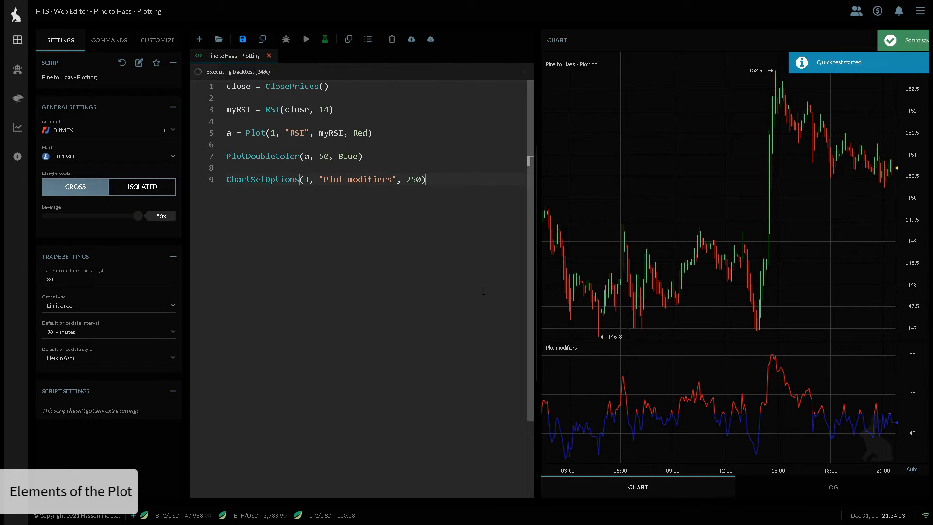
pyautogui.click(305, 38)
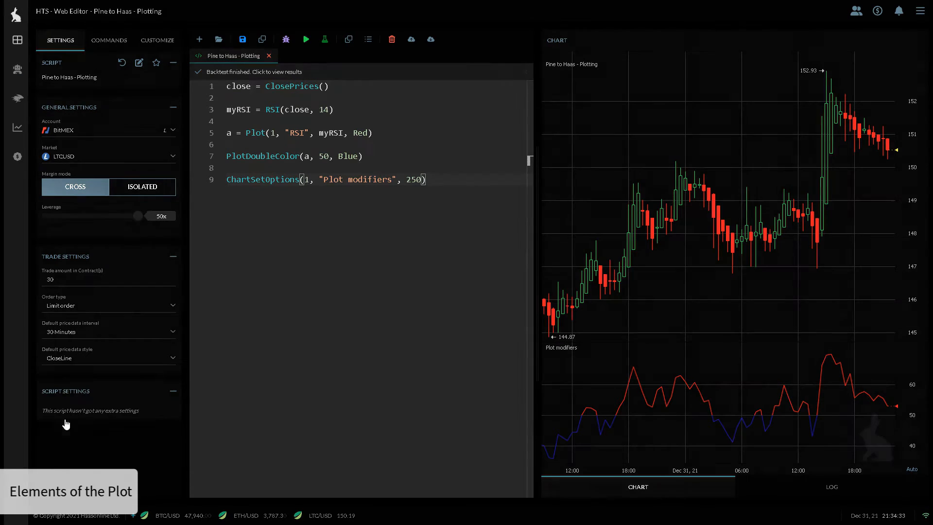
pyautogui.click(325, 39)
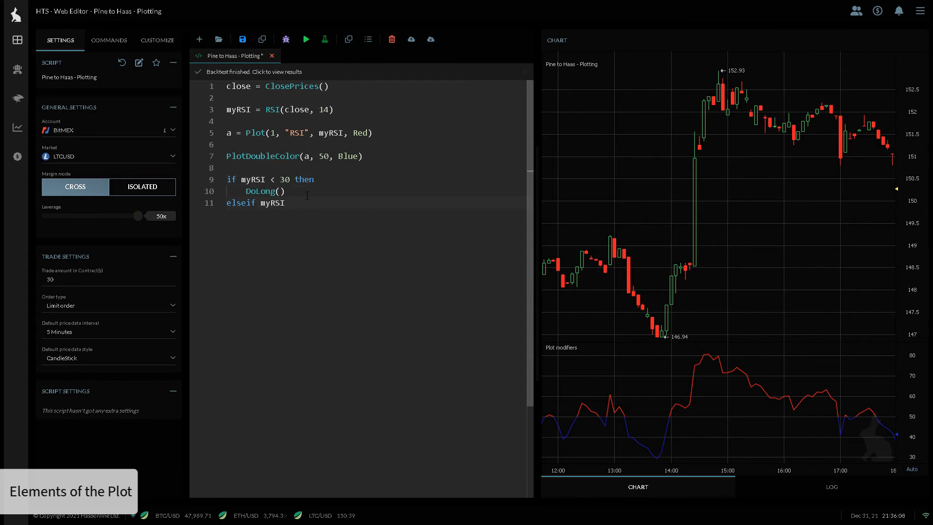
# Add the elseif myRSI > 70 DoShort() branch, backtest, then trim the script to ClosePrices and RSI.
pyautogui.write('> 70 then')
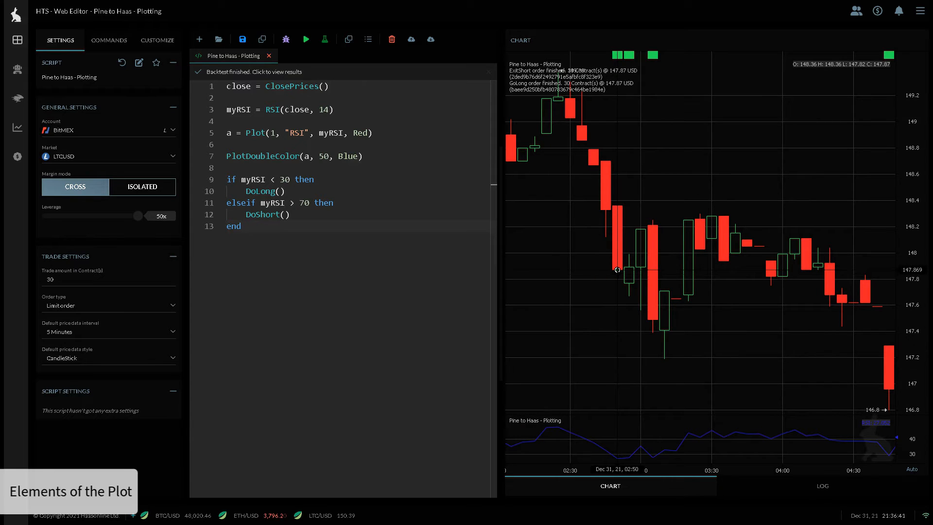
pyautogui.hscroll(3)
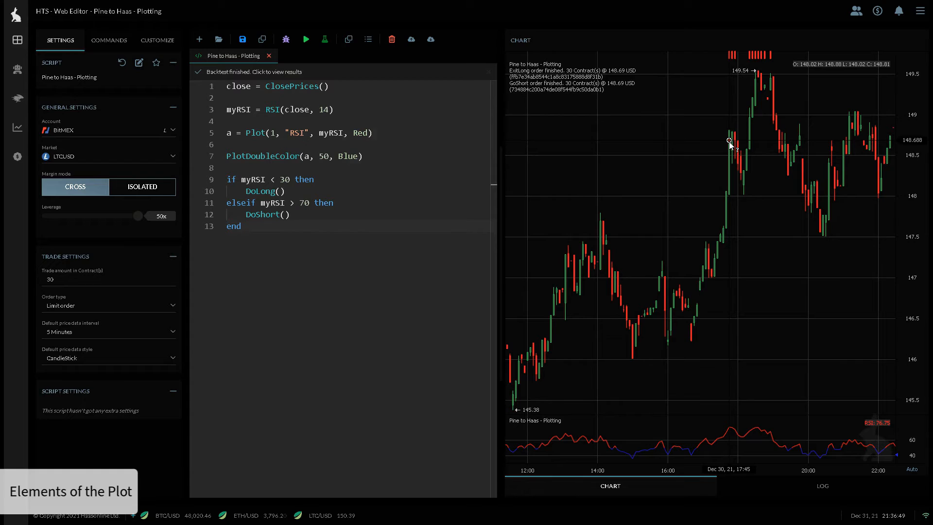
pyautogui.moveTo(728, 140)
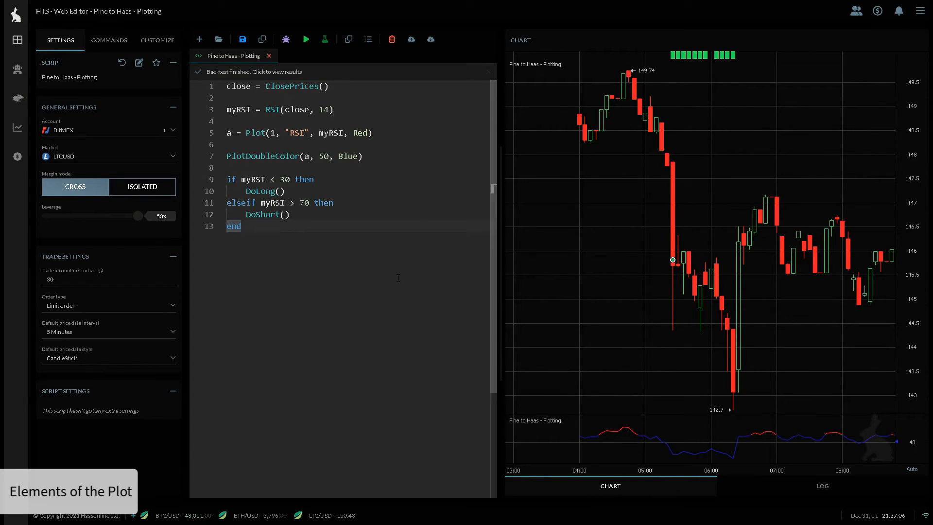
pyautogui.click(241, 226)
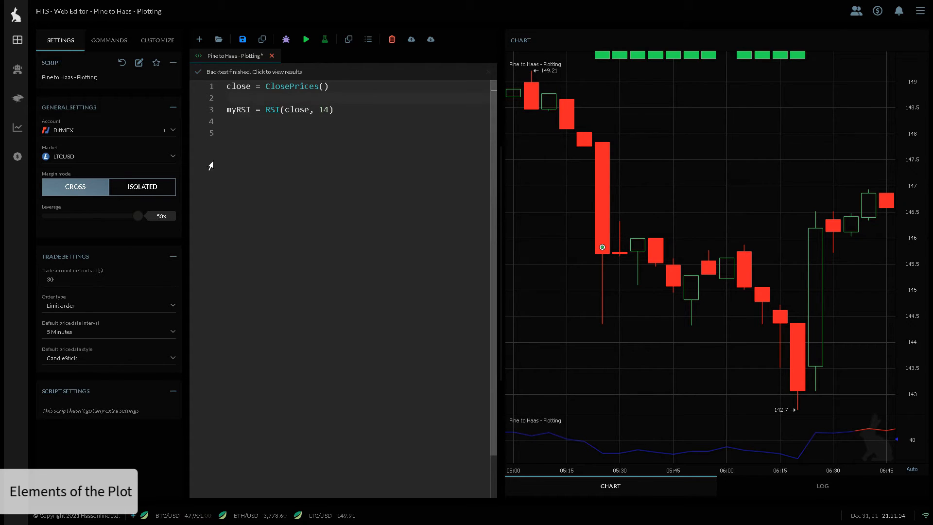
# Add OpenPrices, LowPrices, HighPrices and an if CDL(...) EveningStarType condition.
pyautogui.write('o = OpenPrices(')
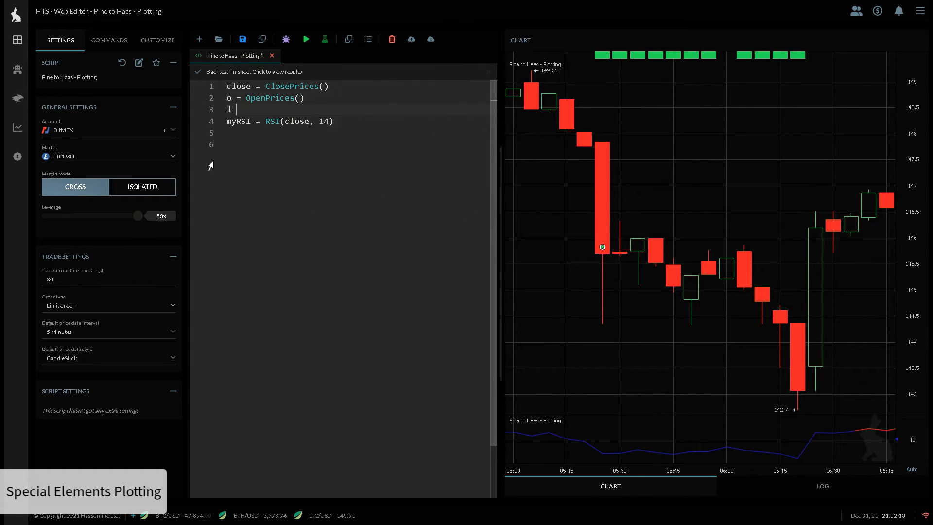
pyautogui.write('= LowPrices()')
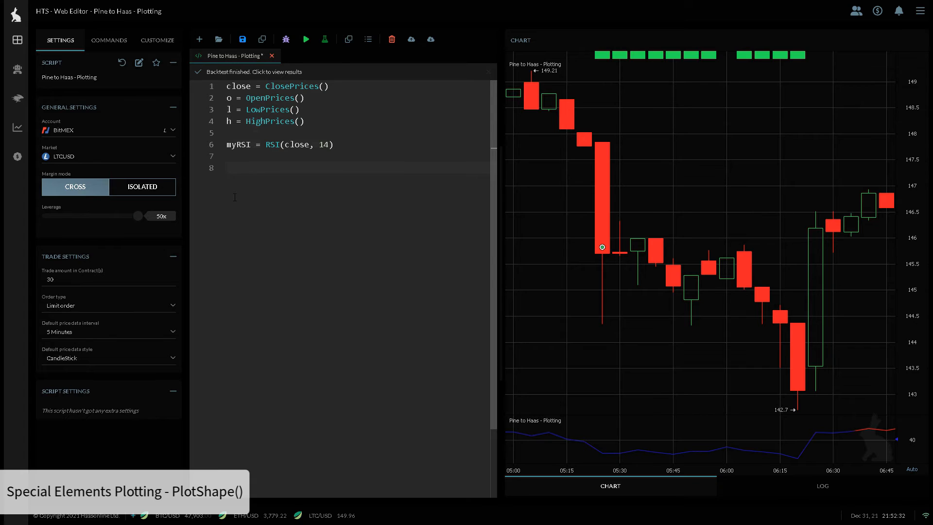
pyautogui.write('if CDL(o, h, l')
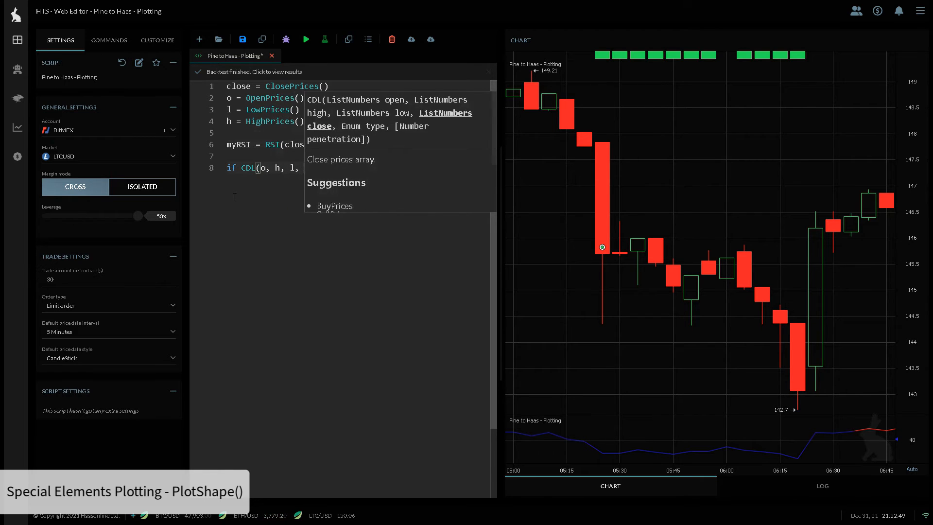
pyautogui.write(', c, EveningStarType) < 0')
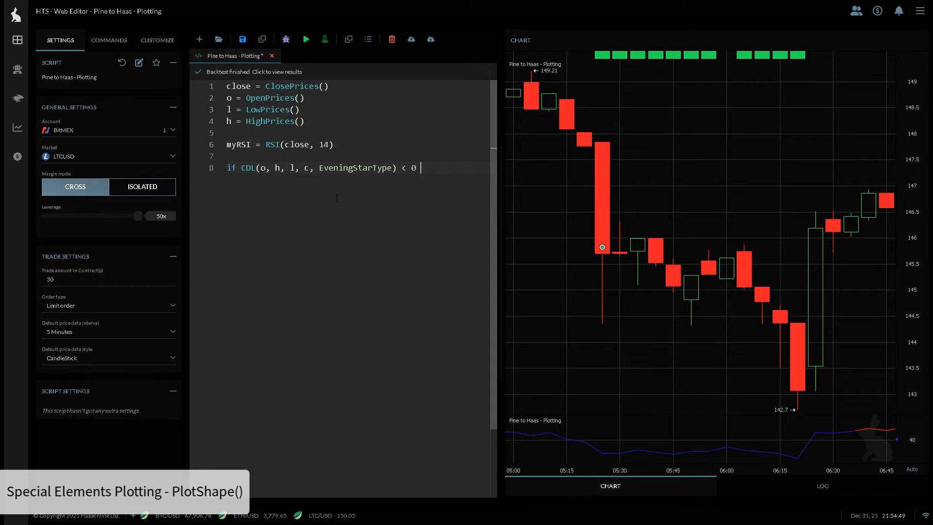
pyautogui.write('then')
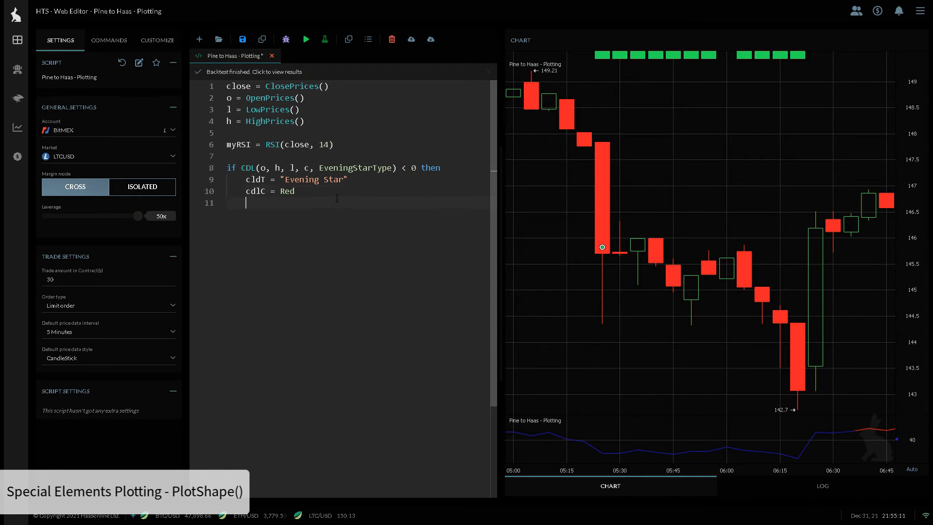
# Add the MorningStarType elseif setting cldT and Green cldC, then PlotShape(0, ShapeText, nil, nil, true, cldT, cldC).
pyautogui.write('elseif CDL(o, h, l, close, M')
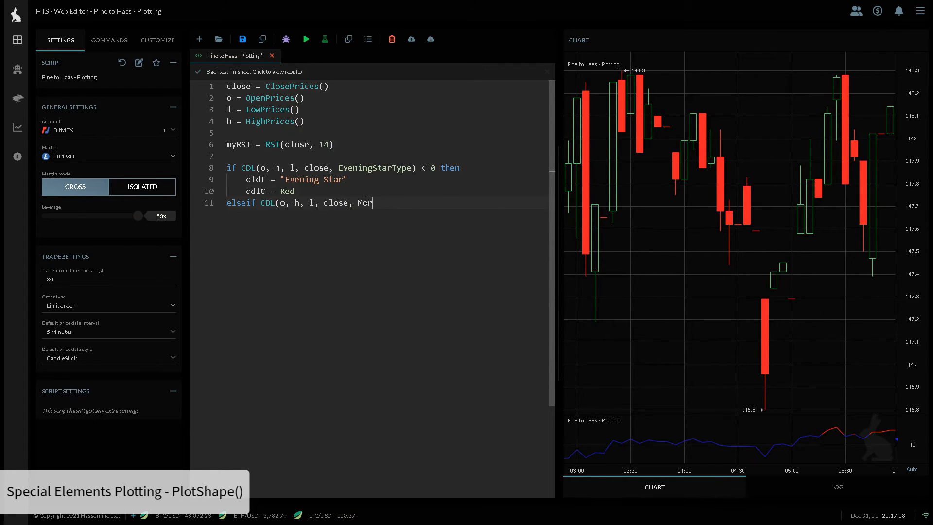
pyautogui.write('orningStarType) > 0 then')
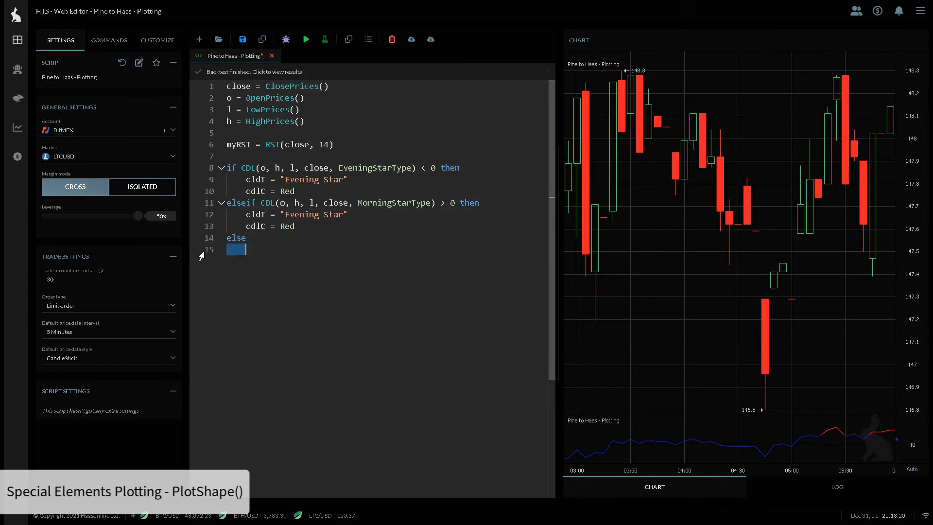
pyautogui.write('cldT = ""')
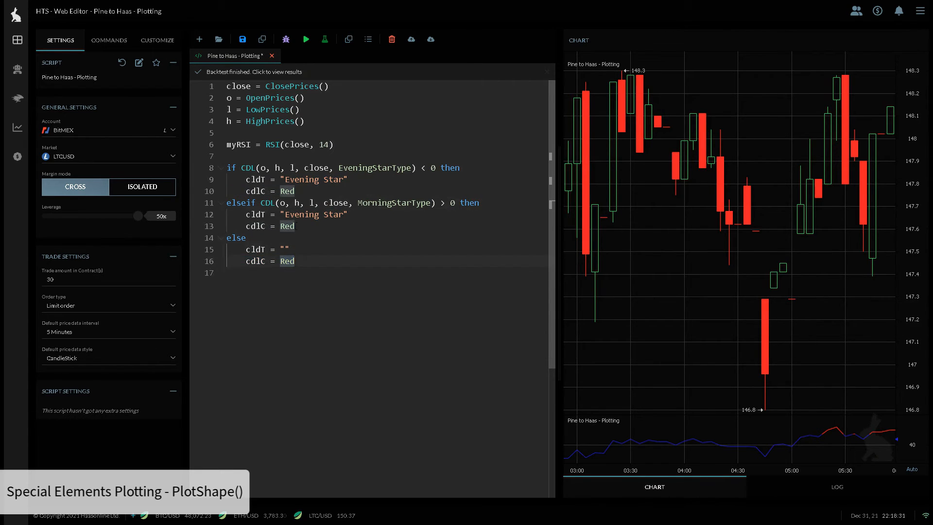
pyautogui.write('Green')
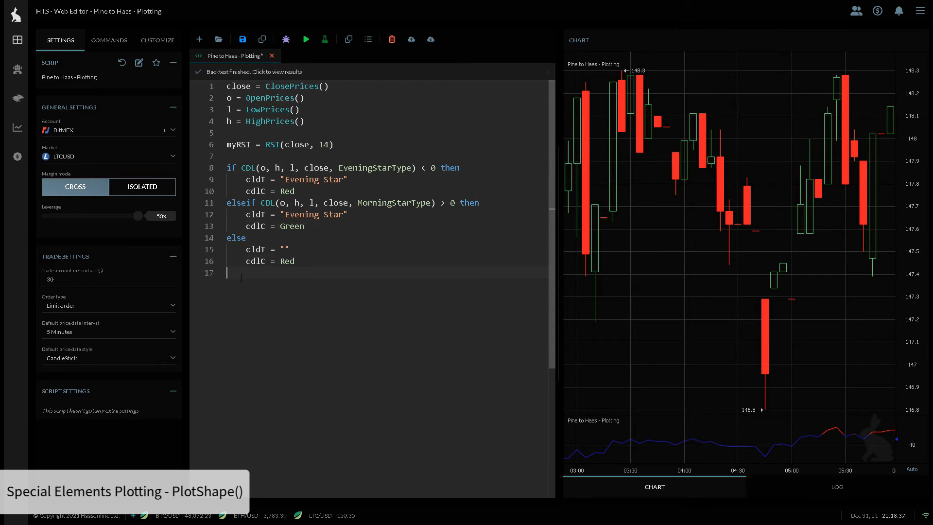
pyautogui.write('end')
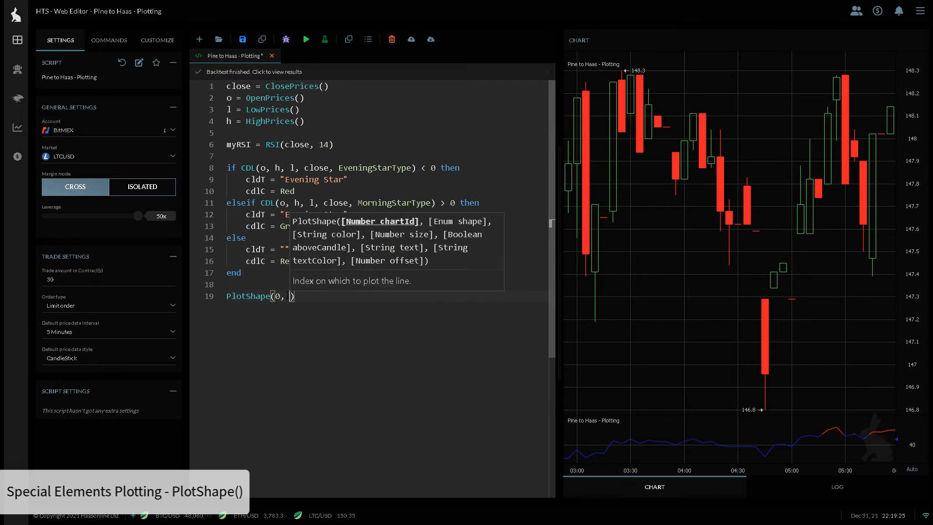
pyautogui.write('ShapeText, nil, nil, true, cldT, cldC')
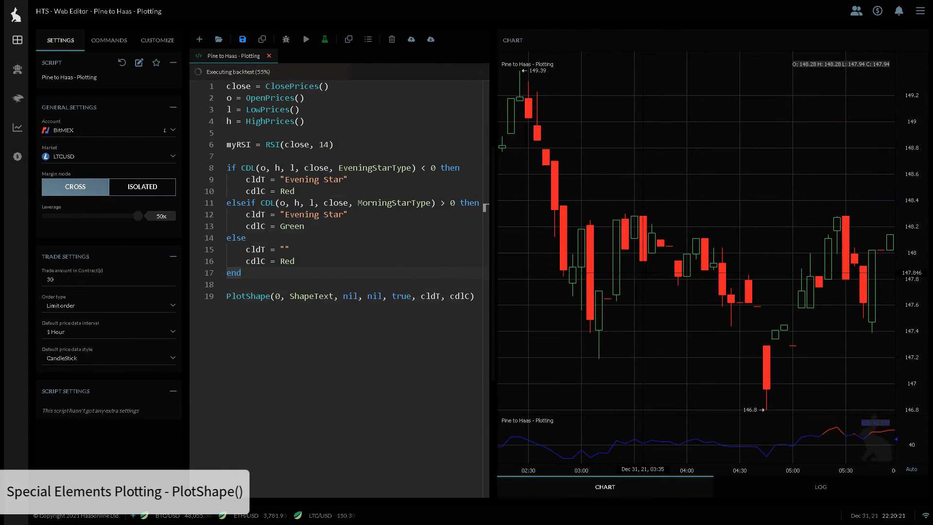
pyautogui.click(285, 39)
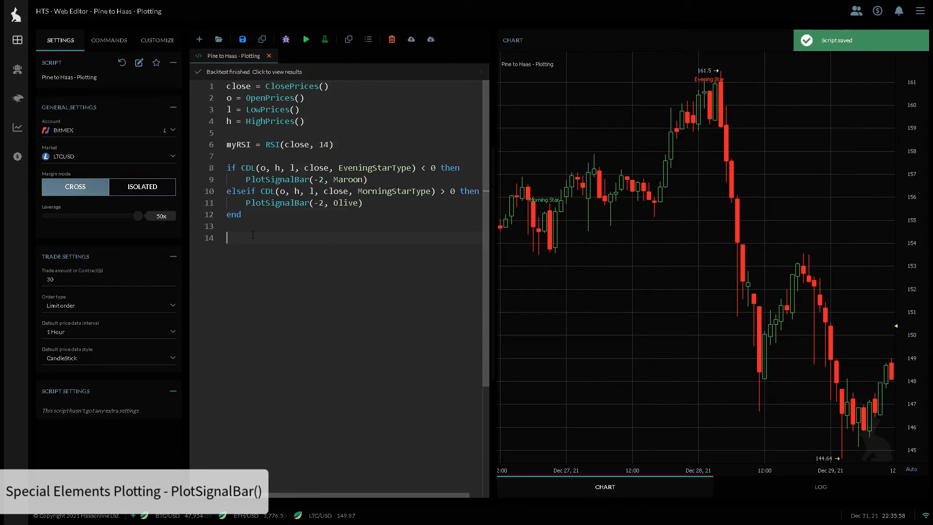
# Backtest the signal-bar script, then replace the PlotSignalBar lines with a MarkCandle call in the Evening Star branch.
pyautogui.click(325, 38)
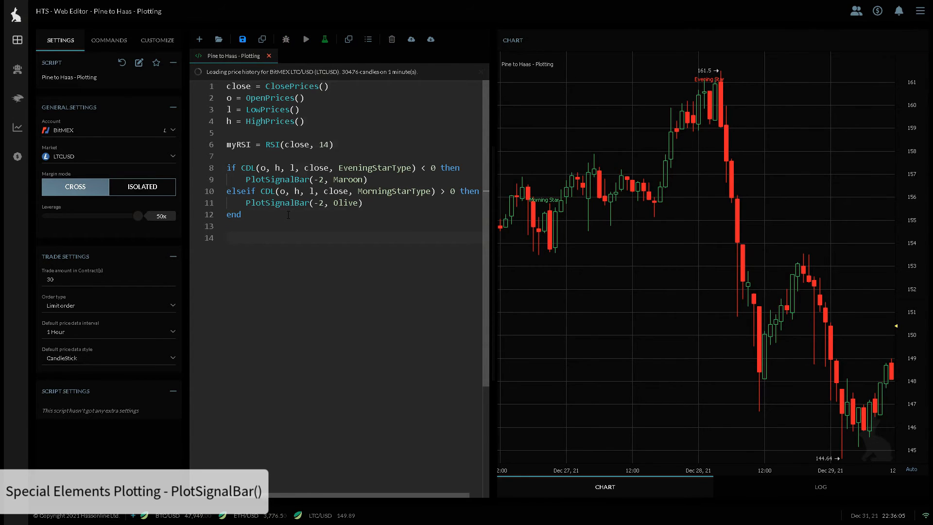
pyautogui.click(324, 38)
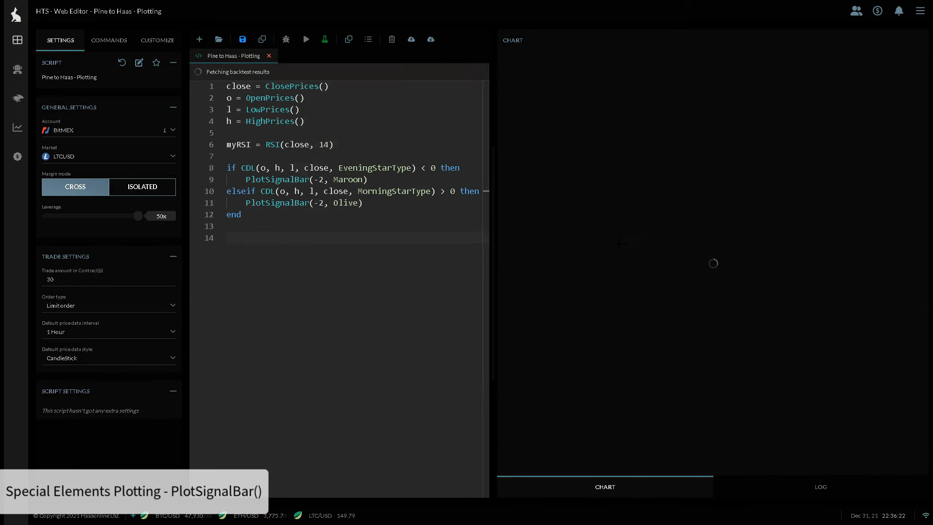
pyautogui.click(324, 39)
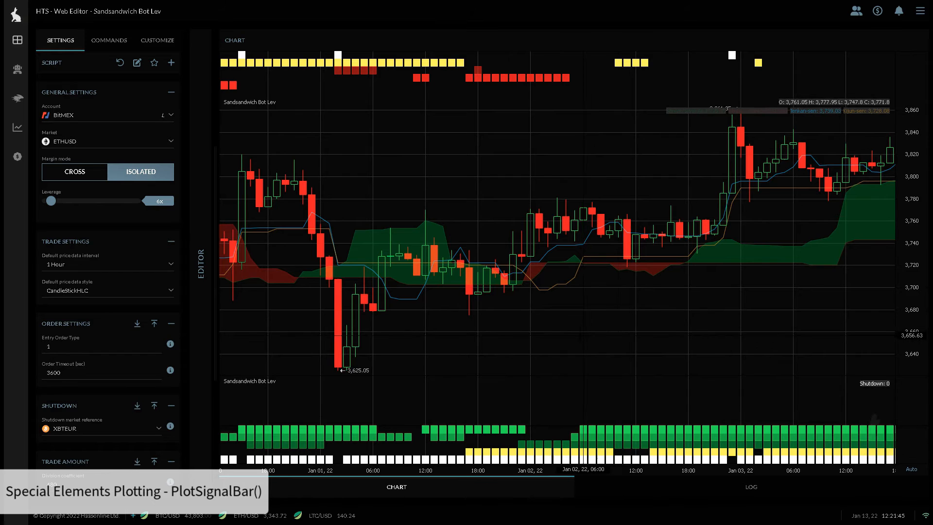
pyautogui.hscroll(3)
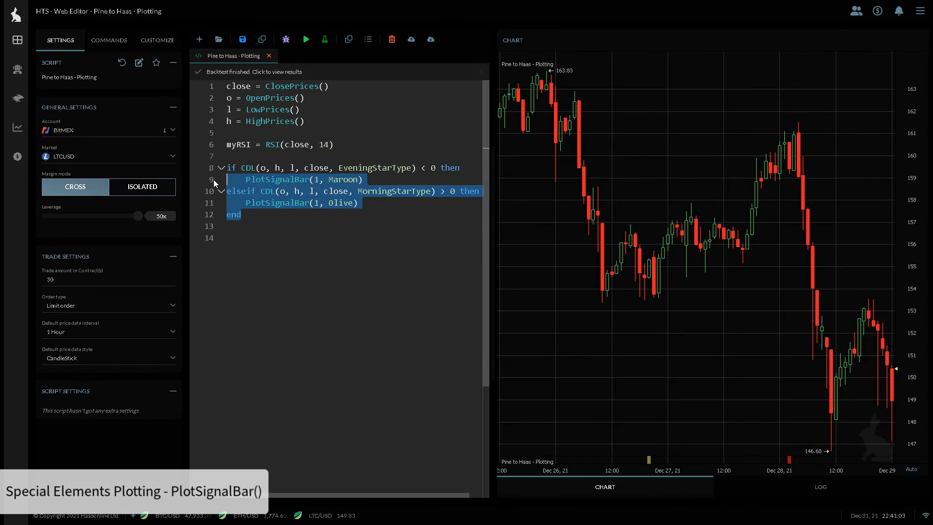
pyautogui.write('MarkCandle(')
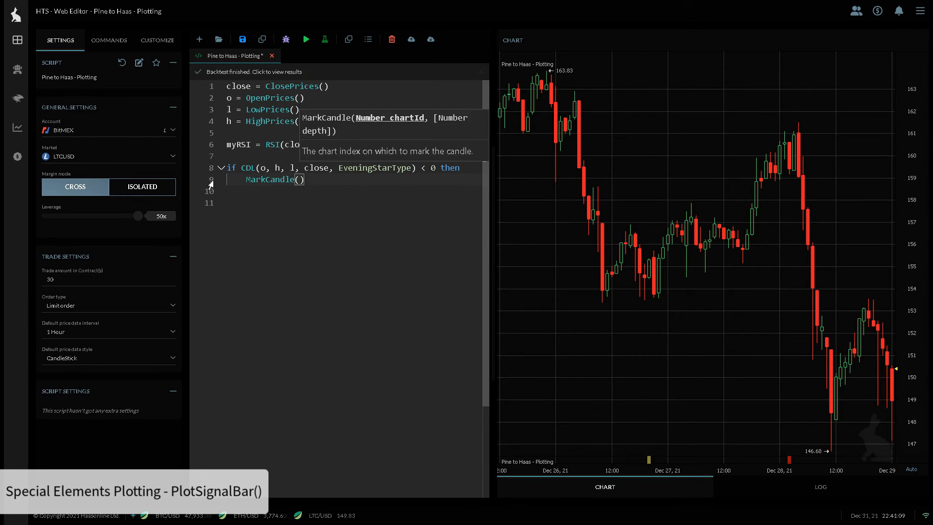
# Complete MarkCandle(0) for evening stars and run a quick backtest.
pyautogui.write('0')
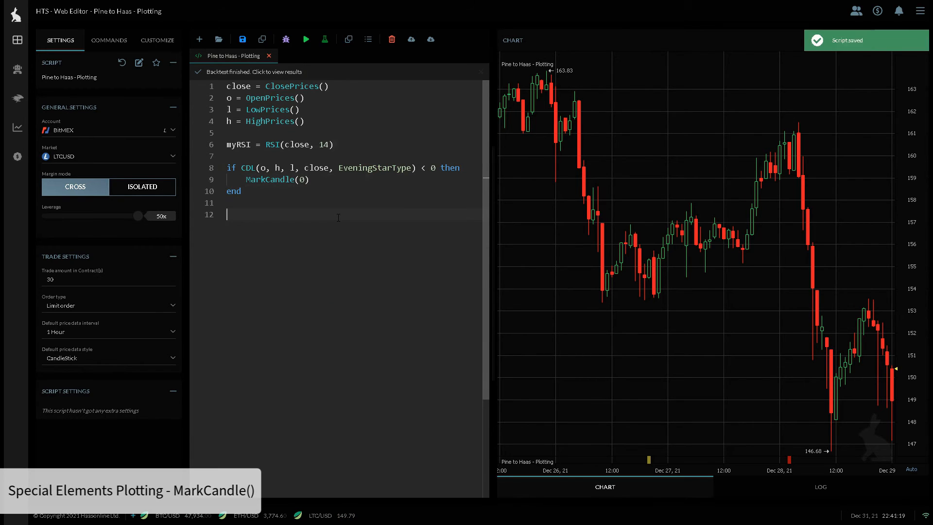
pyautogui.click(324, 39)
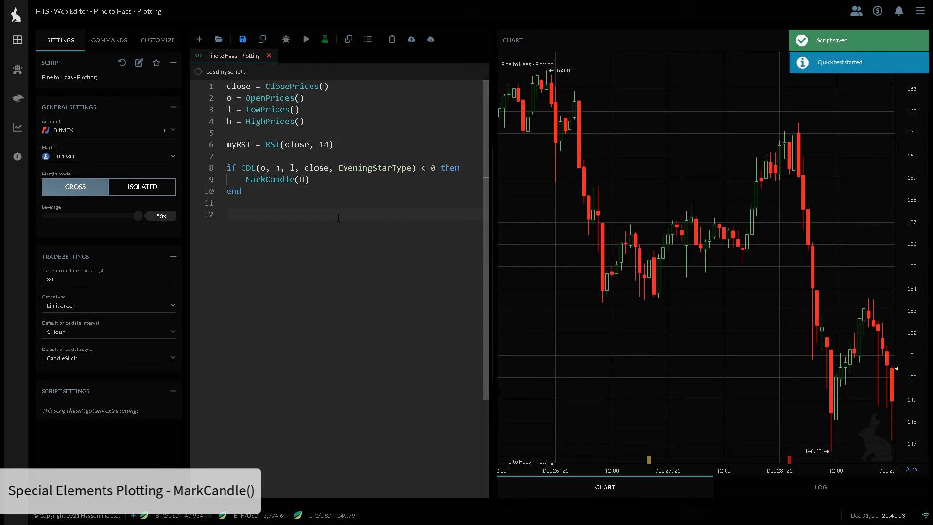
pyautogui.click(324, 38)
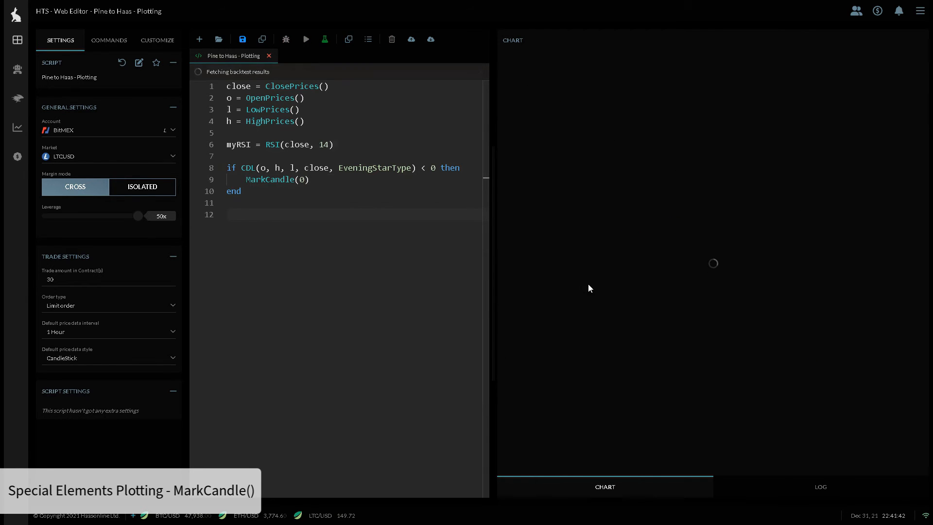
pyautogui.click(325, 39)
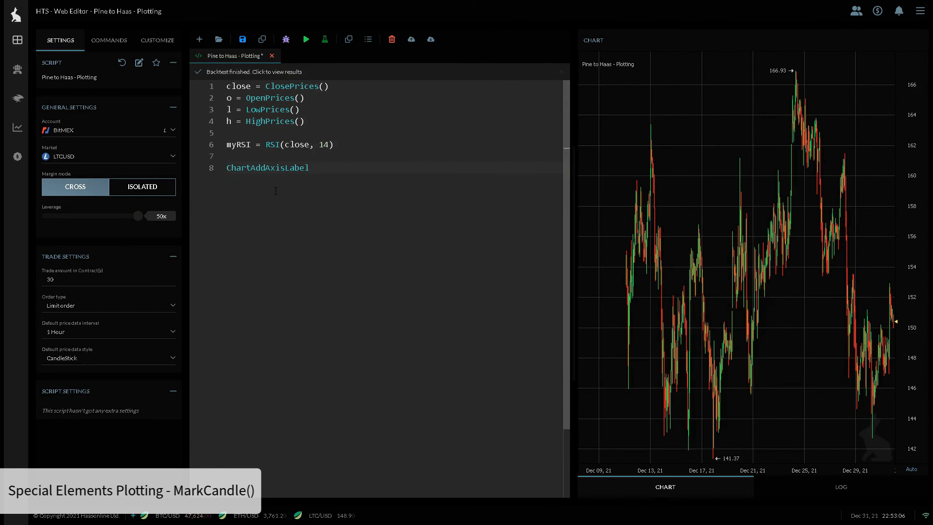
# Complete ChartAddAxisLabel(0, RightAxis, "-Dec Peak", 167, Yellow, Black) and backtest to show the label.
pyautogui.write('(0, RightAxis, "")')
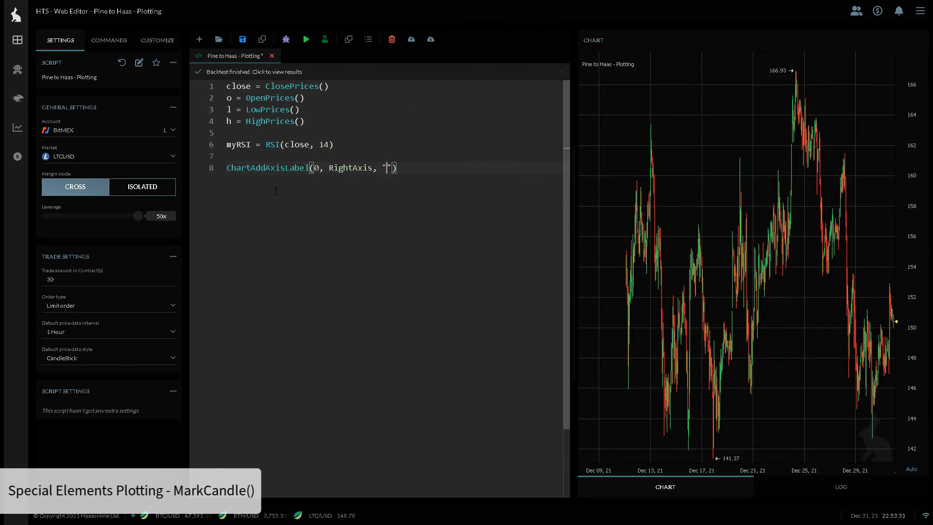
pyautogui.write('Dec Peak')
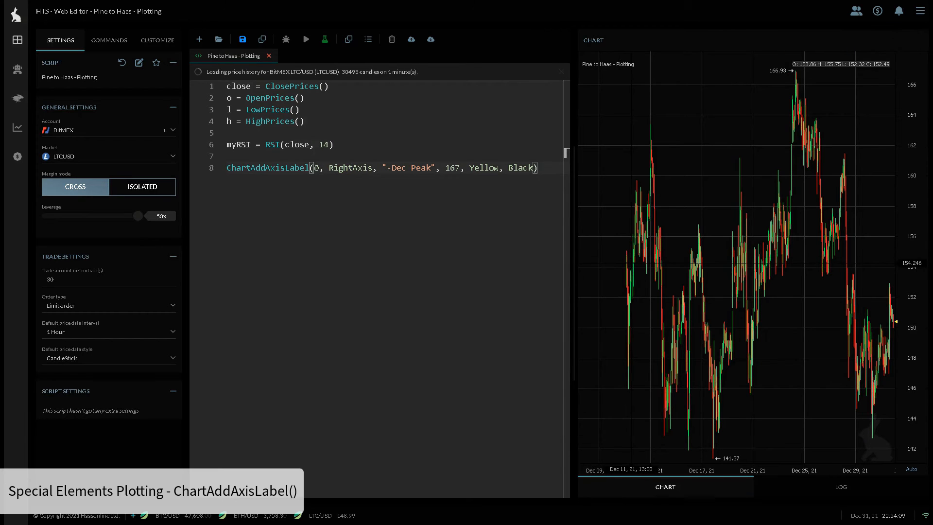
pyautogui.click(324, 39)
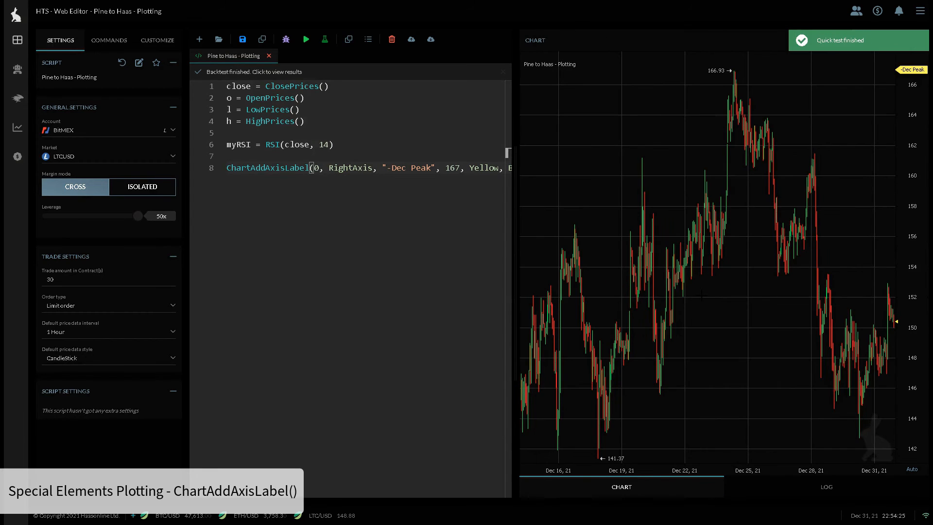
pyautogui.hscroll(3)
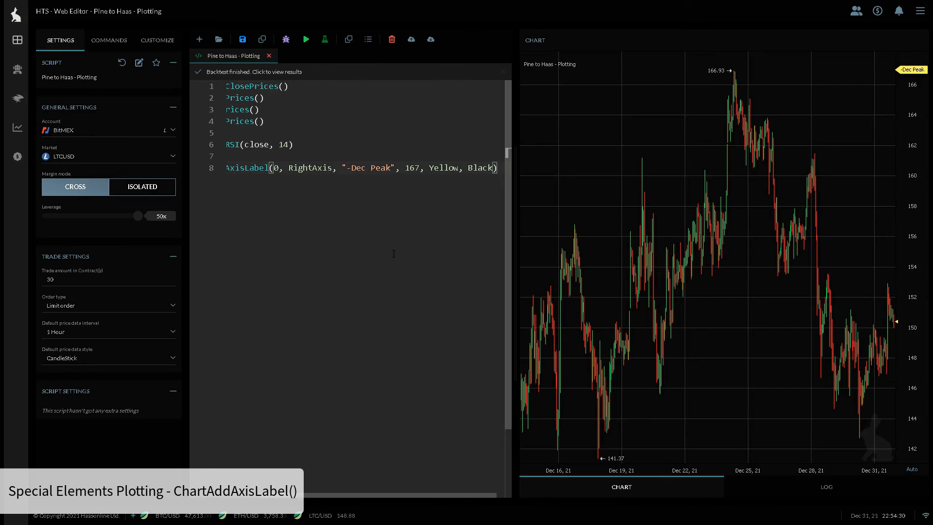
pyautogui.write('PlotVerticalLine')
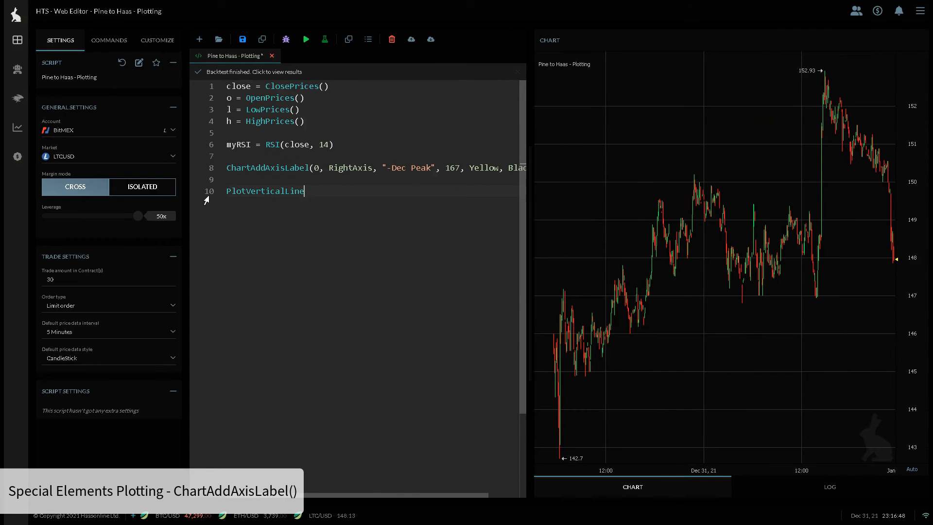
pyautogui.write('(0, "Fork")')
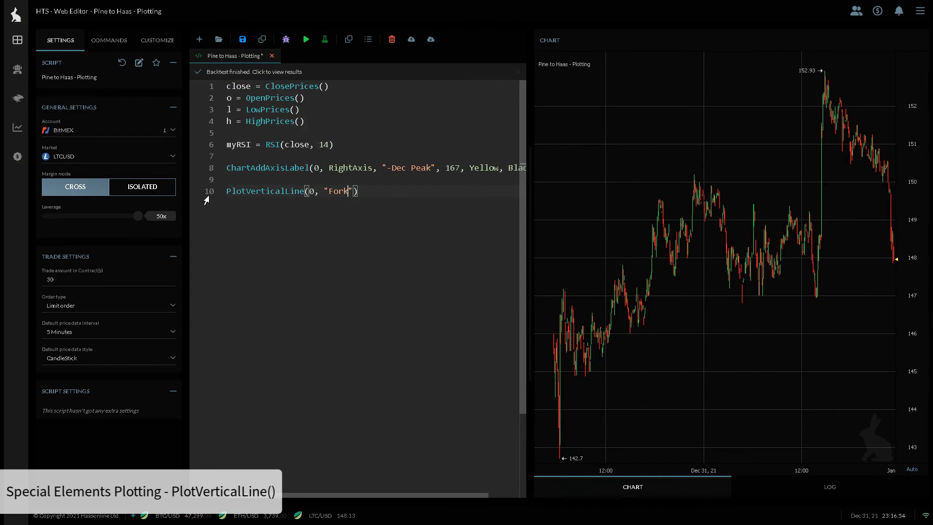
pyautogui.write(', White,')
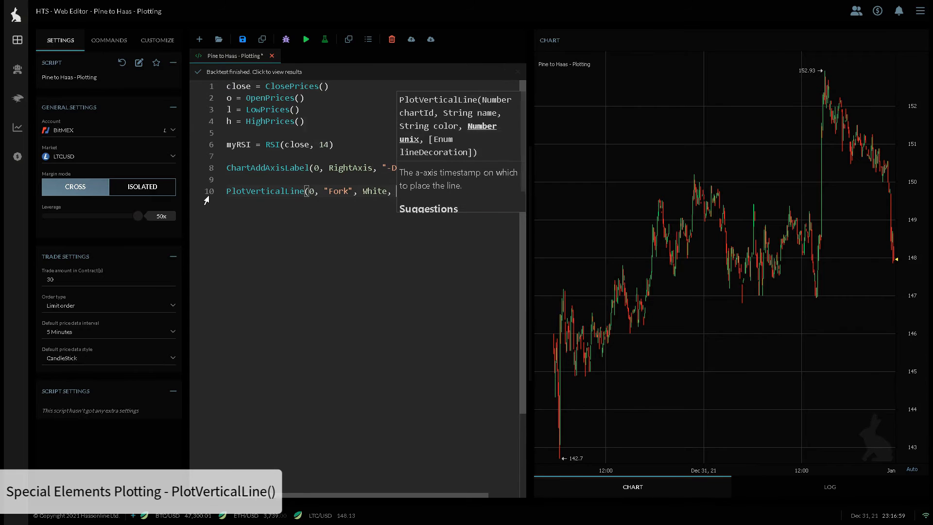
pyautogui.press('ctrl+s')
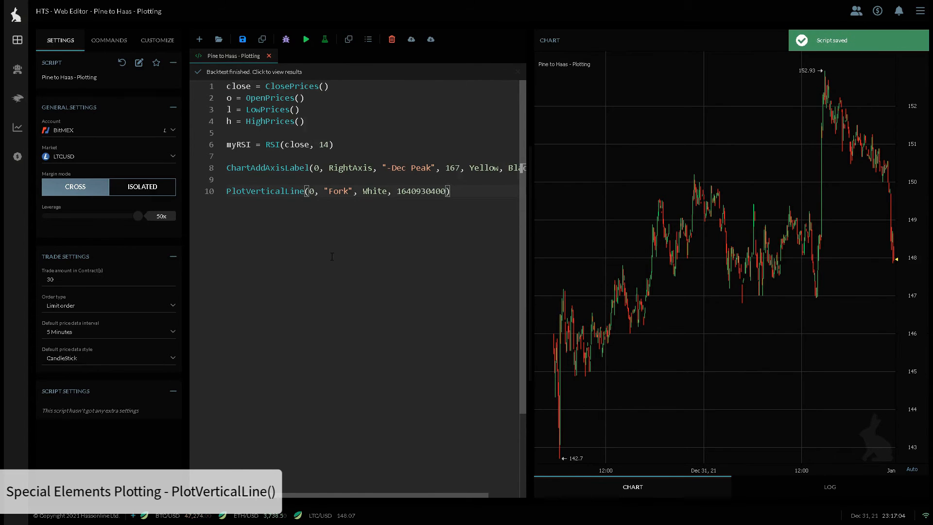
pyautogui.click(324, 39)
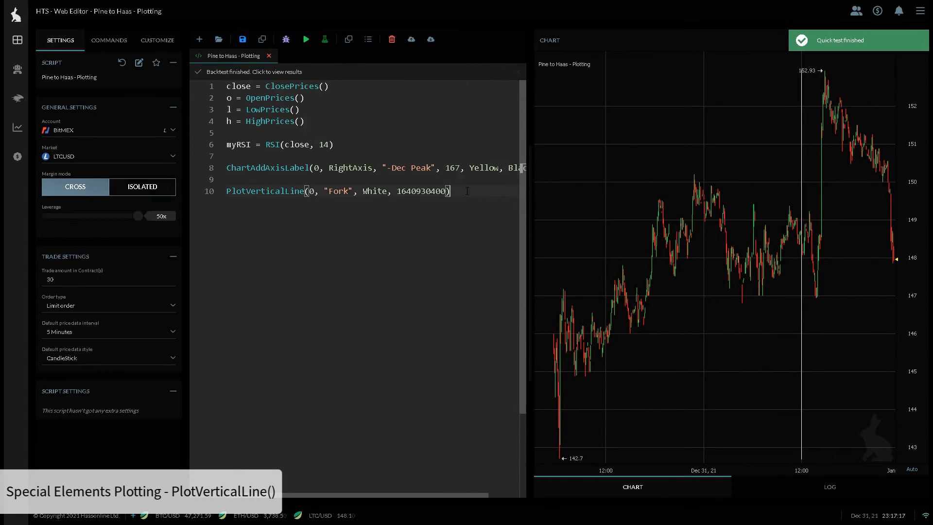
# Add PlotVerticalZone(0, "Fork hype", Blue(25), ...) spanning +60*500 after the fork, save and backtest.
pyautogui.write('PlotVerticalZone')
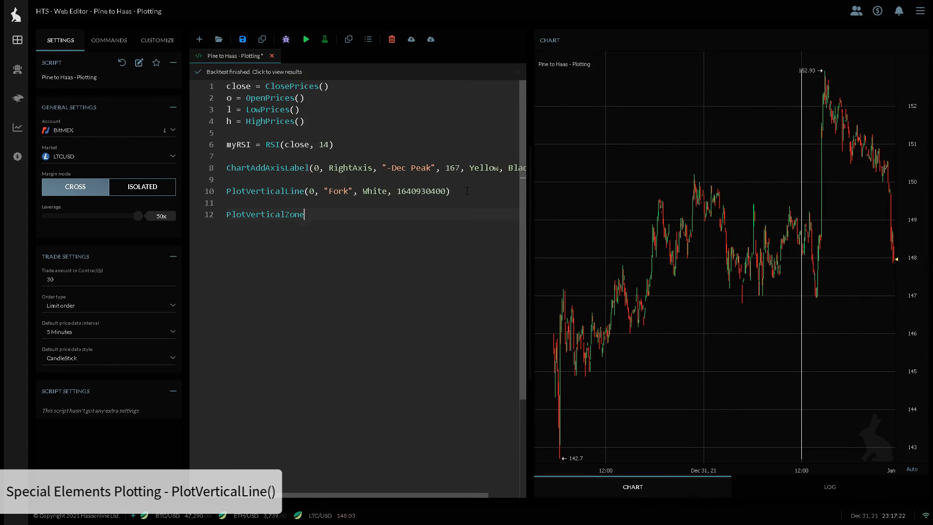
pyautogui.write('(0, "Fork h"')
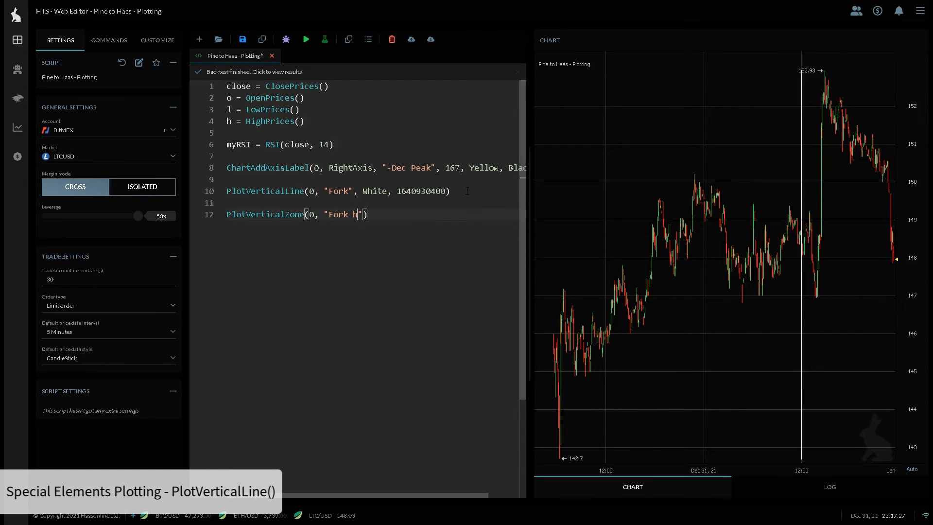
pyautogui.write('ype",')
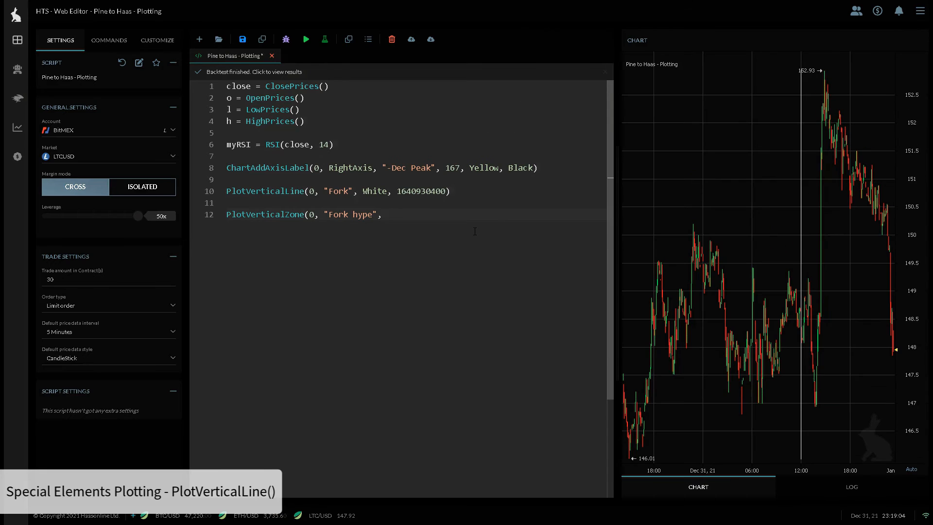
pyautogui.write('Blue(25), 1640930400, 1640930400')
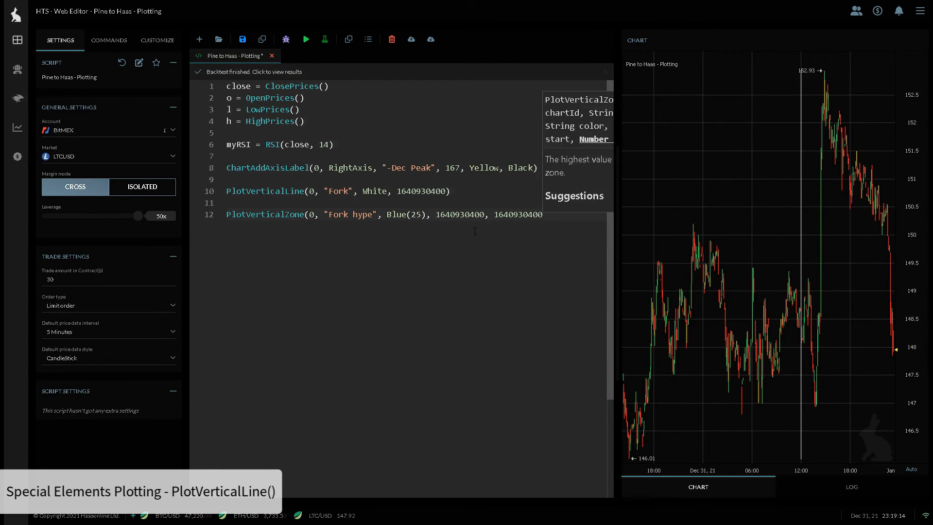
pyautogui.write('+60*500')
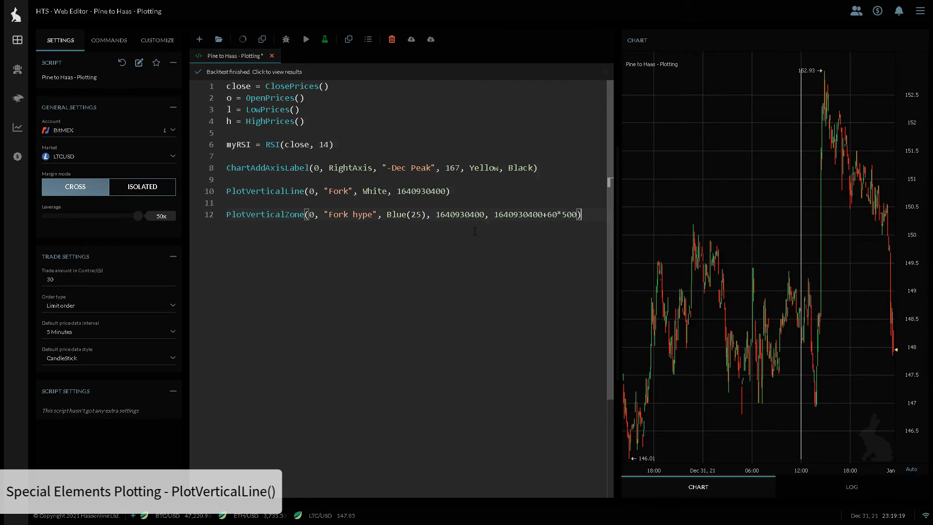
pyautogui.click(242, 39)
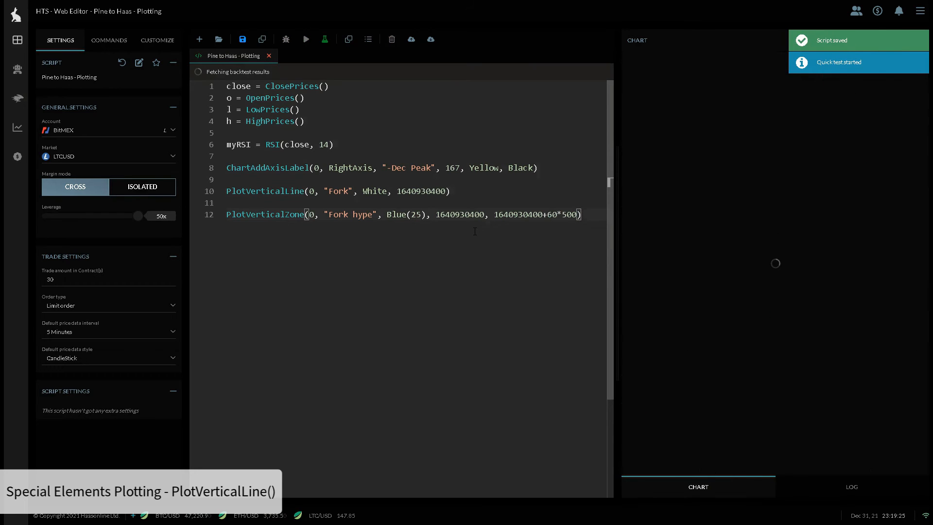
pyautogui.click(325, 39)
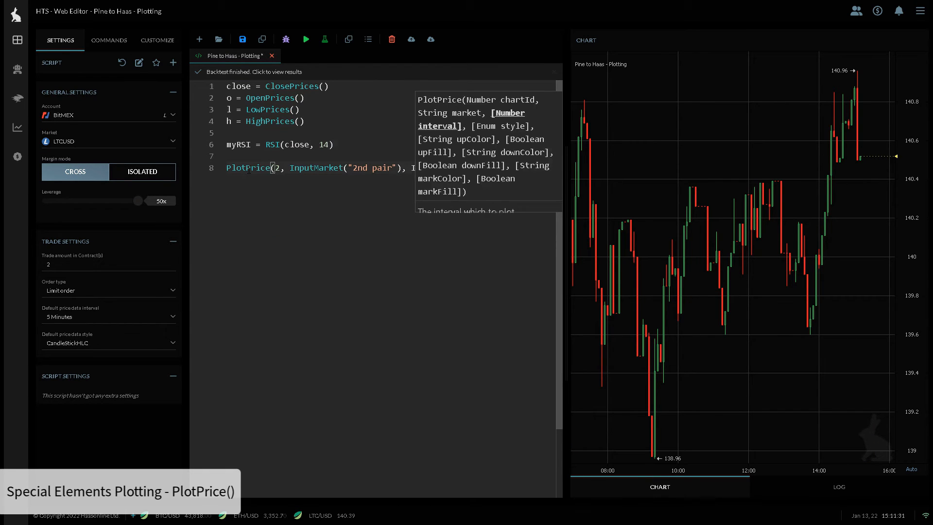
# Finish PlotPrice(-2, InputMarket("2nd pair"), CurrentInterval(), Candlestick) and the 3rd pair line, save and backtest.
pyautogui.write('CurrentInterval(), )')
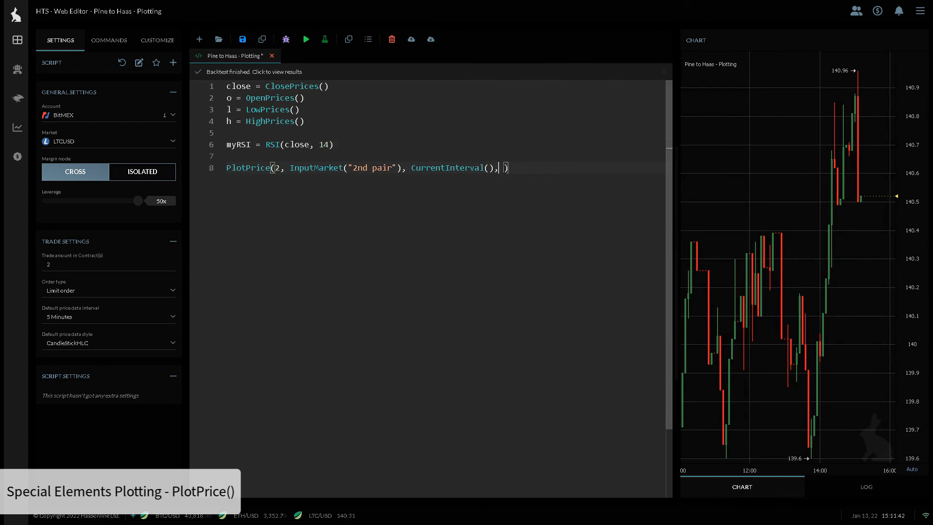
pyautogui.write('Candlestick')
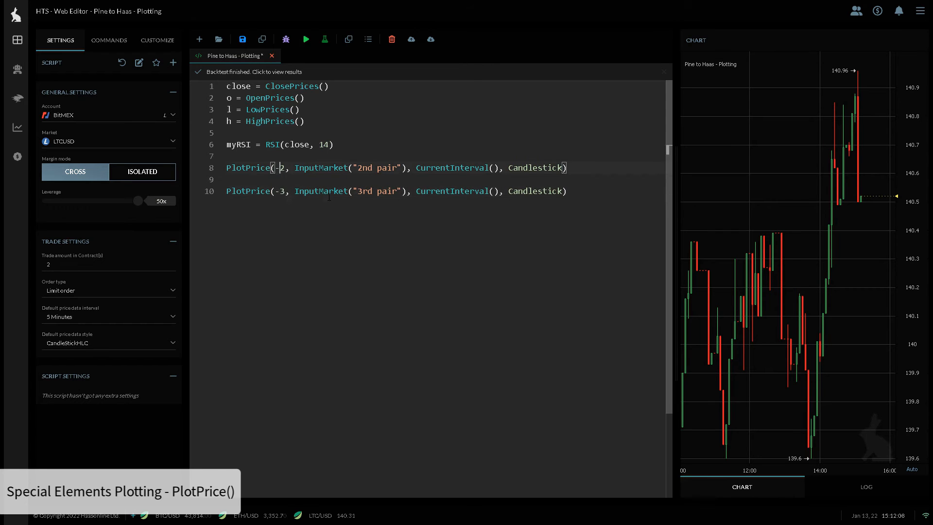
pyautogui.click(242, 39)
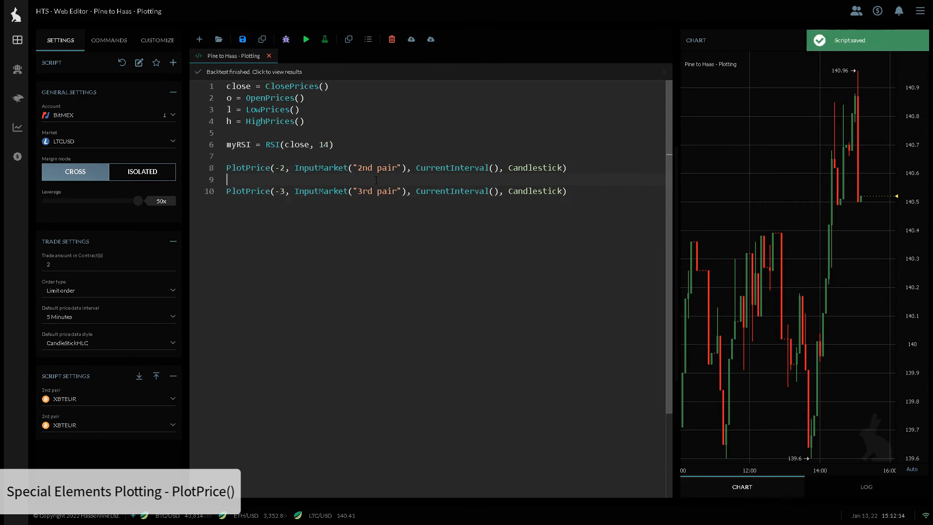
pyautogui.click(107, 398)
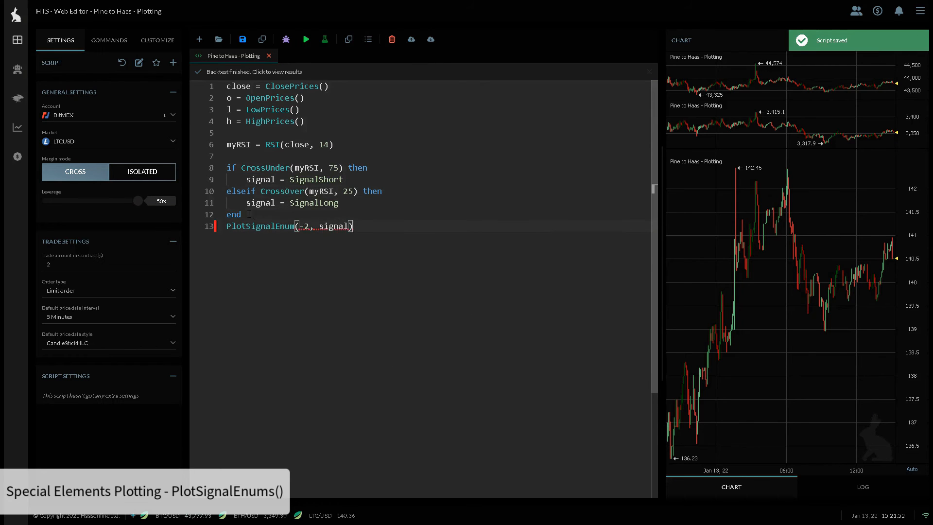
# Set signal to SignalShort, SignalLong or SignalNone on RSI crosses and plot it with PlotSignalEnum(-2, signal).
pyautogui.write('SignalNone')
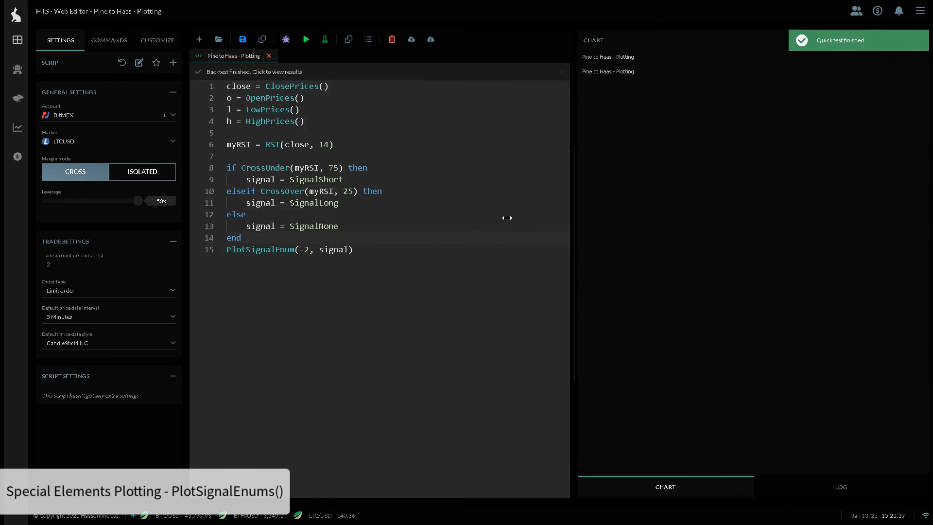
pyautogui.click(259, 71)
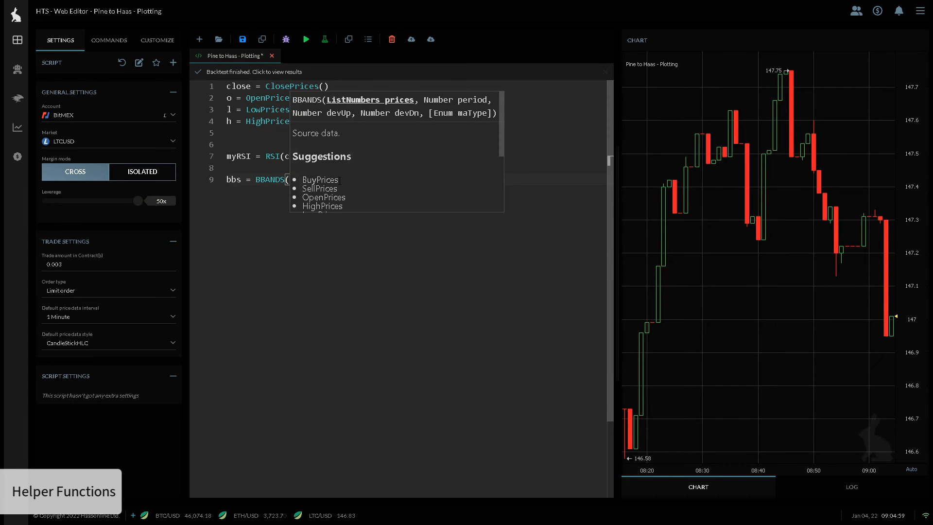
# Write bbs = BBANDS(close, 20, 2, 2, SmaType) to compute Bollinger Bands on close prices.
pyautogui.write('close, 1')
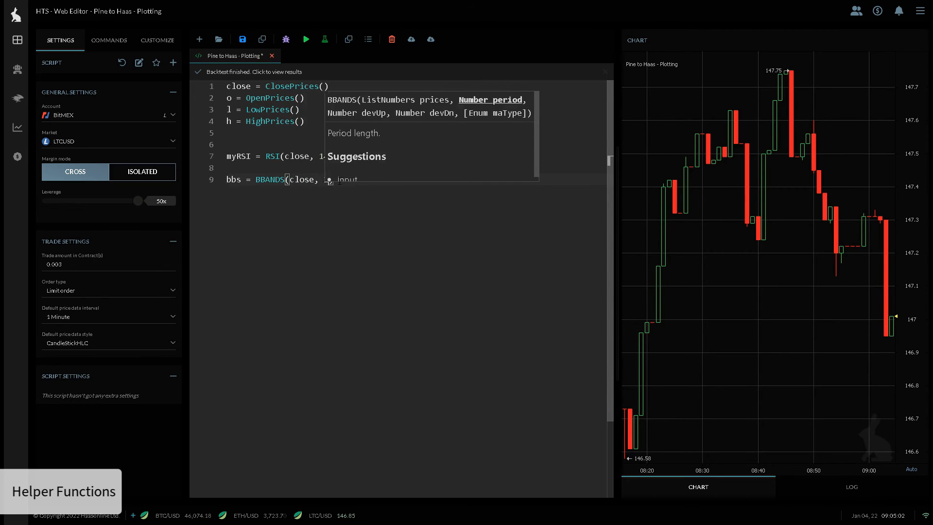
pyautogui.write('20, 2,')
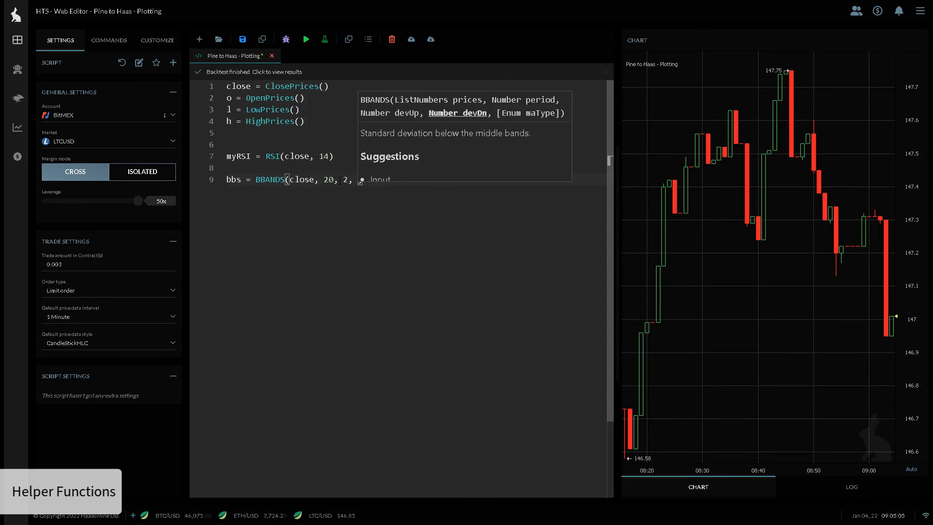
pyautogui.write('2,')
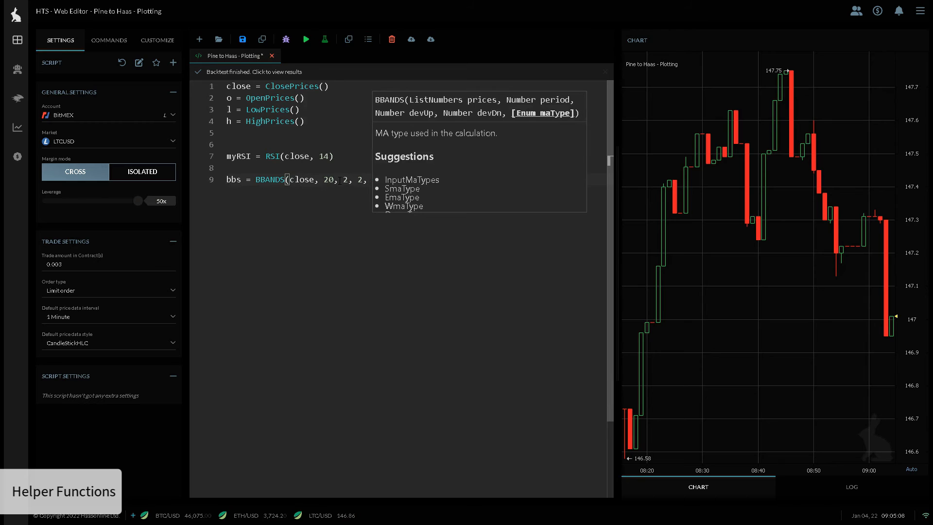
pyautogui.click(403, 189)
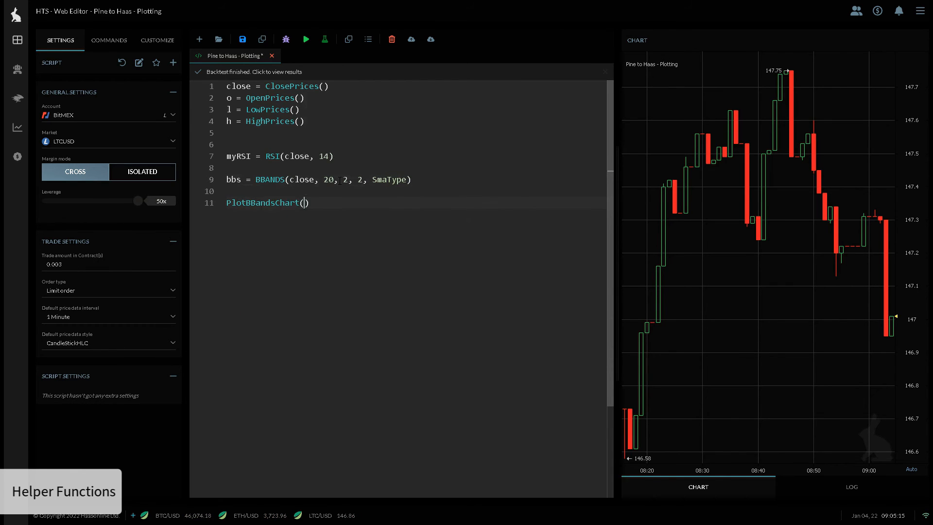
# Add PlotBBandsChart(0, "BBands", bbs.upper, bbs.middle, bbs.lower), save and run a quick backtest.
pyautogui.write('0, ""')
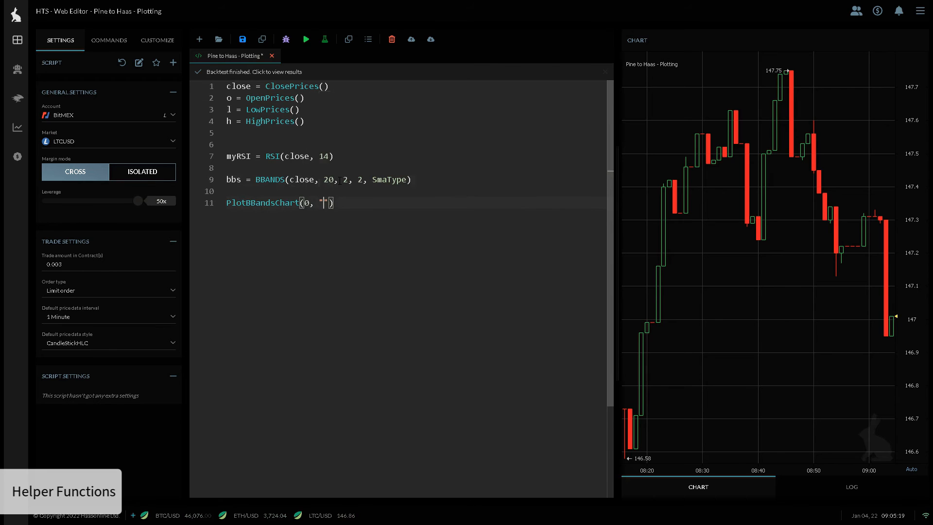
pyautogui.write('Bands",')
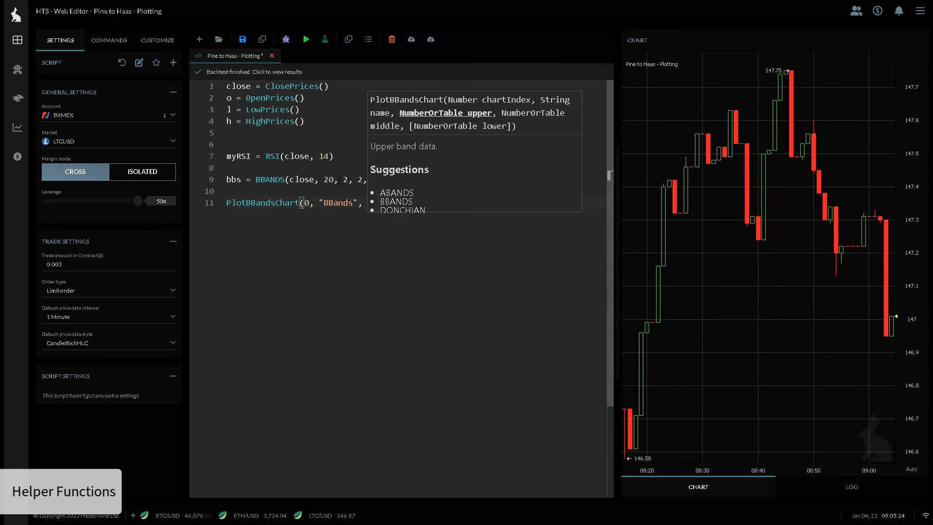
pyautogui.write('bbs.upper, bbs.middle, bbs.lower)')
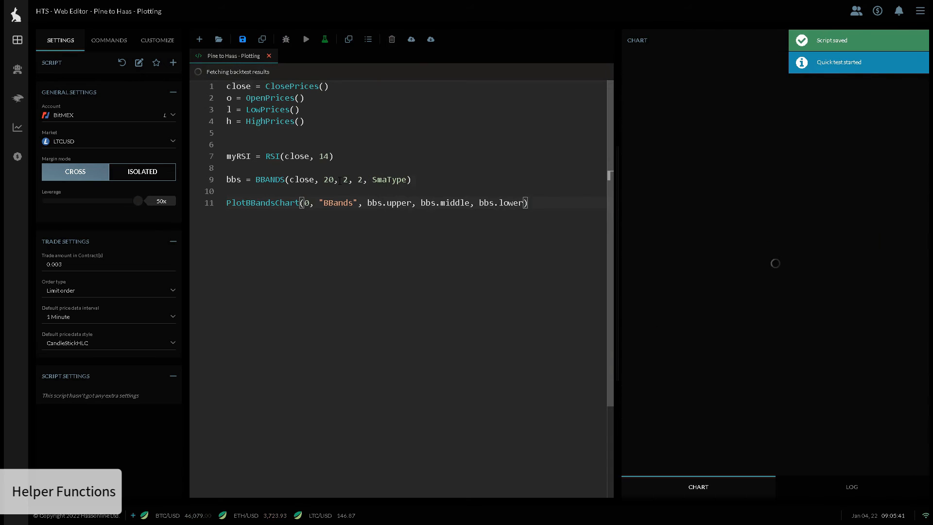
pyautogui.click(306, 39)
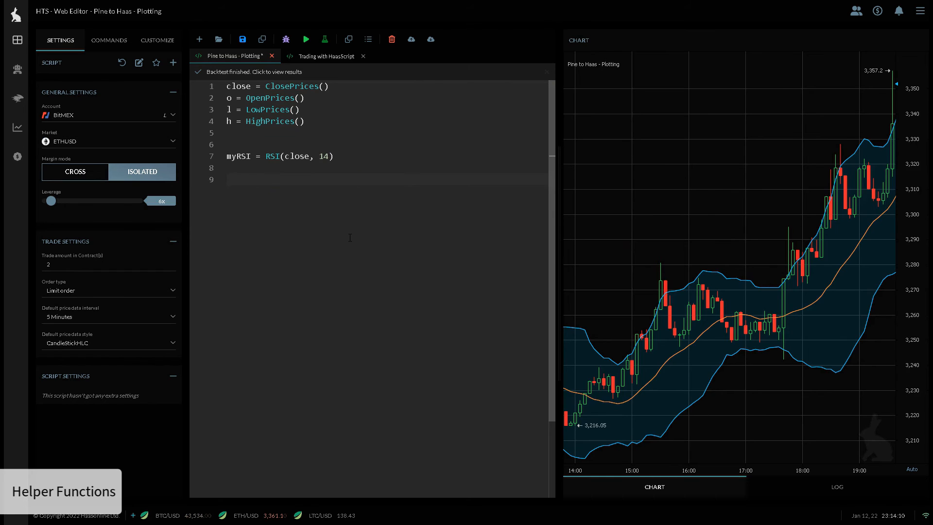
# Plot an RSI buy/sell zone with PlotLineBuySellZone(1, "RSI", myRSI, 30, ...), backtest, then start the MACD histogram call.
pyautogui.write('PlotLineBuySellZone(1, "RSI", myRSI, 30,')
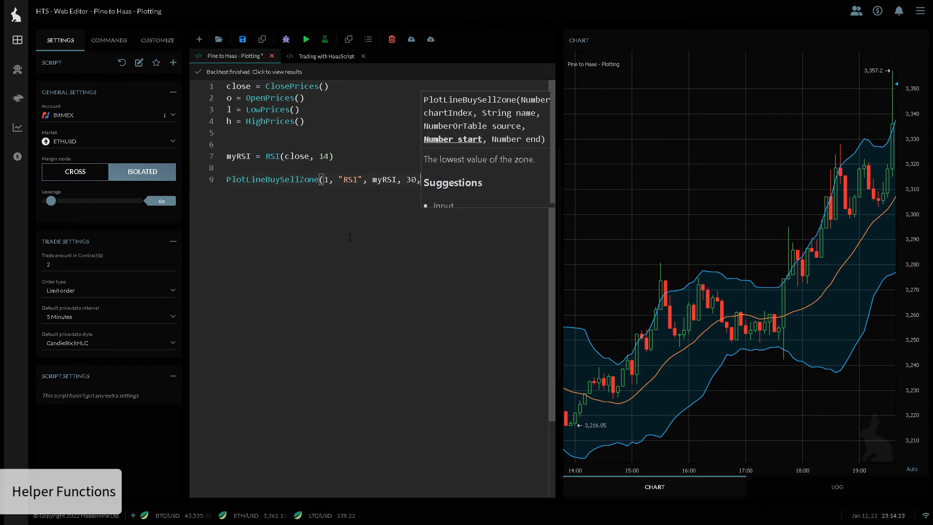
pyautogui.click(324, 39)
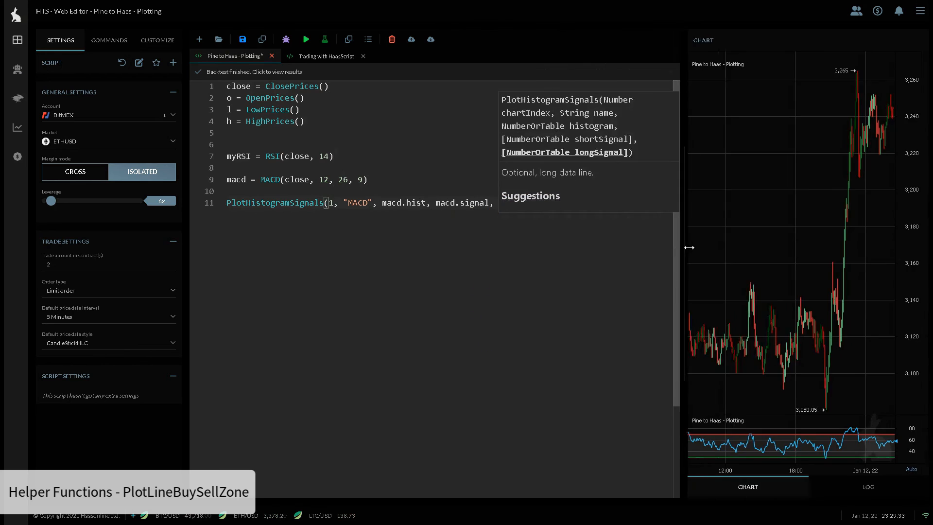
pyautogui.write('macd.macd)')
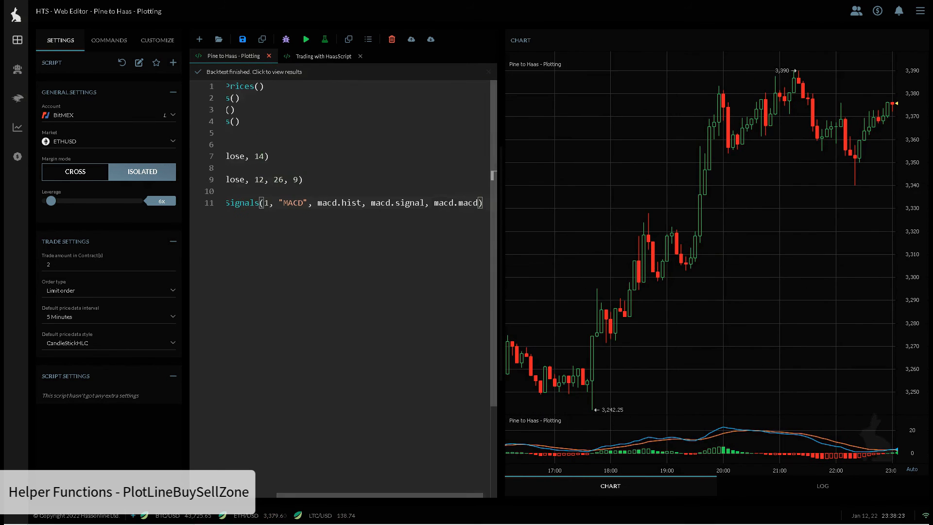
# Add PlotHorizontalZone(1, "Hzone", White(25), -10, 10) over the MACD chart, save and backtest.
pyautogui.write('PlotHorizontalZone(1, )')
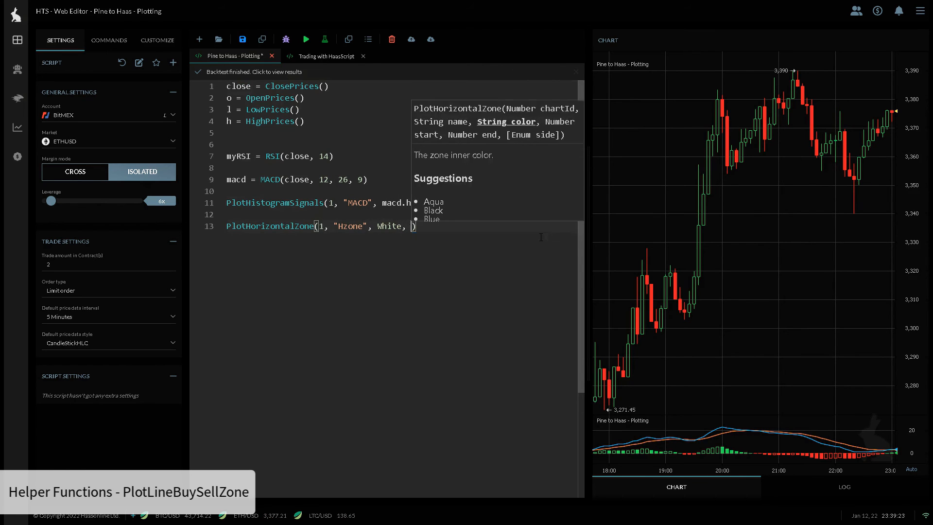
pyautogui.write('-10, 10')
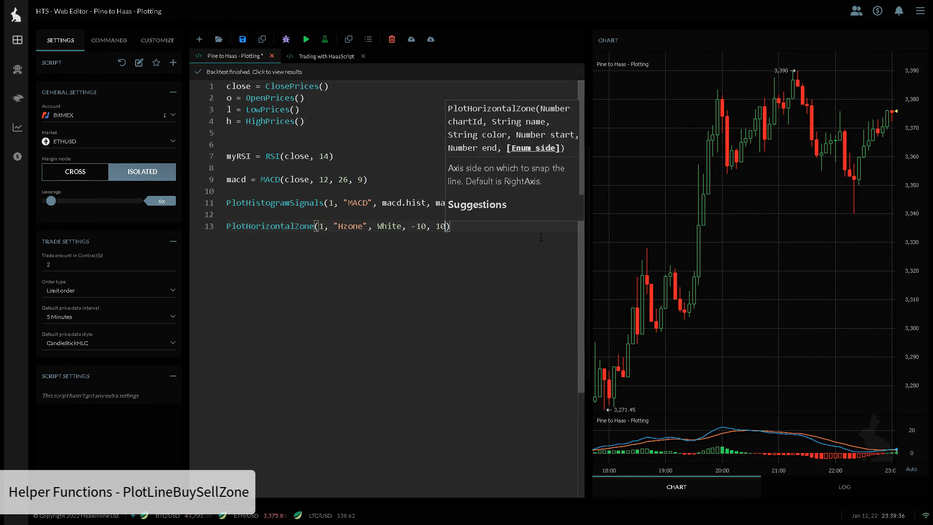
pyautogui.click(324, 39)
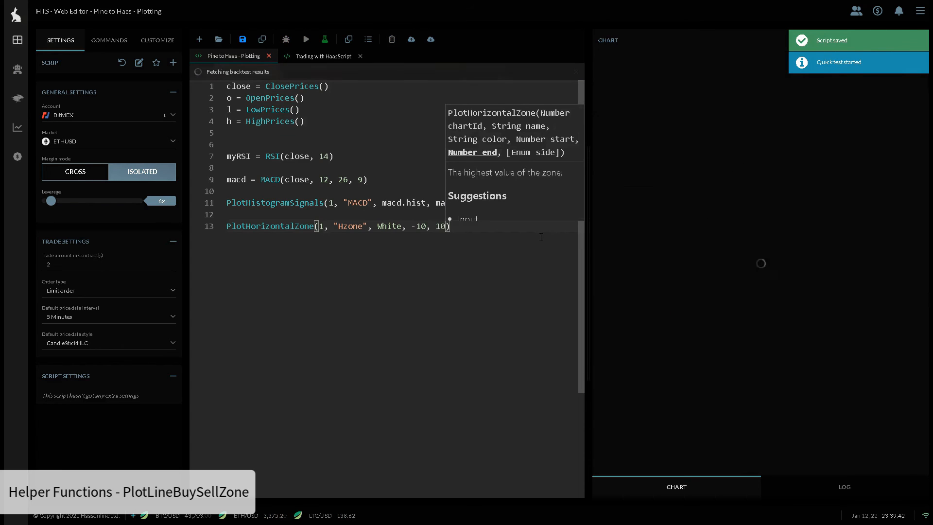
pyautogui.click(305, 39)
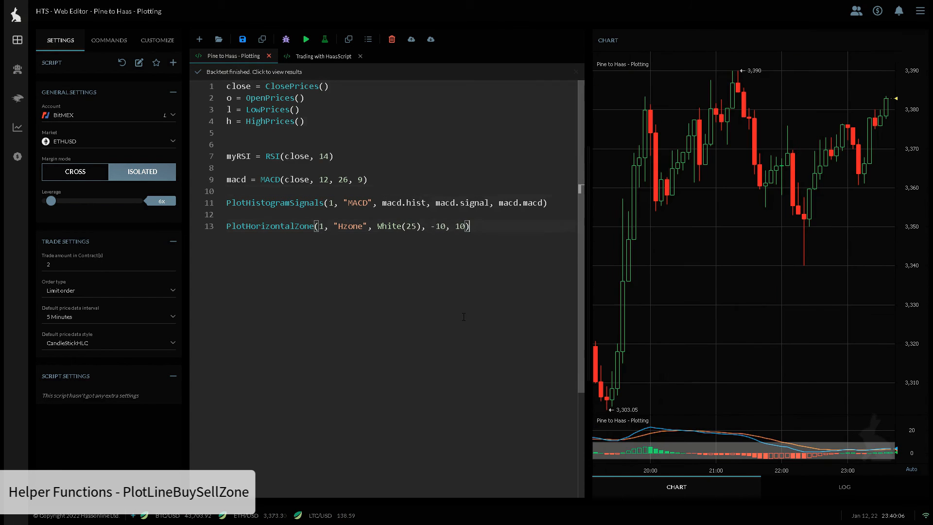
# Add PlotPivot(20, 20) and PlotVolume(1), save and run a quick backtest showing pivots and volume.
pyautogui.write('PlotPivot(')
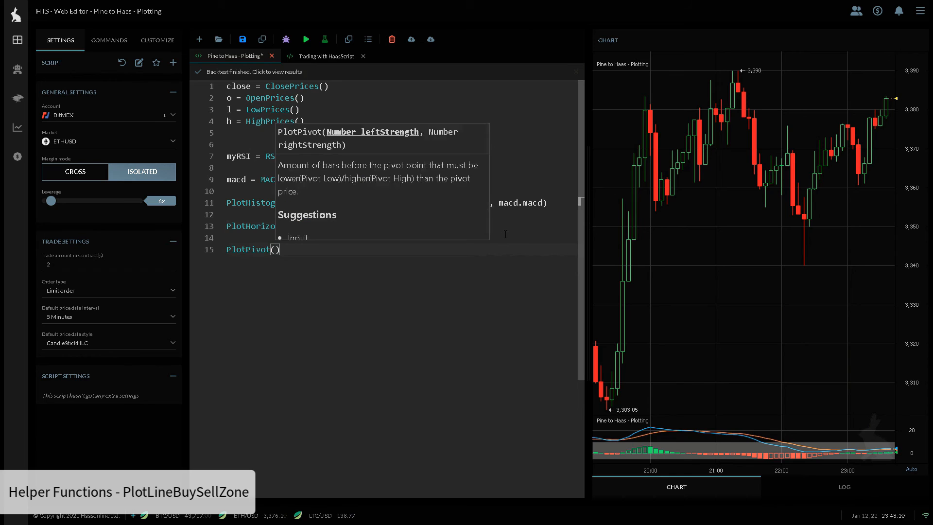
pyautogui.write('20, 20')
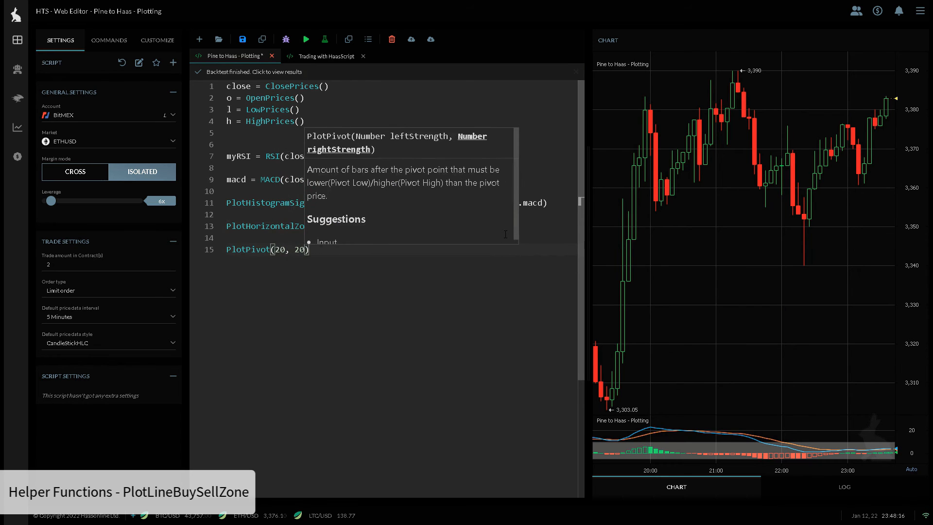
pyautogui.click(325, 39)
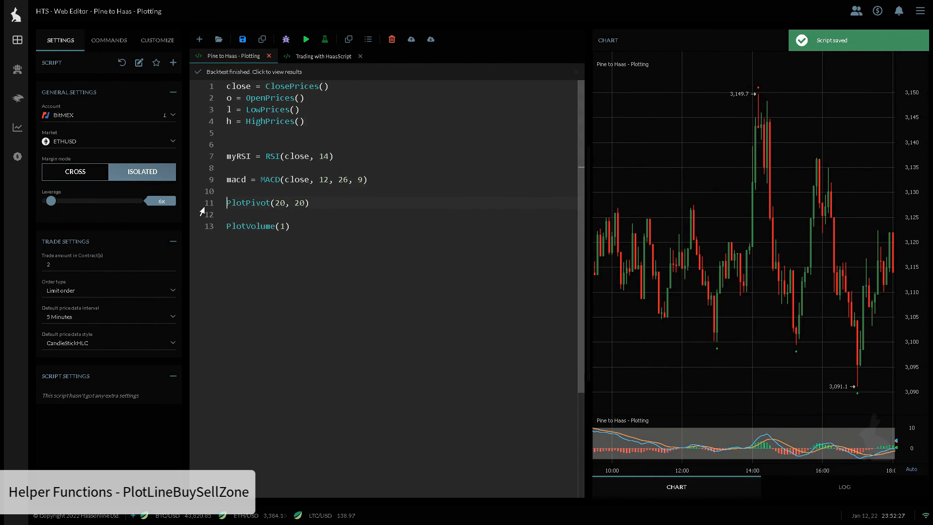
pyautogui.click(325, 39)
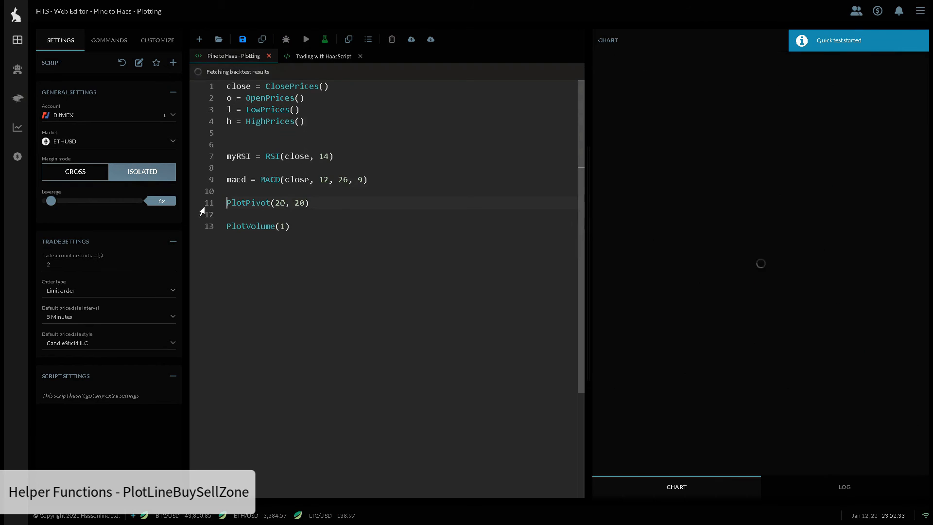
pyautogui.click(306, 39)
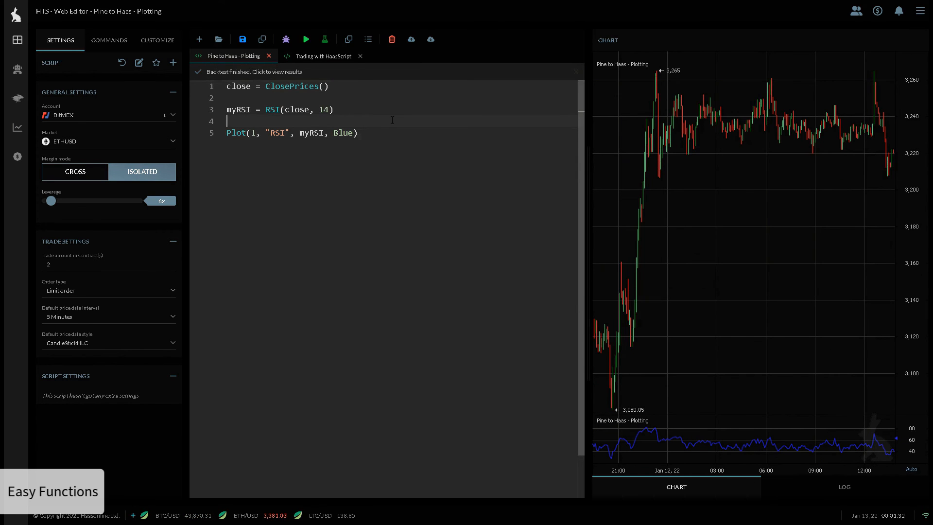
# Log EasyRSI(1), backtest, and scroll the LOG tab through the SignalNone entries.
pyautogui.write('EasyRSI(1))')
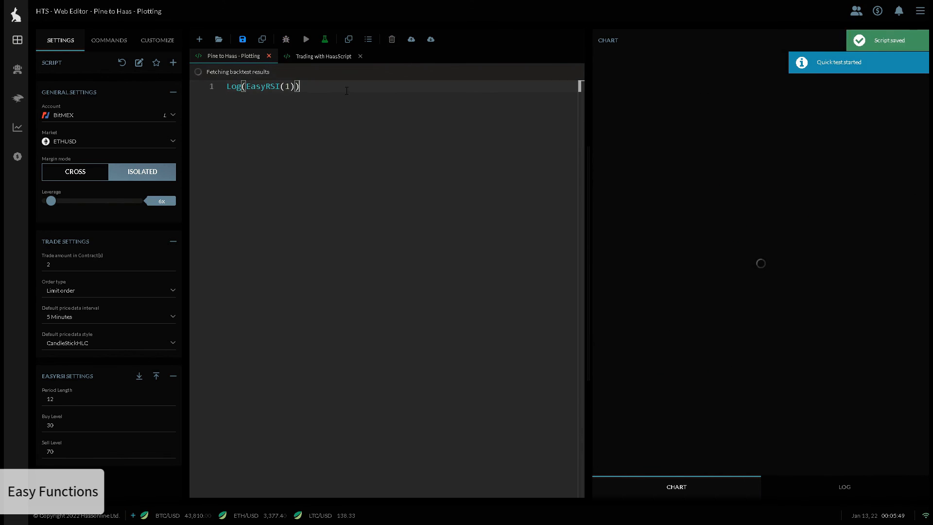
pyautogui.click(843, 486)
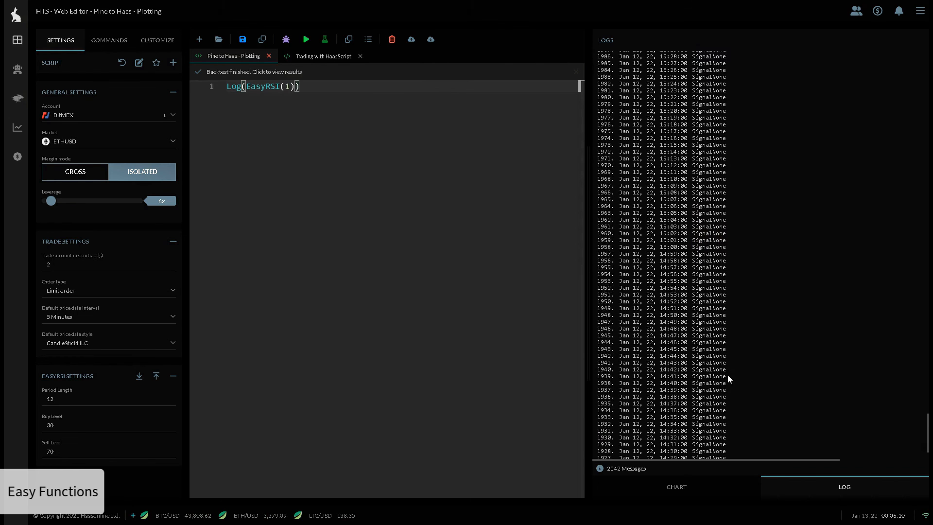
pyautogui.scroll(-3)
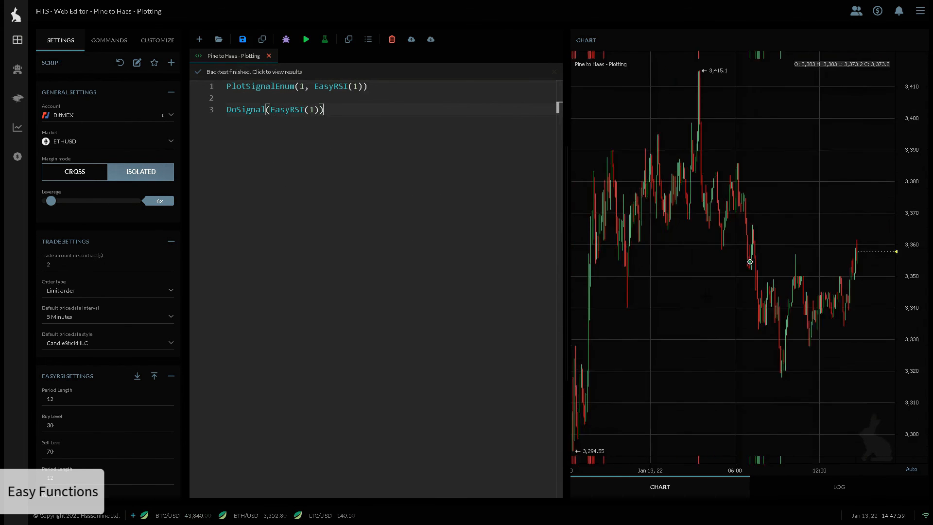
# Plot PlotSignalEnum(-2, GetConsensusSignal(EasyDX(1), EasyPPO(2), EasyWILLR(3))), save and backtest.
pyautogui.write('EasyKELTNER(3')
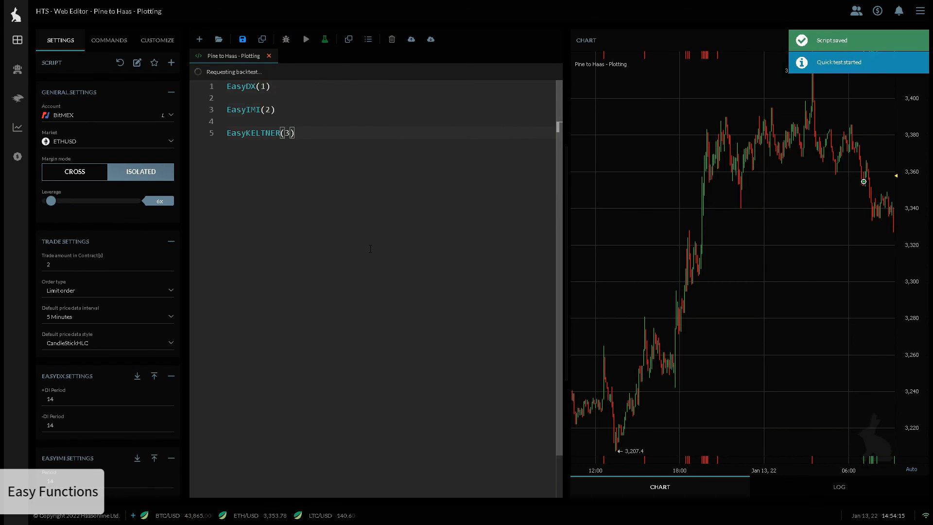
pyautogui.click(306, 39)
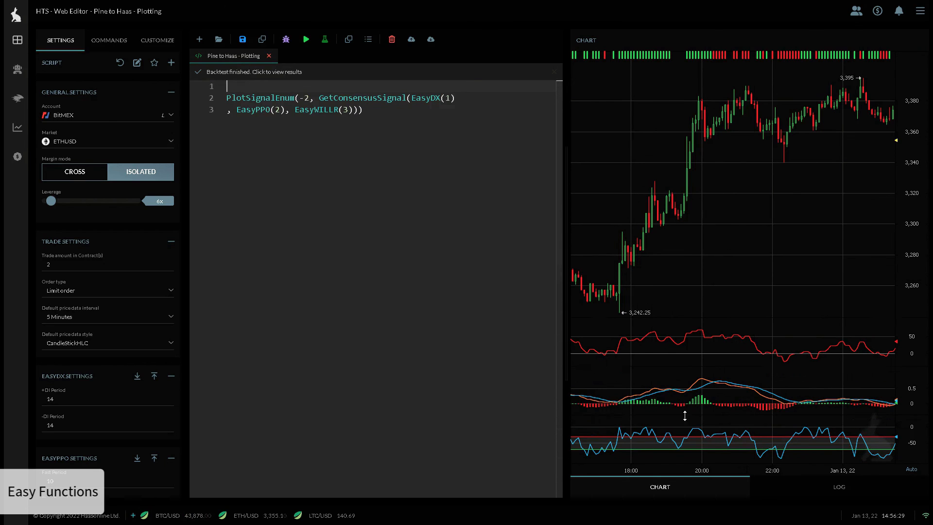
pyautogui.click(242, 39)
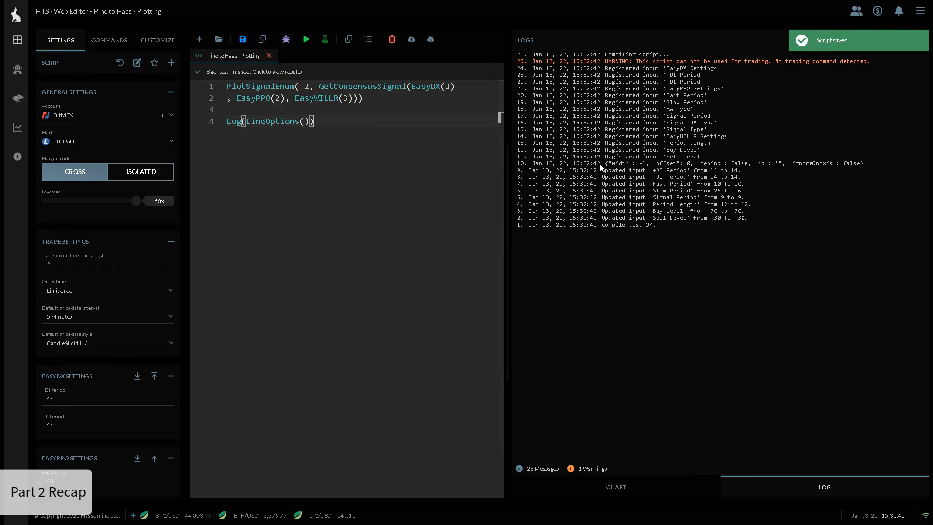
# Set string = "anything", call CustomReport("My Custom Report", string) and backtest to list it in the log.
pyautogui.write('CustomReport')
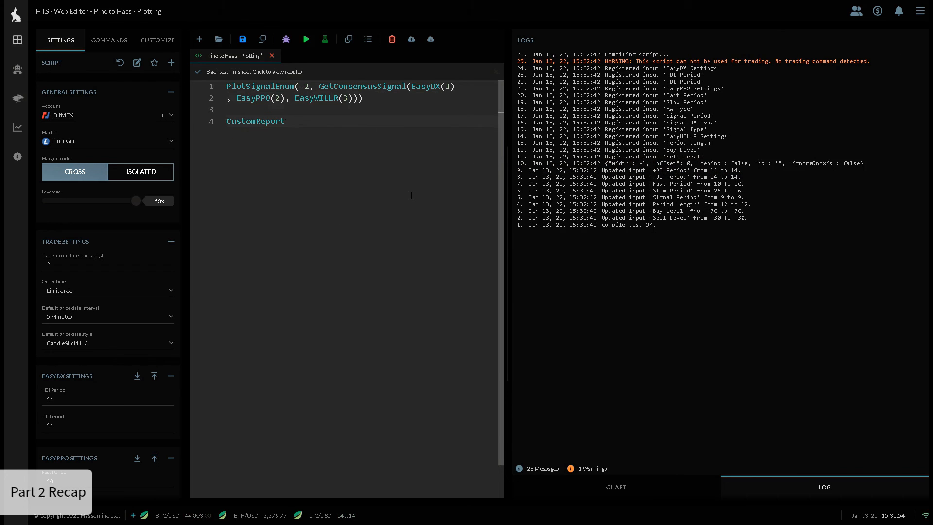
pyautogui.write('("My Custom Report", )')
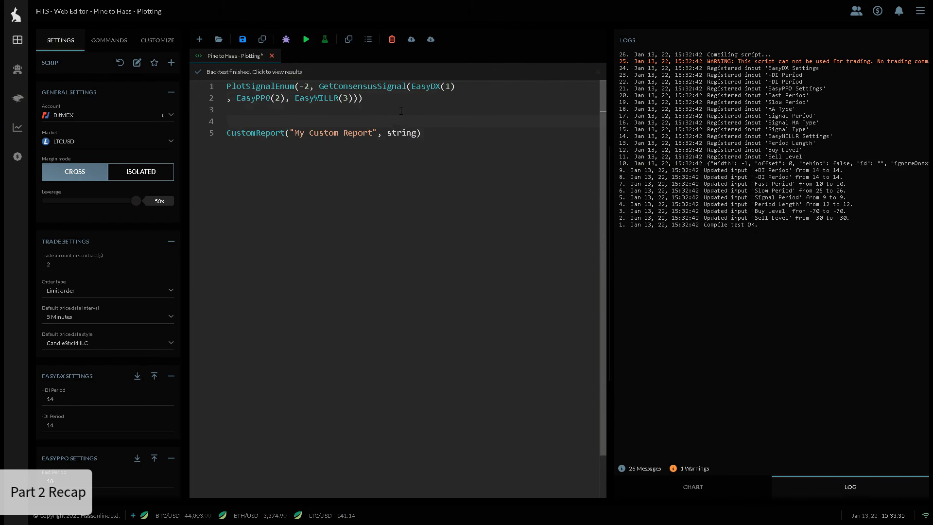
pyautogui.write('string = "anything"')
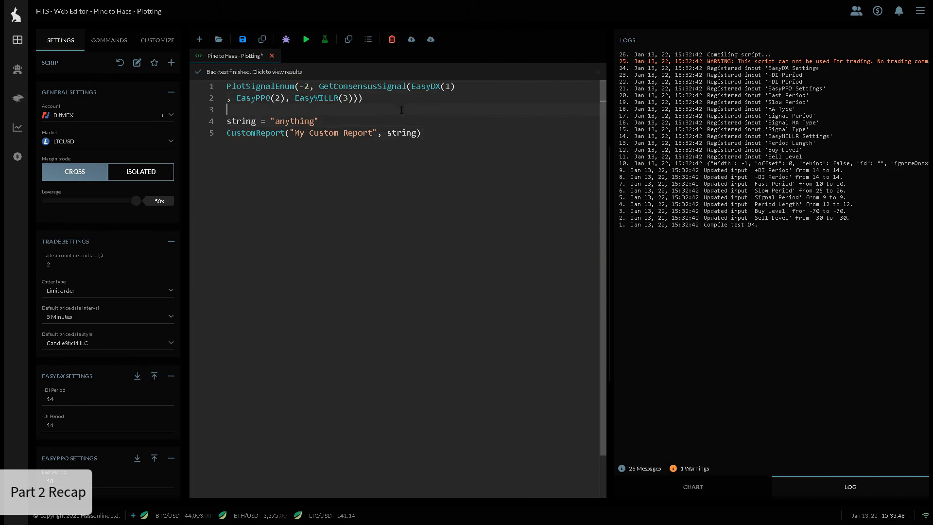
pyautogui.click(306, 39)
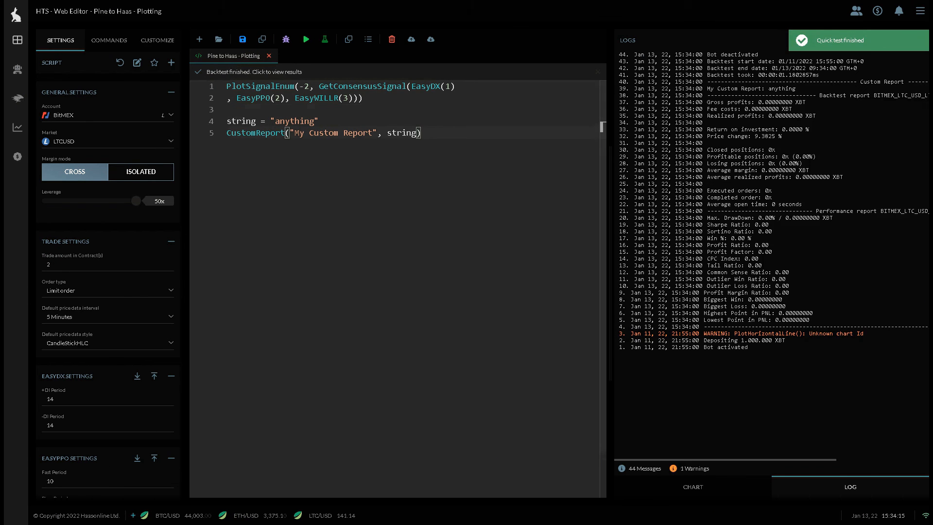